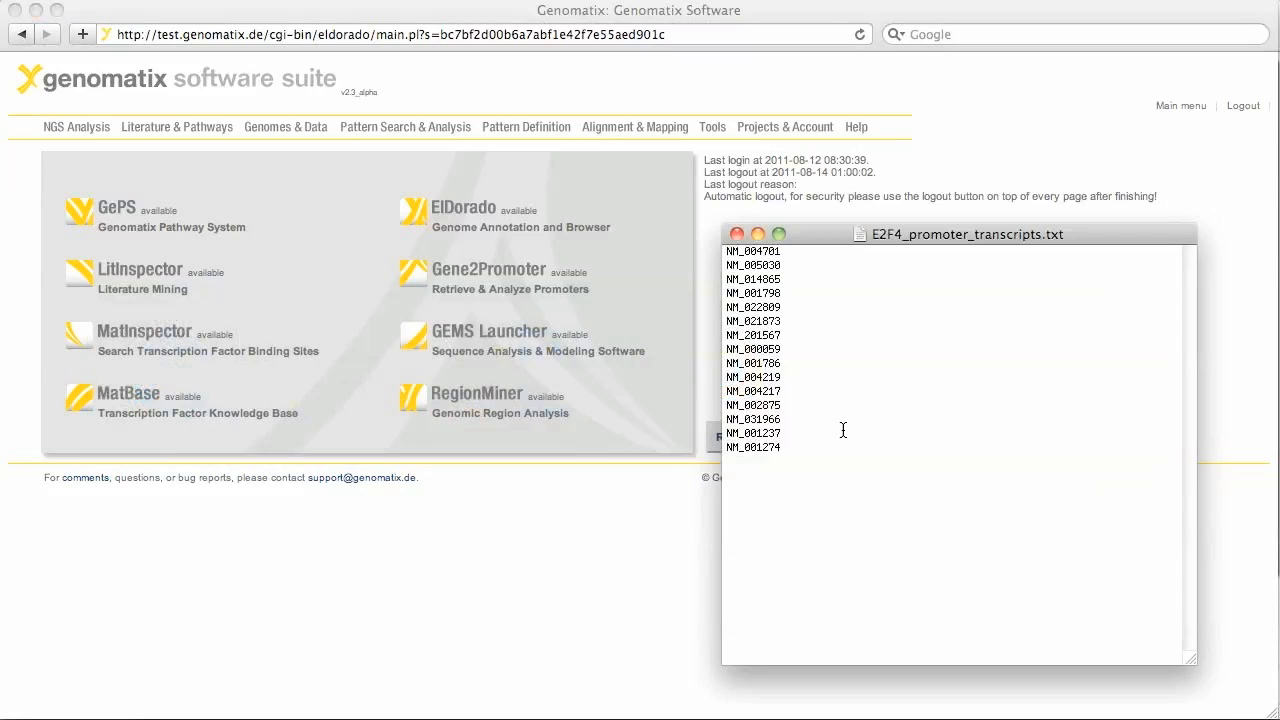
mouse_move(845, 419)
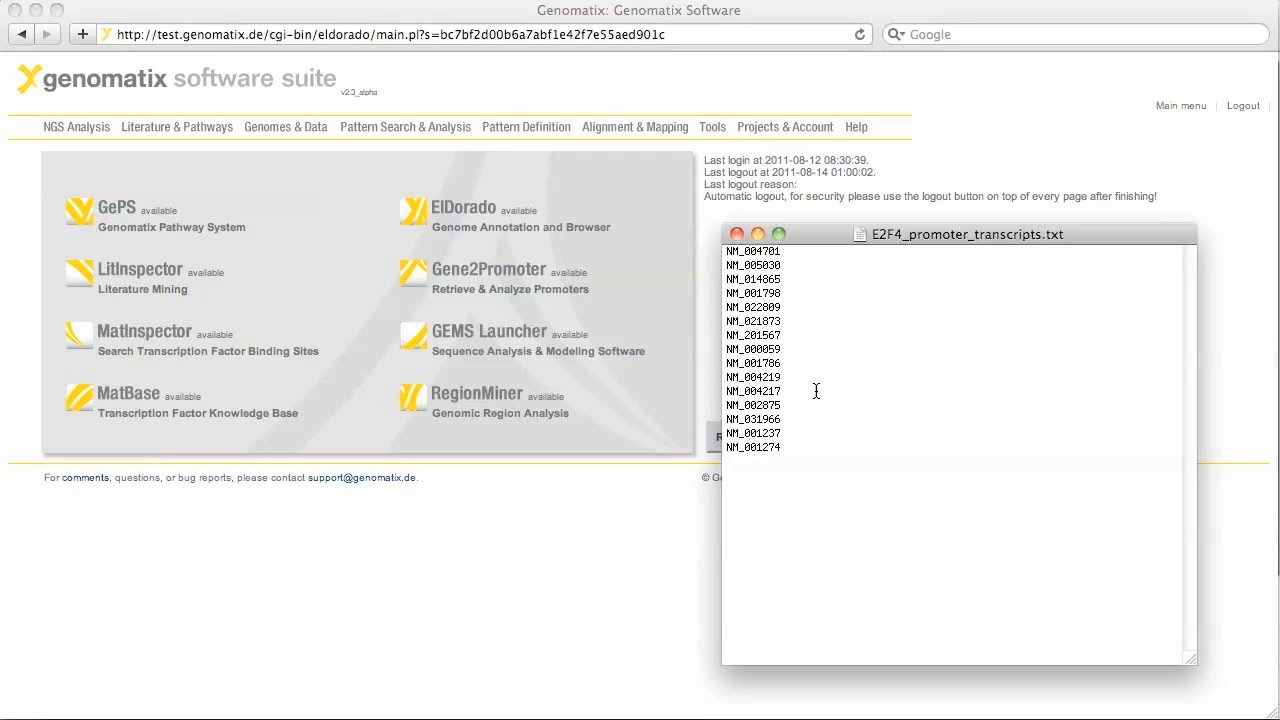
Close the E2F4_promoter_transcripts.txt list window to return to the main menu
left_click(737, 233)
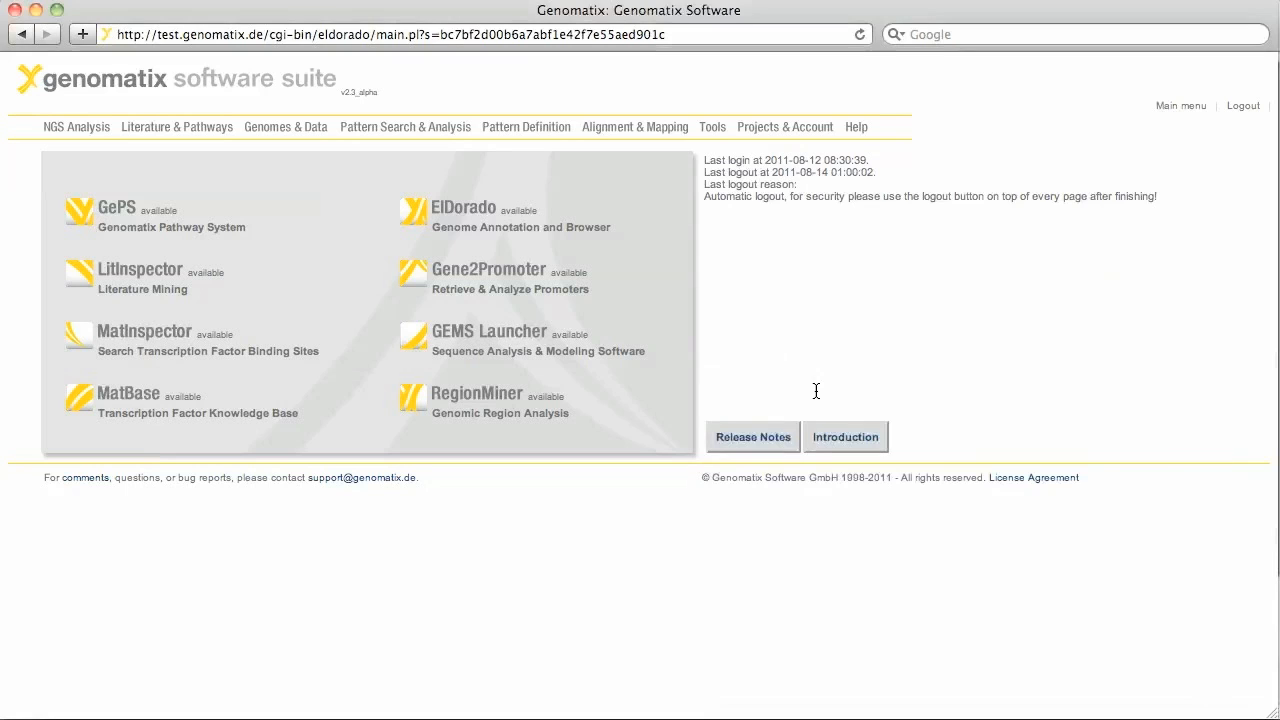
Open Gene2Promoter under Genomes & Data and start the up-to-1000-promoters extraction form
left_click(285, 126)
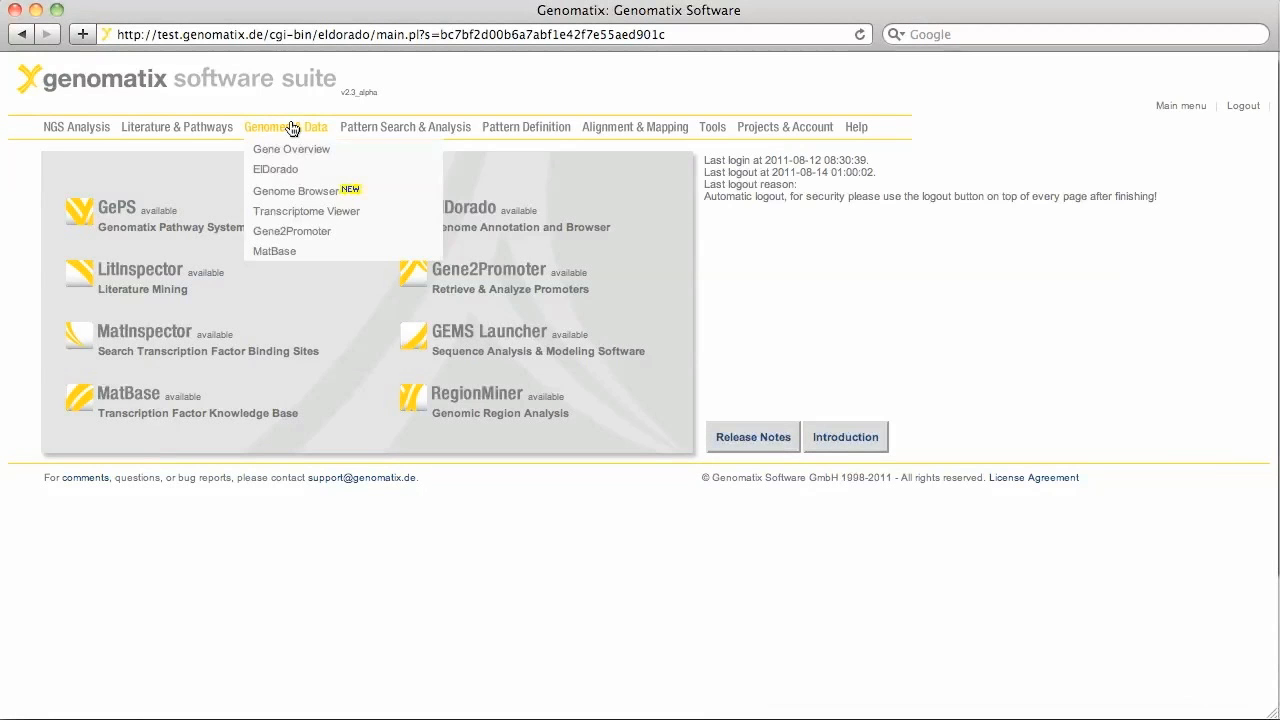
mouse_move(300, 231)
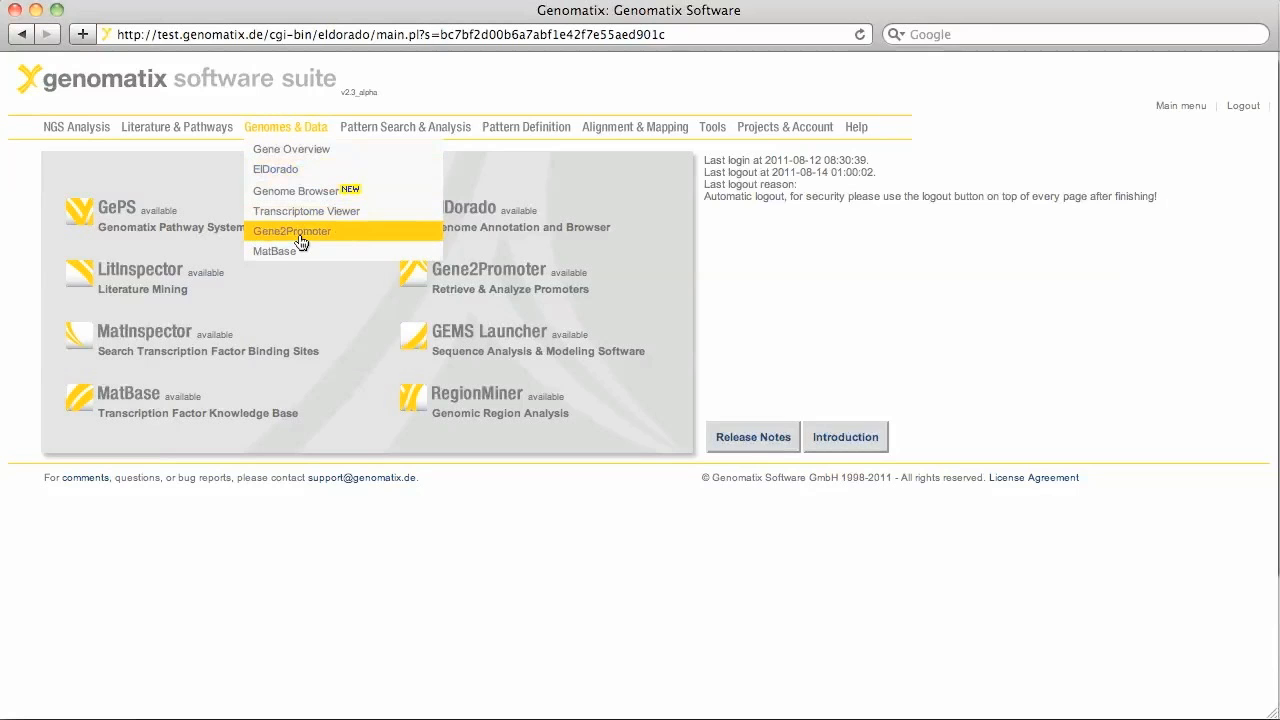
left_click(291, 231)
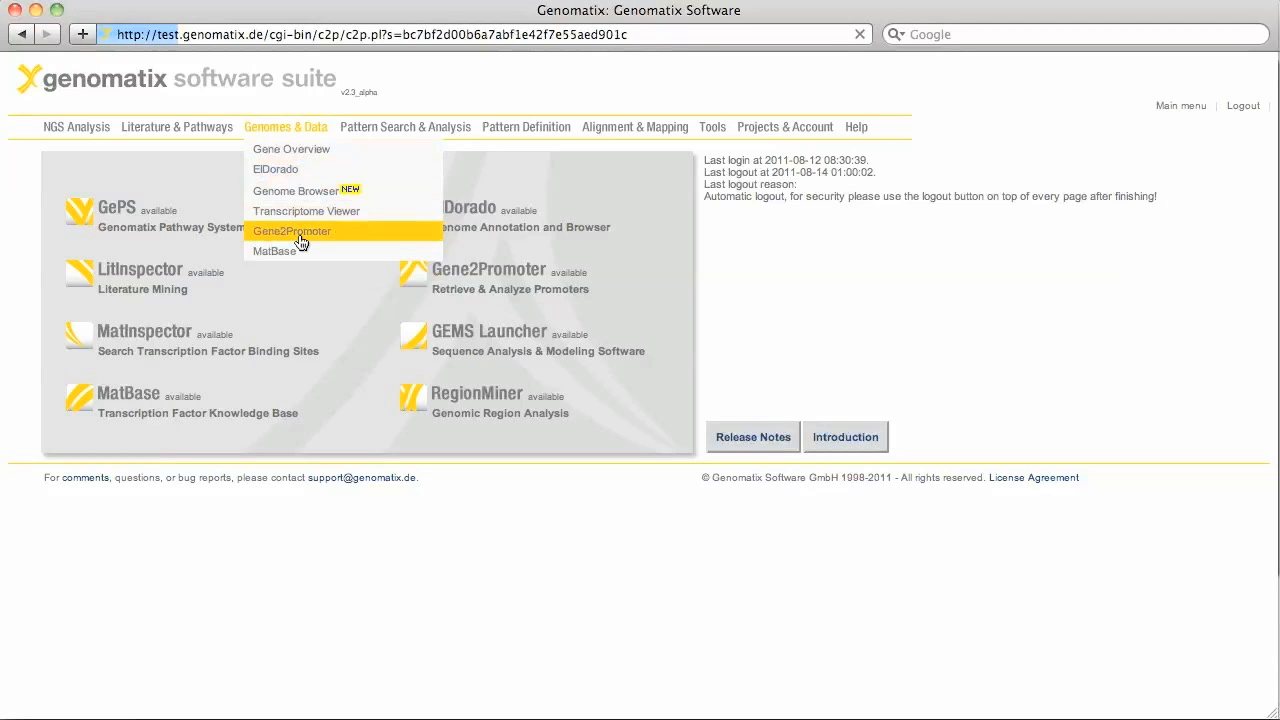
left_click(292, 231)
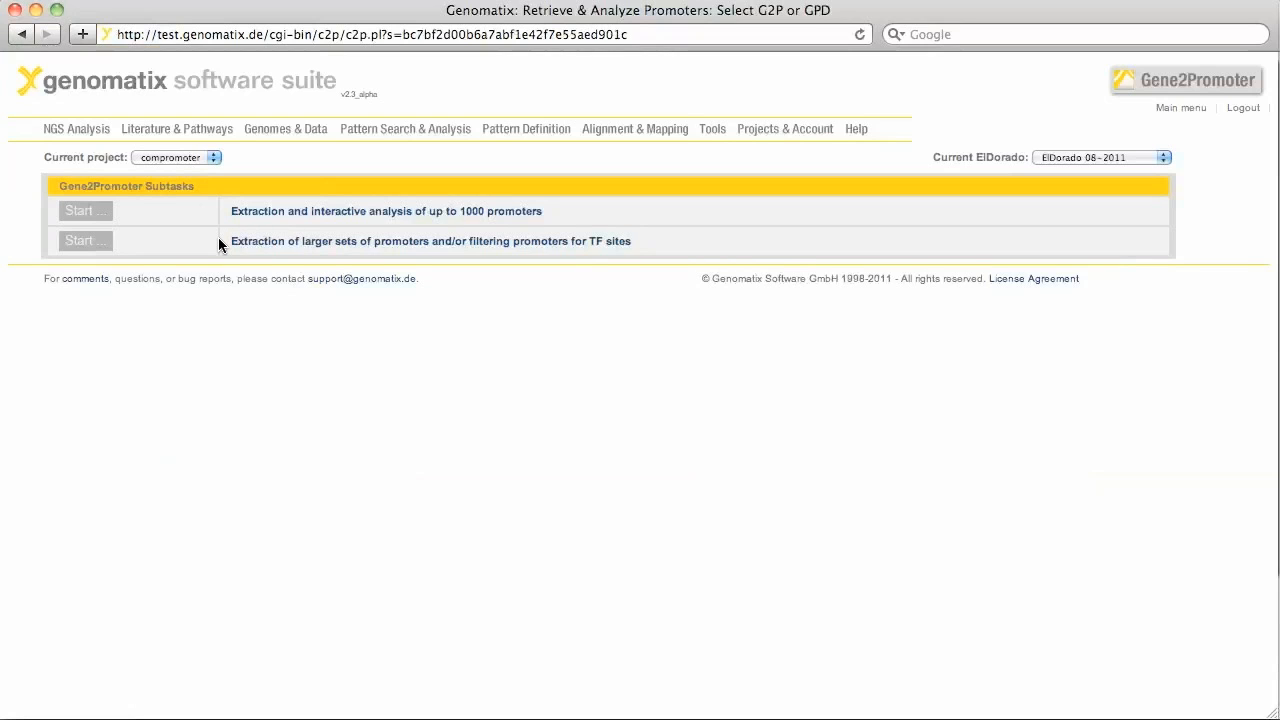
mouse_move(278, 228)
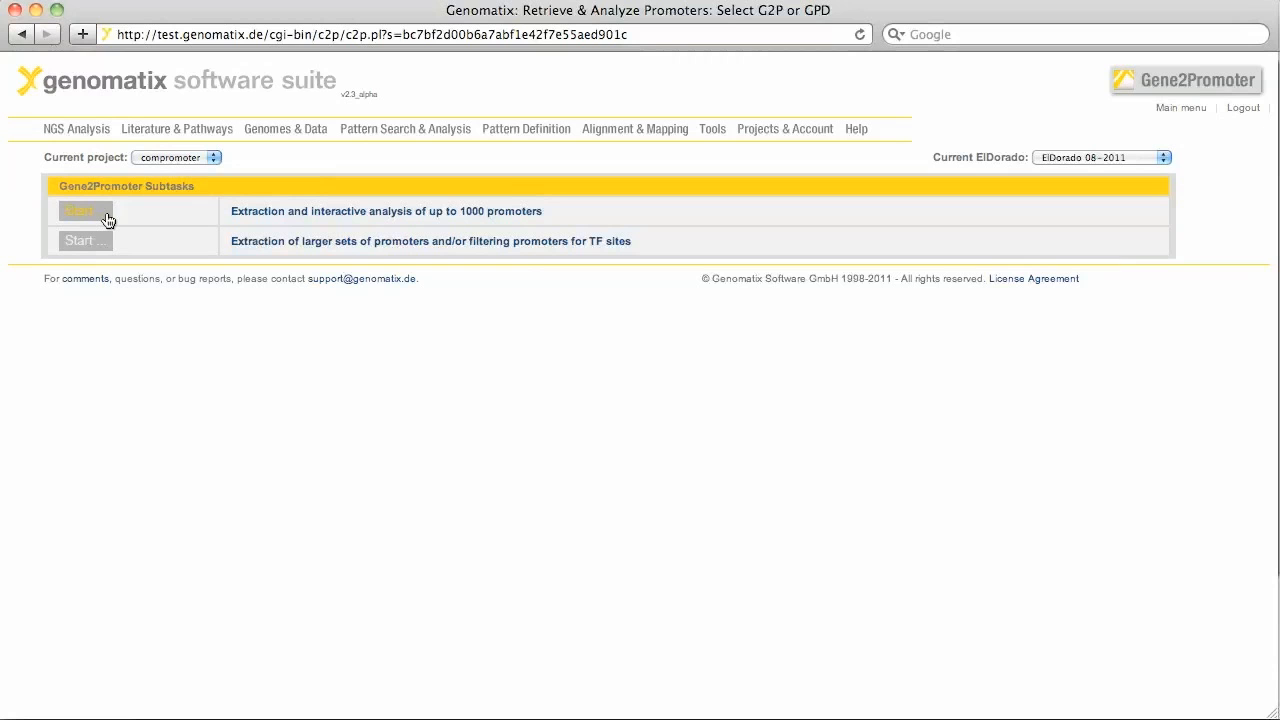
left_click(78, 211)
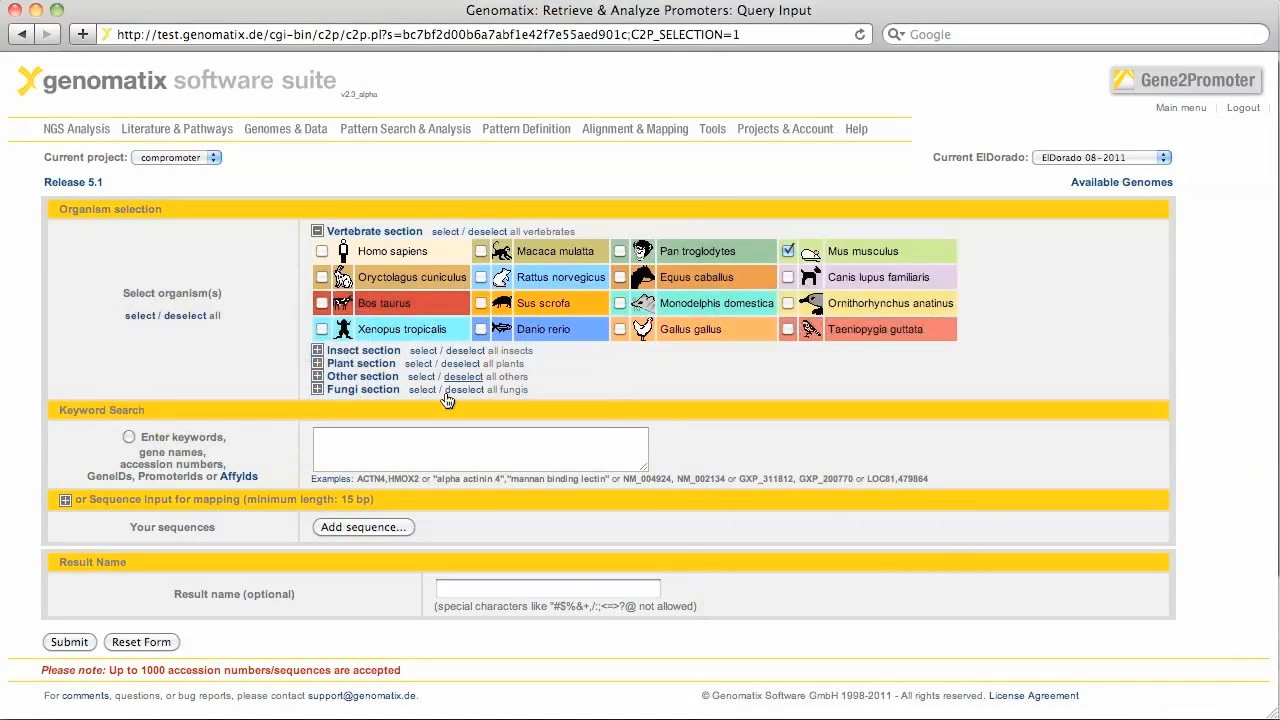
Enter the accession numbers starting NM_031966, tick Homo sapiens, and submit the retrieval
left_click(479, 448)
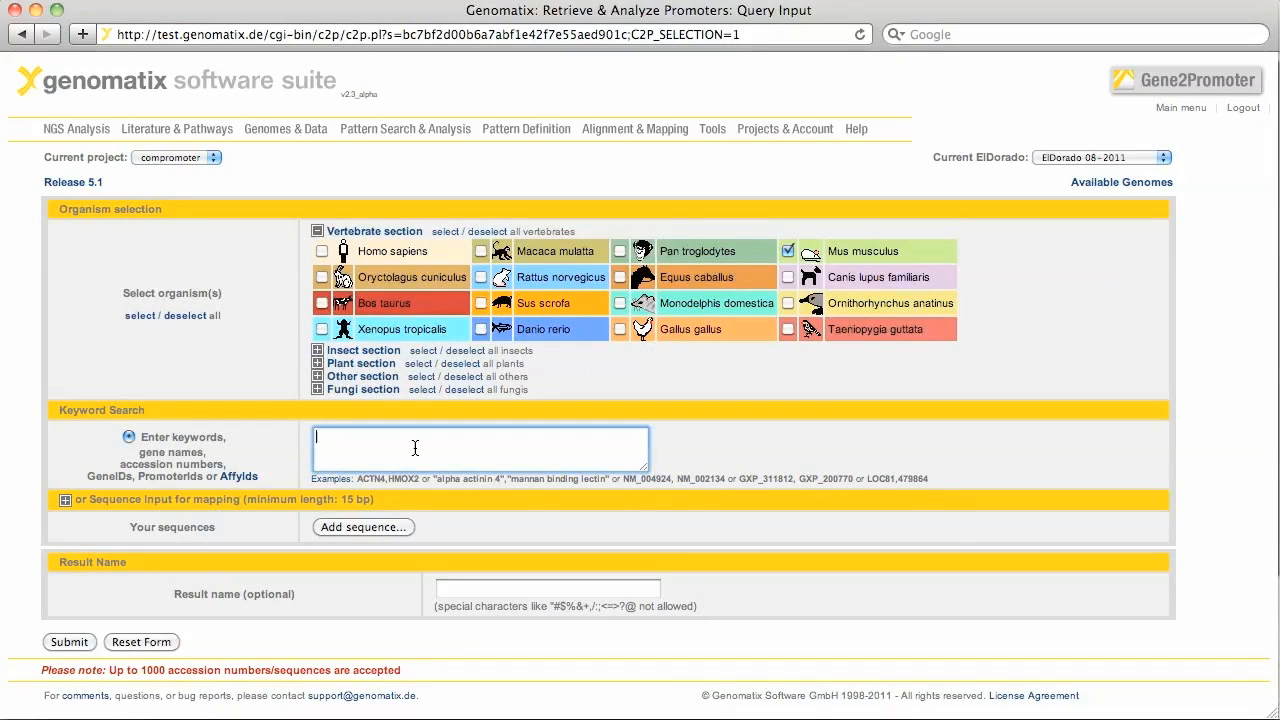
type("NM_031966")
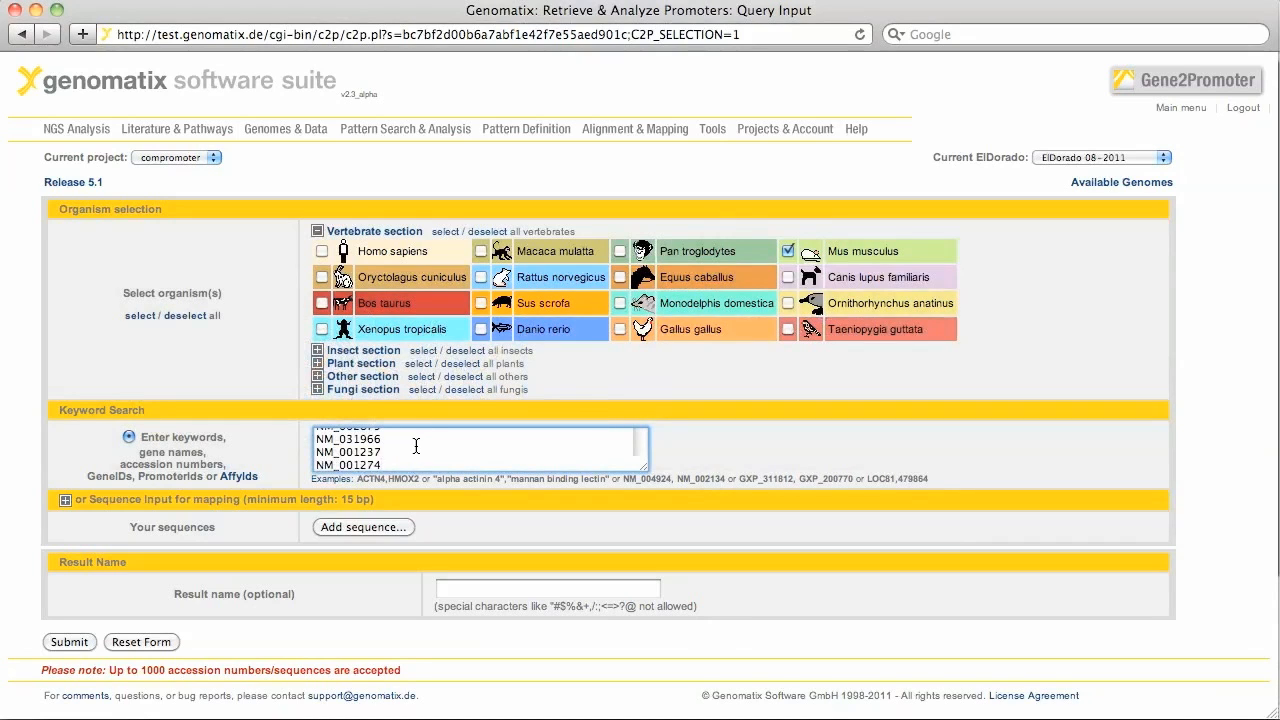
left_click(321, 251)
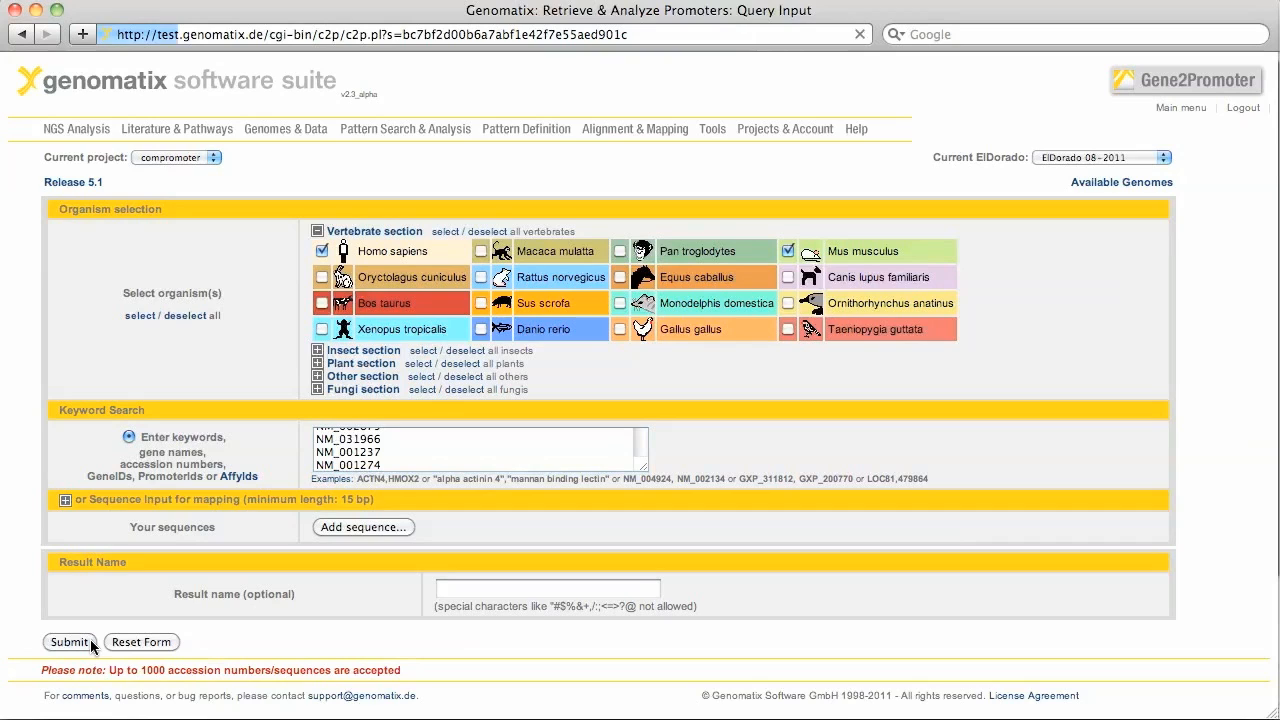
left_click(70, 642)
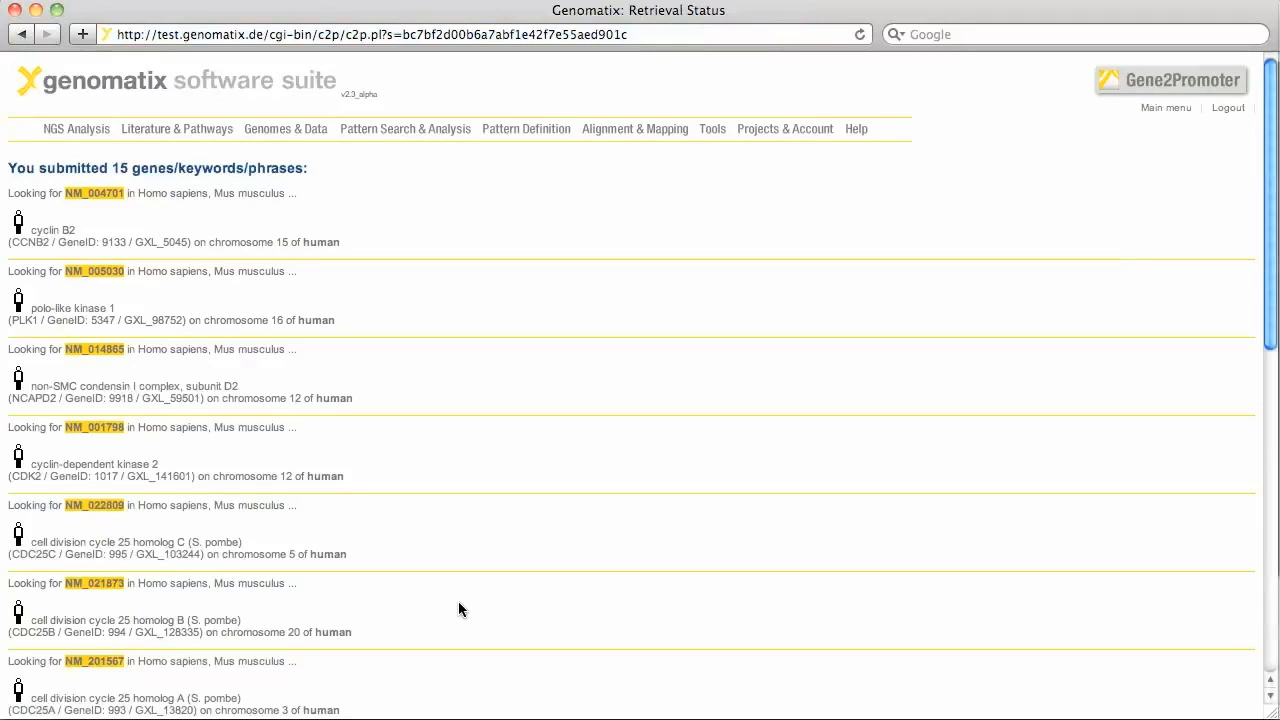
scroll("down", 3)
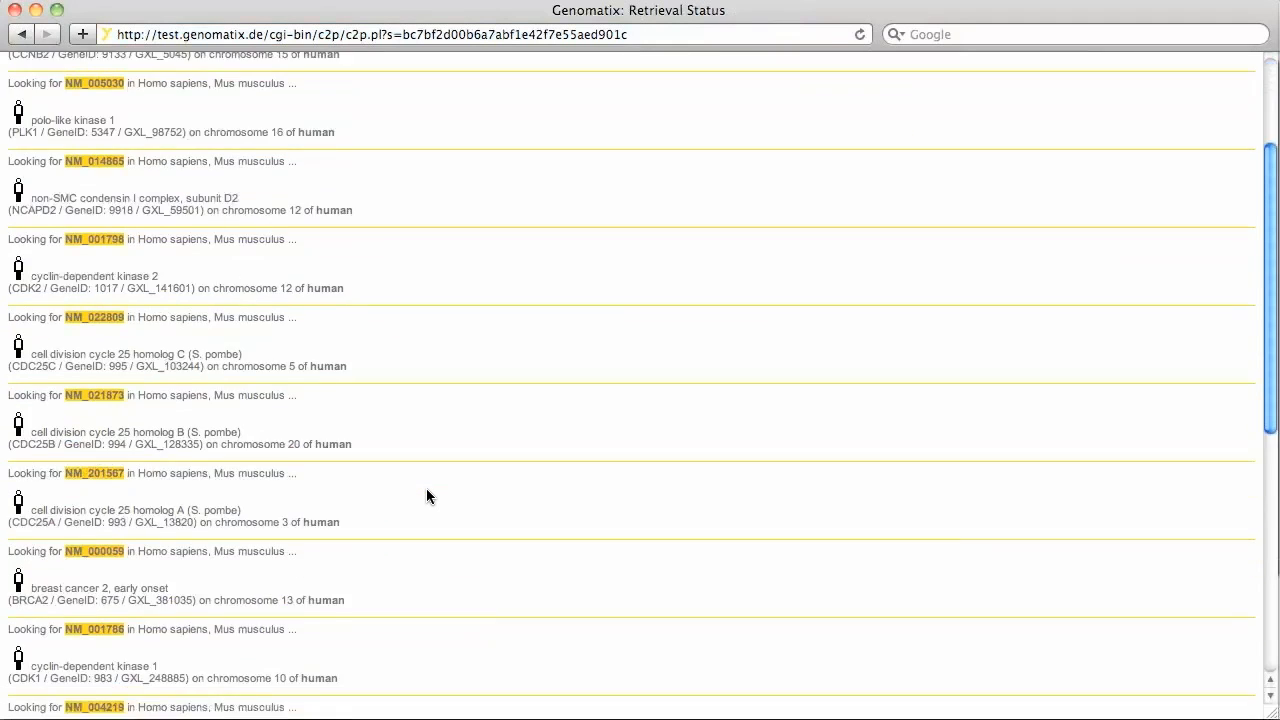
scroll("down", 3)
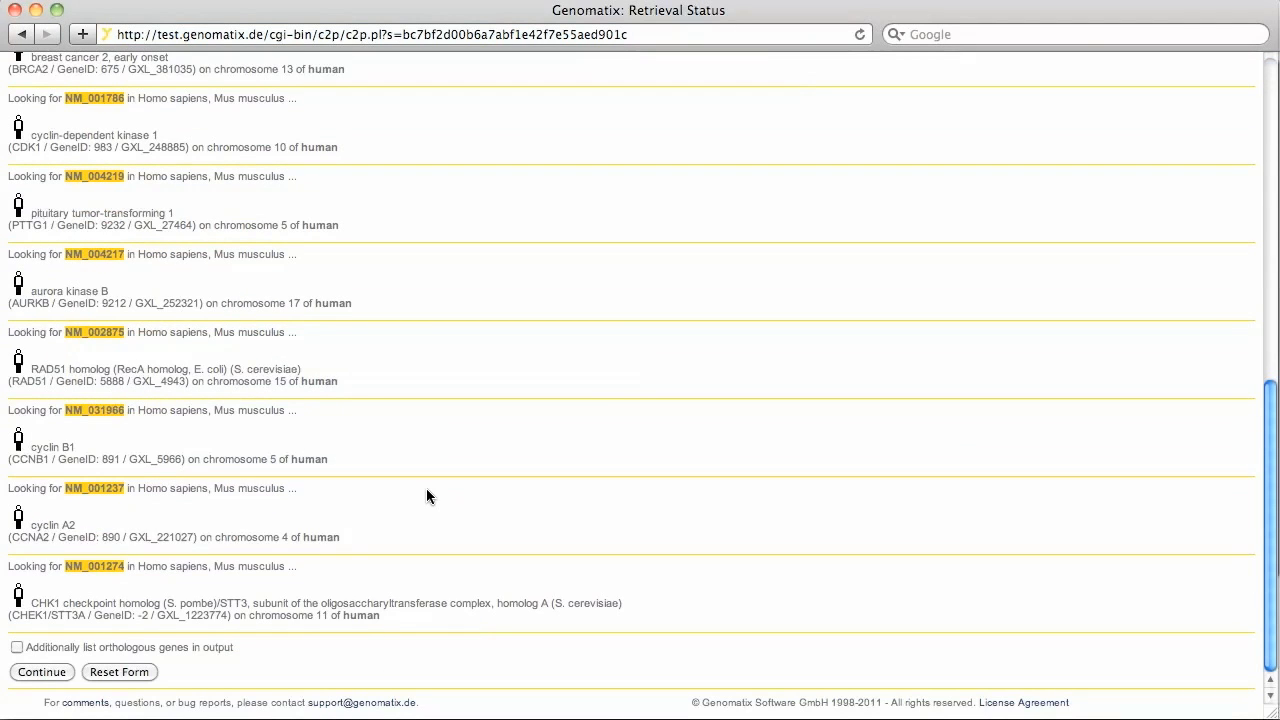
mouse_move(235, 487)
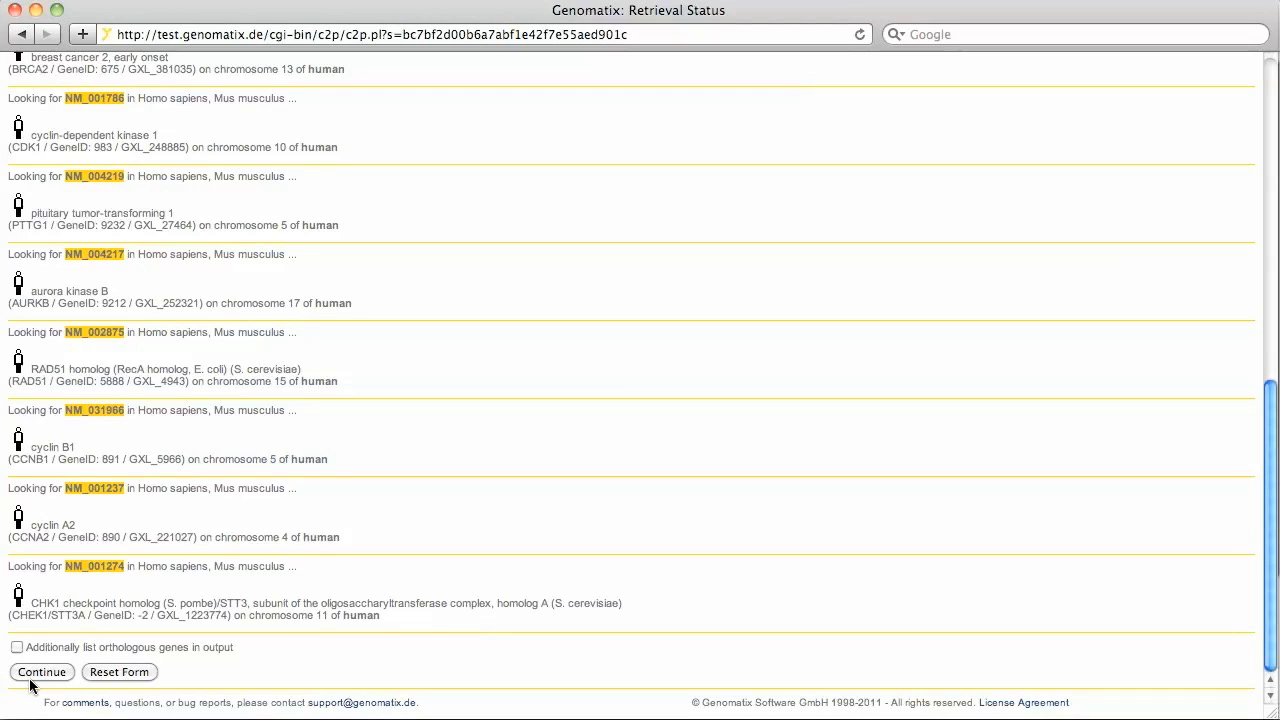
Continue to the promoter results and scroll through the table down to the task options
left_click(41, 671)
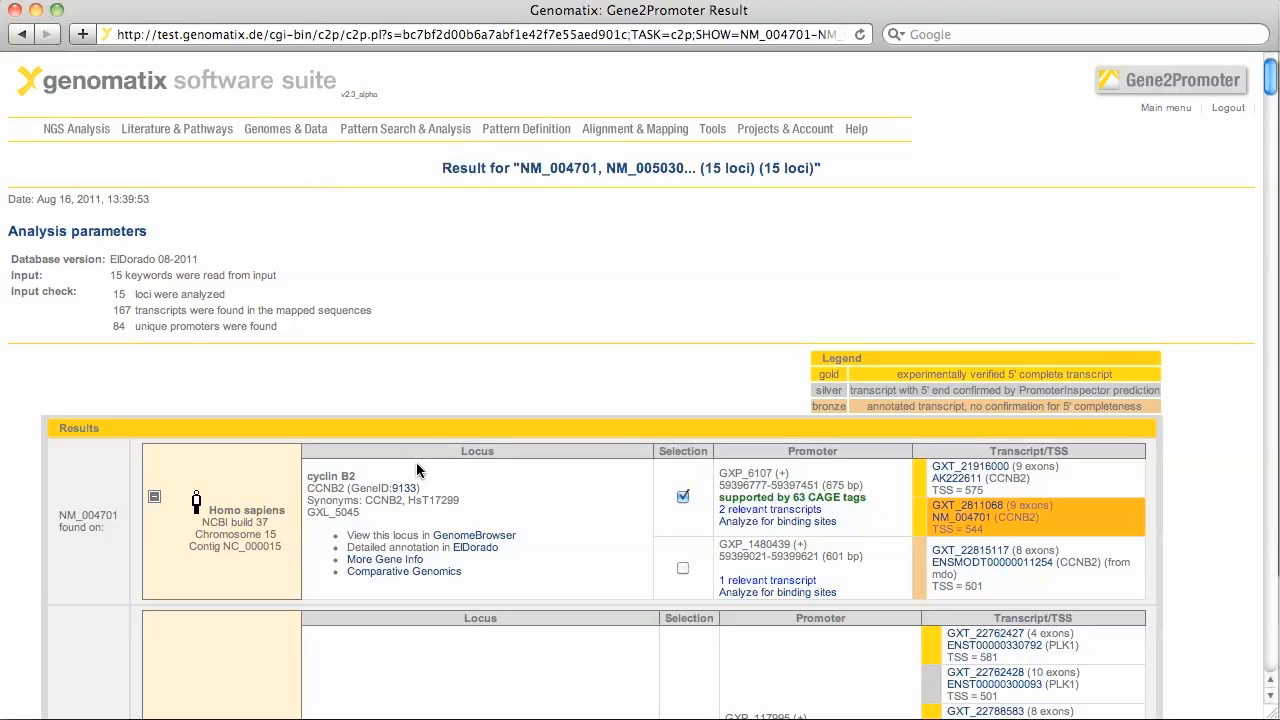
mouse_move(265, 482)
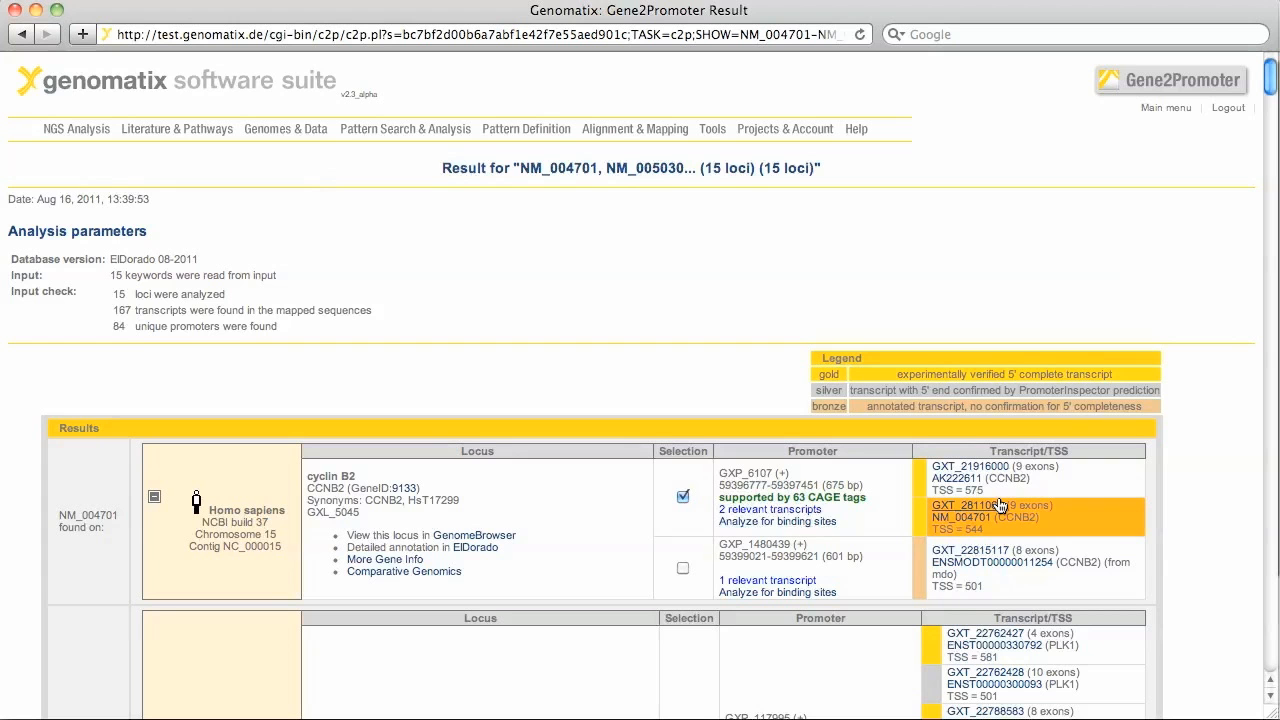
scroll("down", 3)
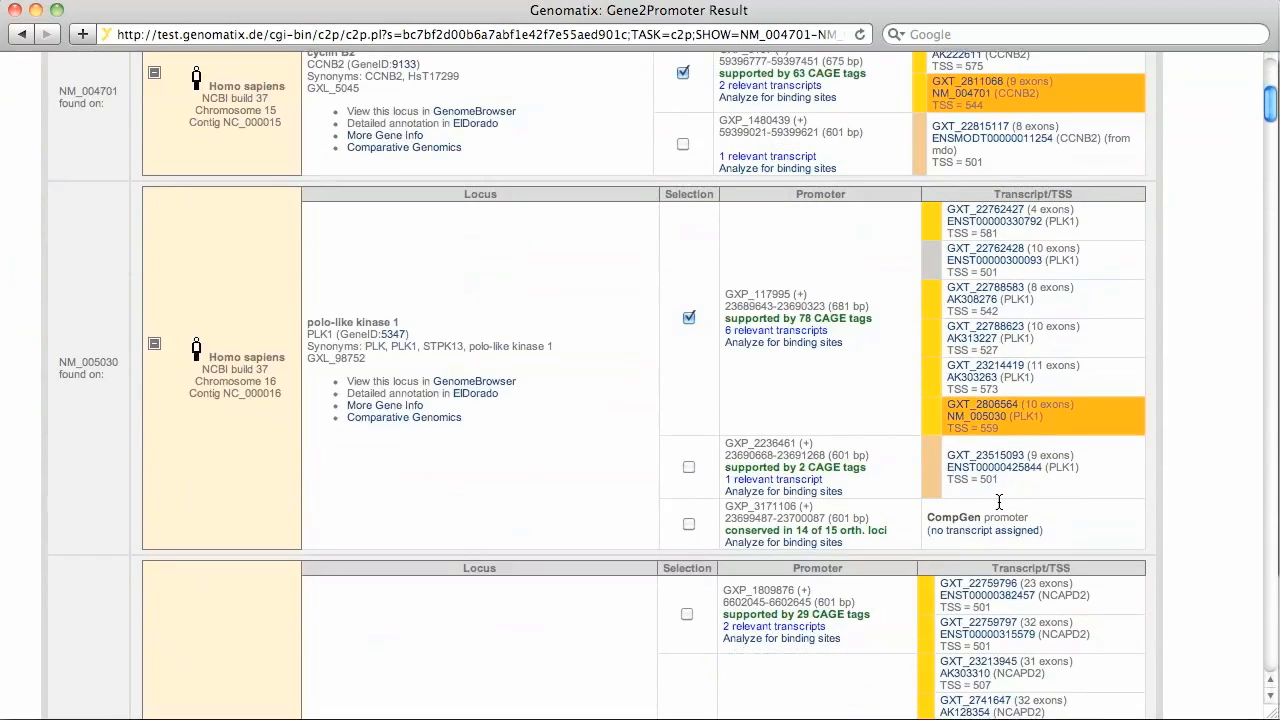
mouse_move(990, 183)
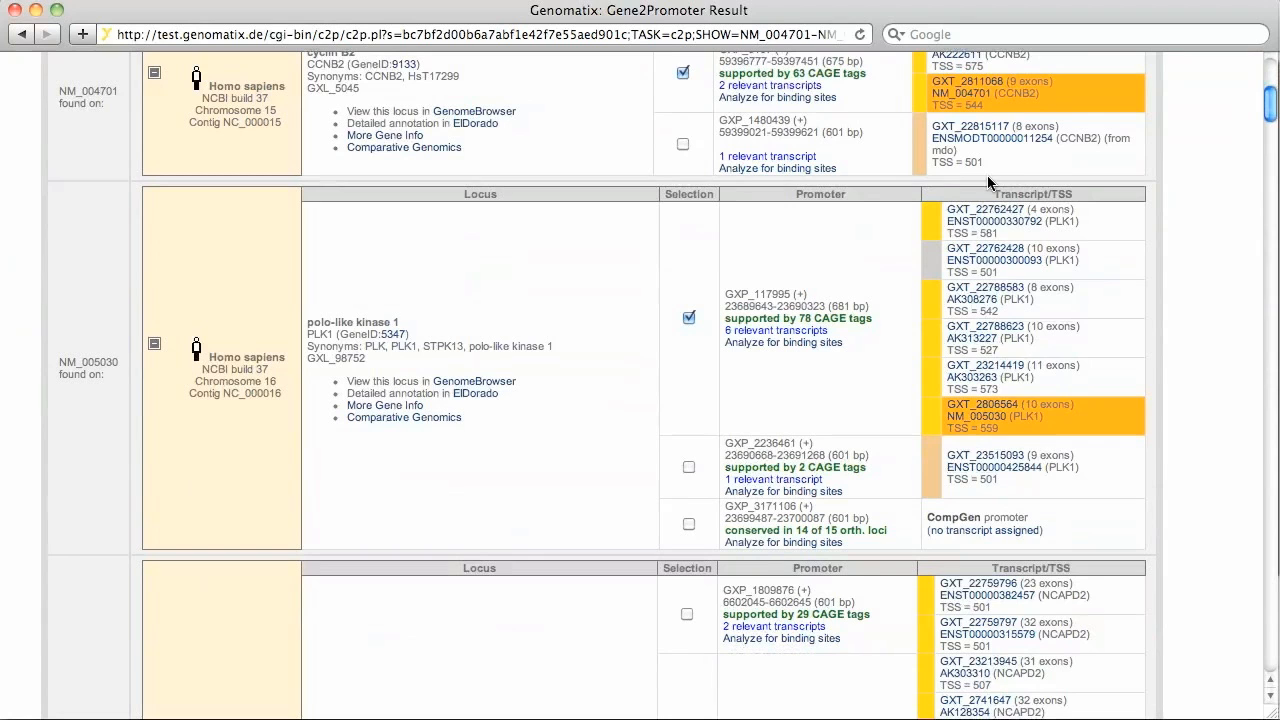
mouse_move(808, 388)
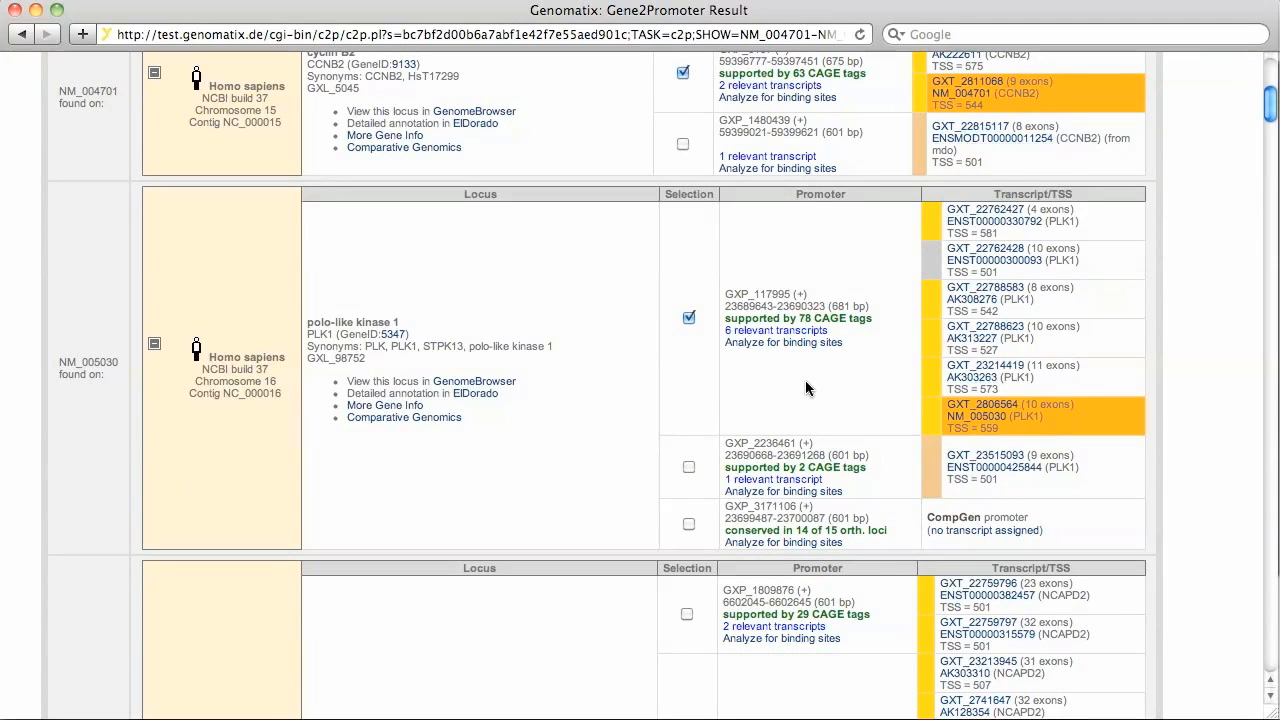
scroll("down", 3)
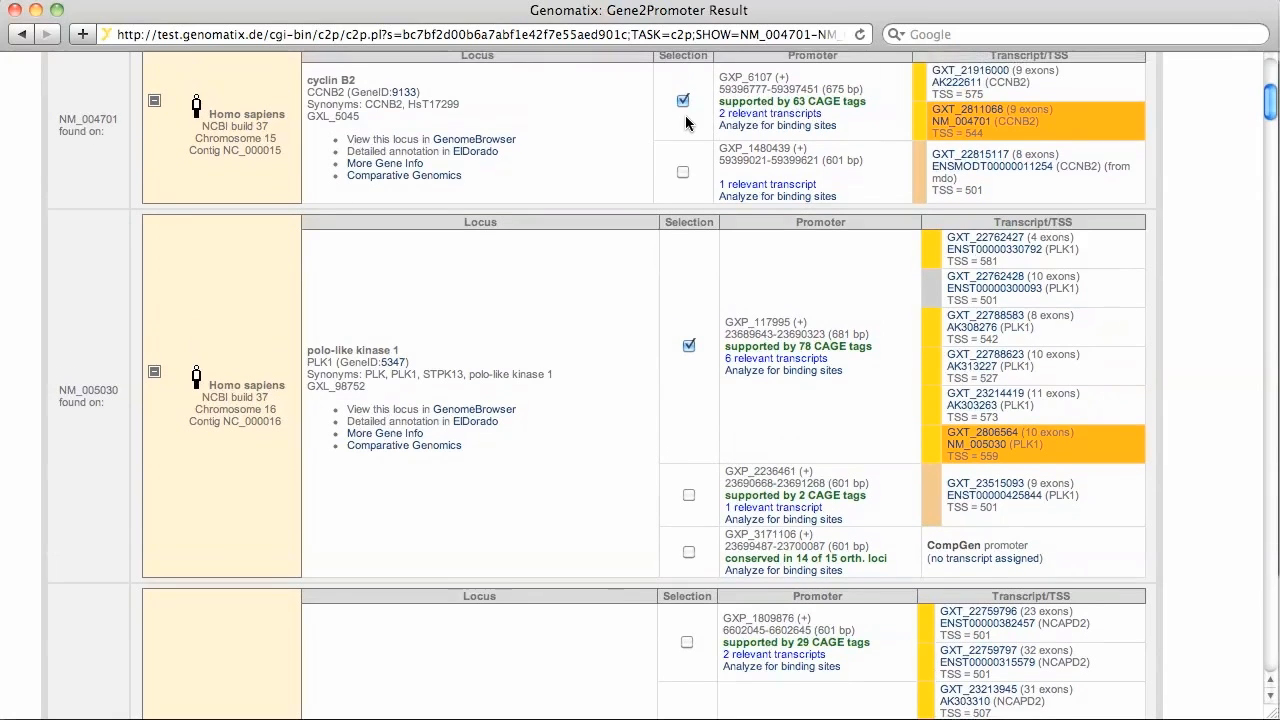
mouse_move(658, 362)
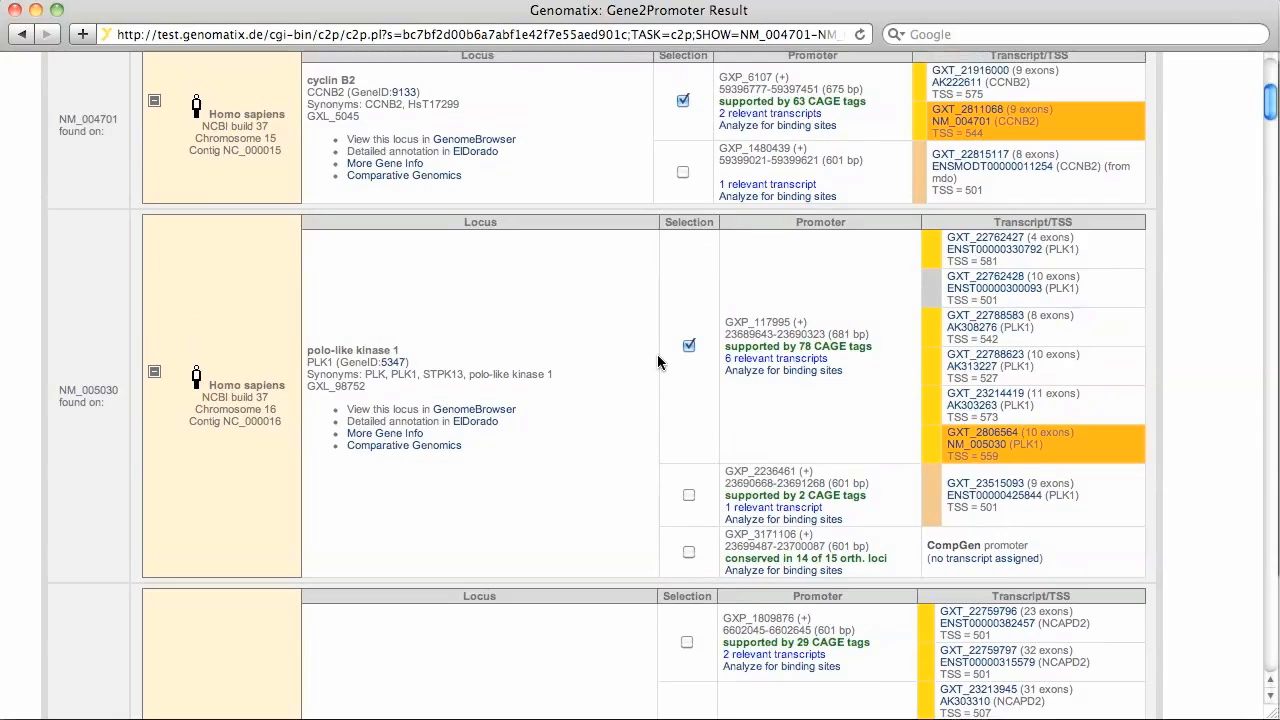
scroll("down", 3)
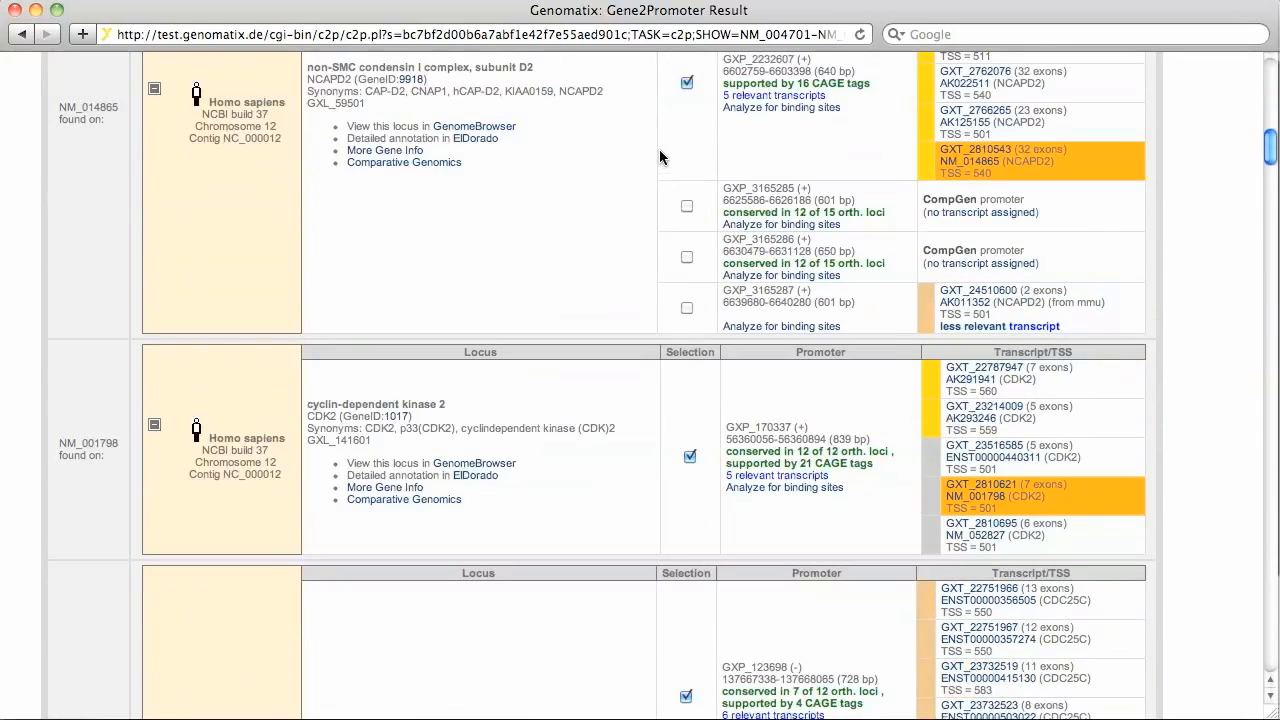
mouse_move(675, 132)
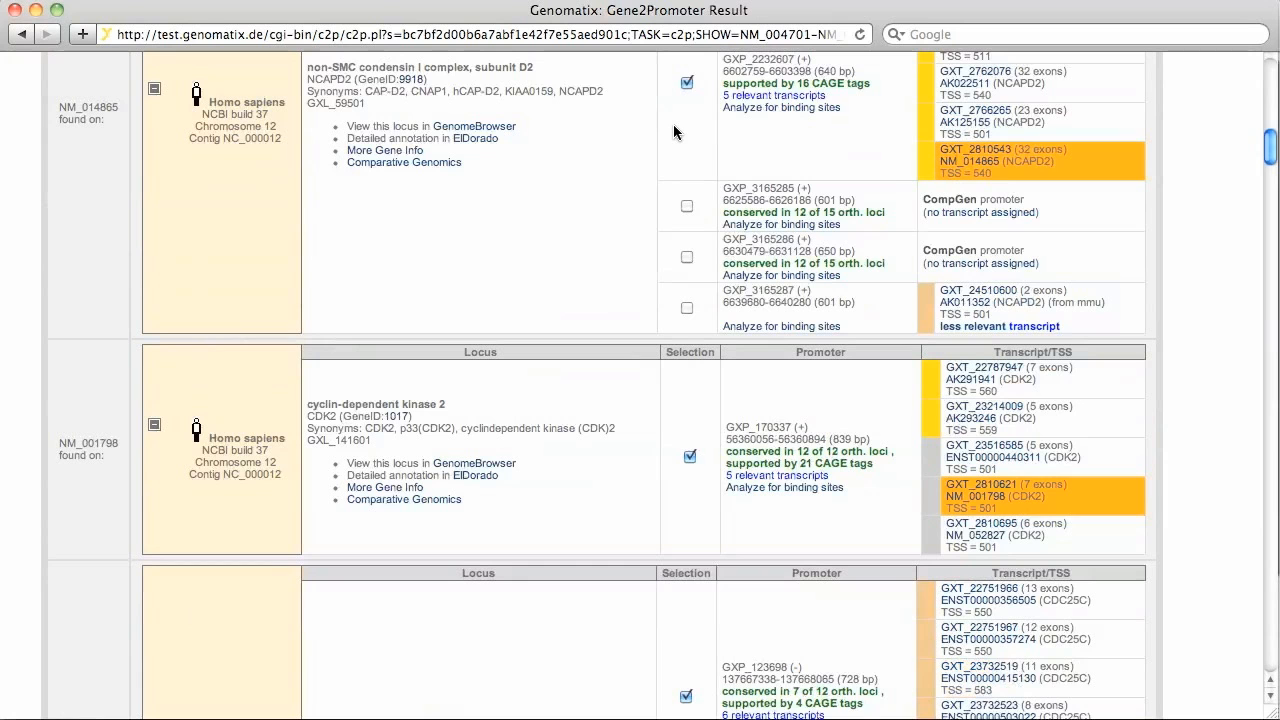
mouse_move(1270, 147)
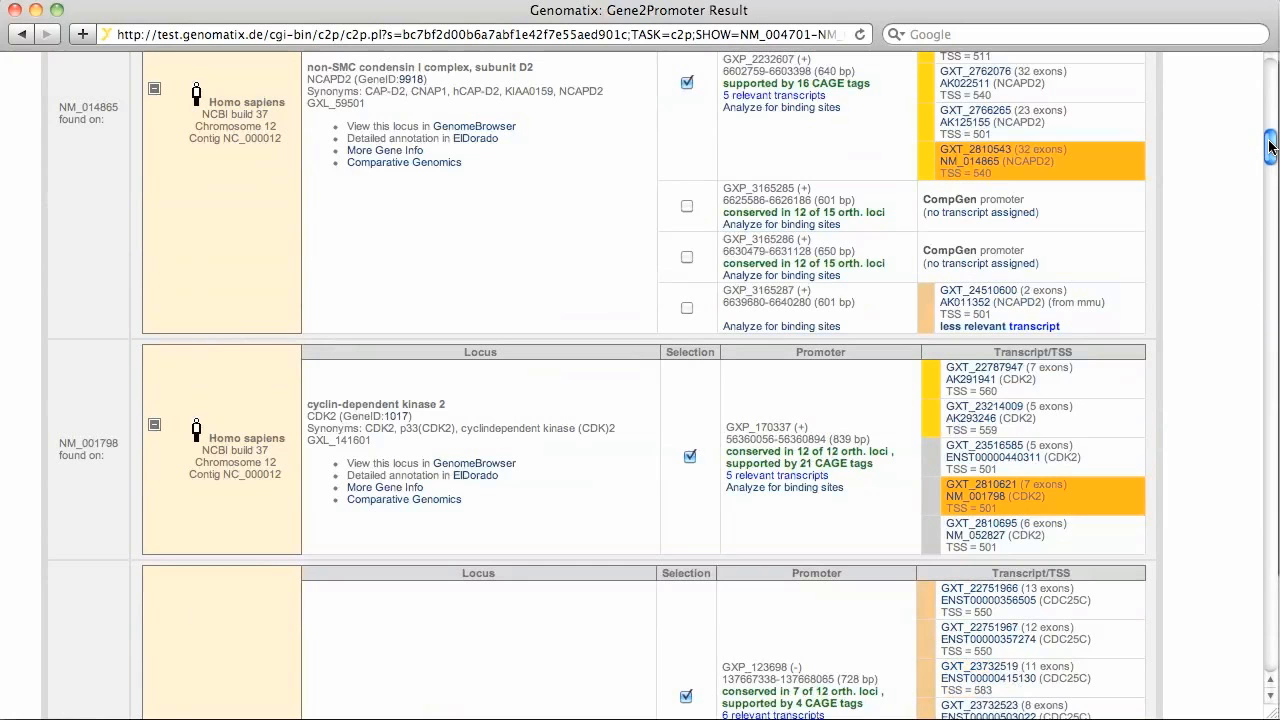
scroll("down", 3)
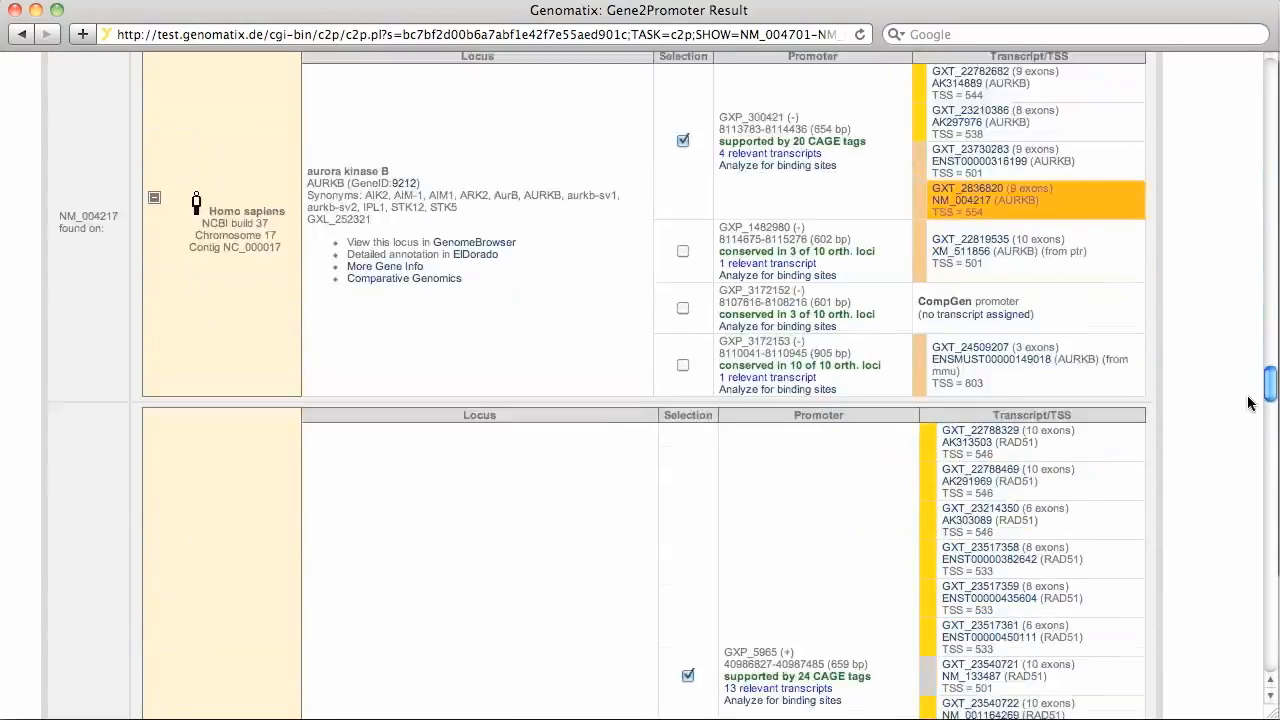
scroll("down", 3)
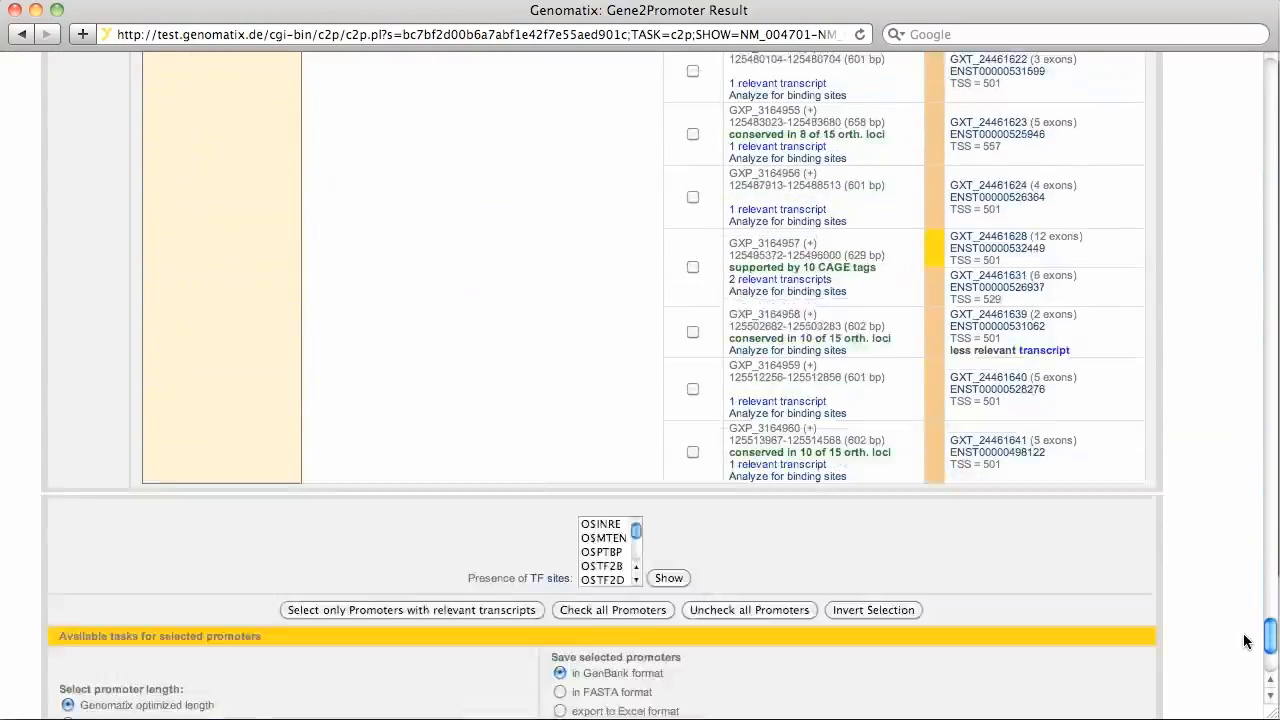
Select the FrameWorker task for the selected promoters and start it
scroll("down", 3)
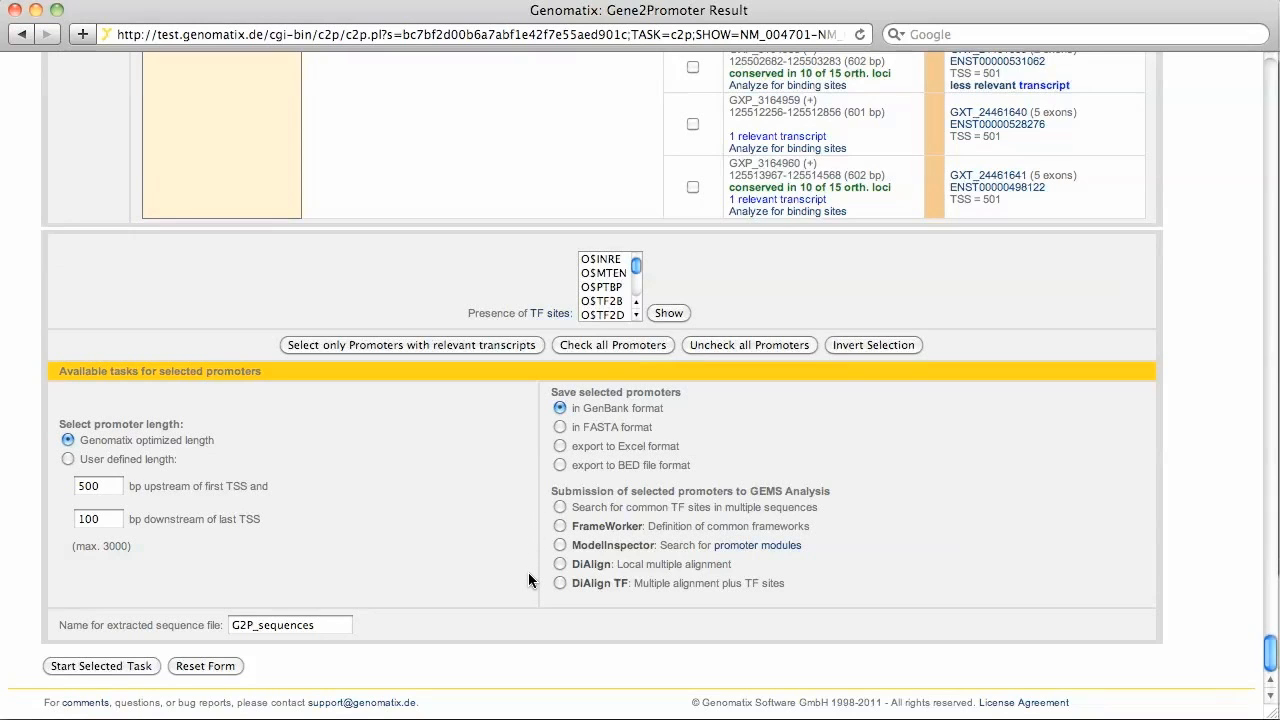
mouse_move(560, 527)
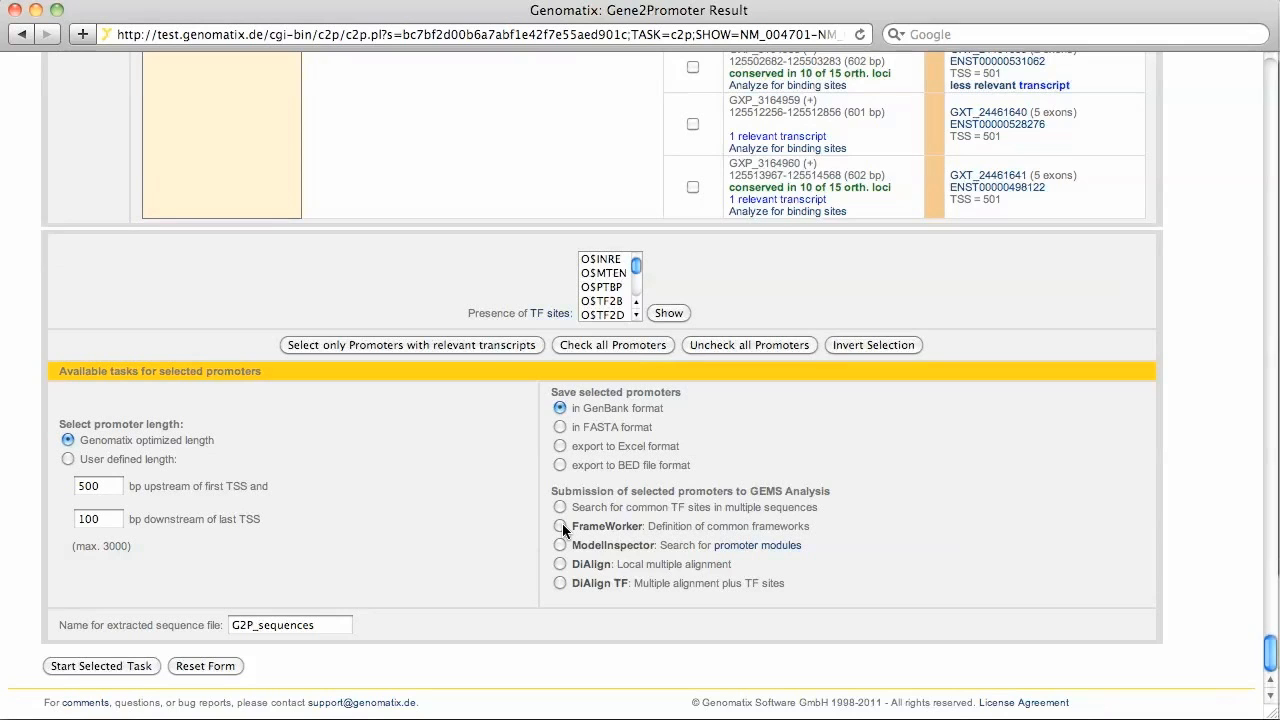
left_click(559, 526)
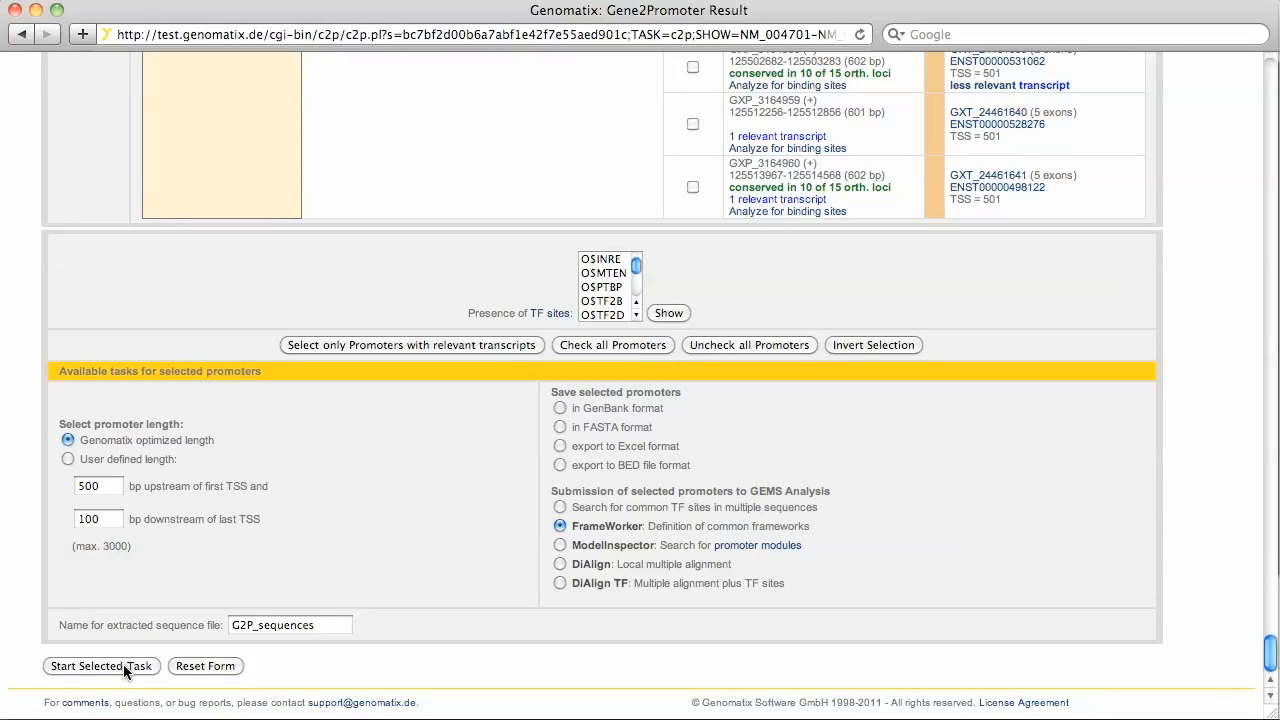
left_click(101, 666)
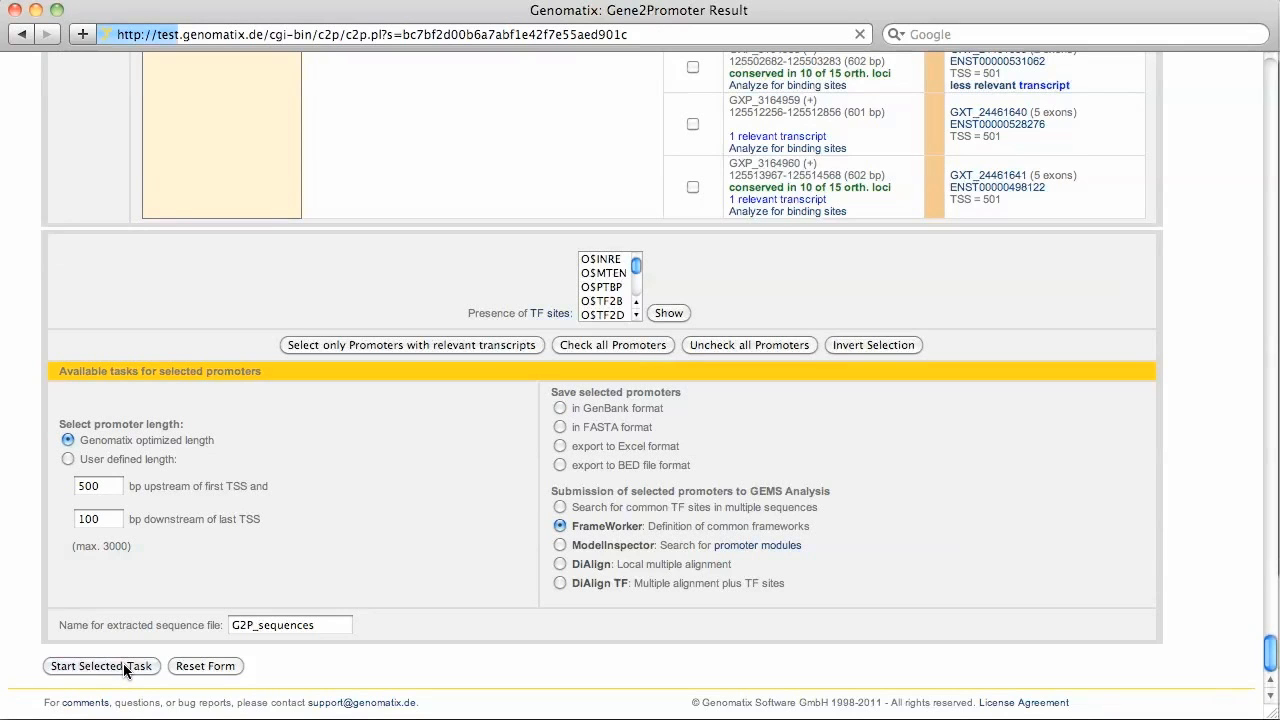
Keep the Vertebrates and General Core Promoter Elements matrix groups and continue to the parameters
left_click(101, 666)
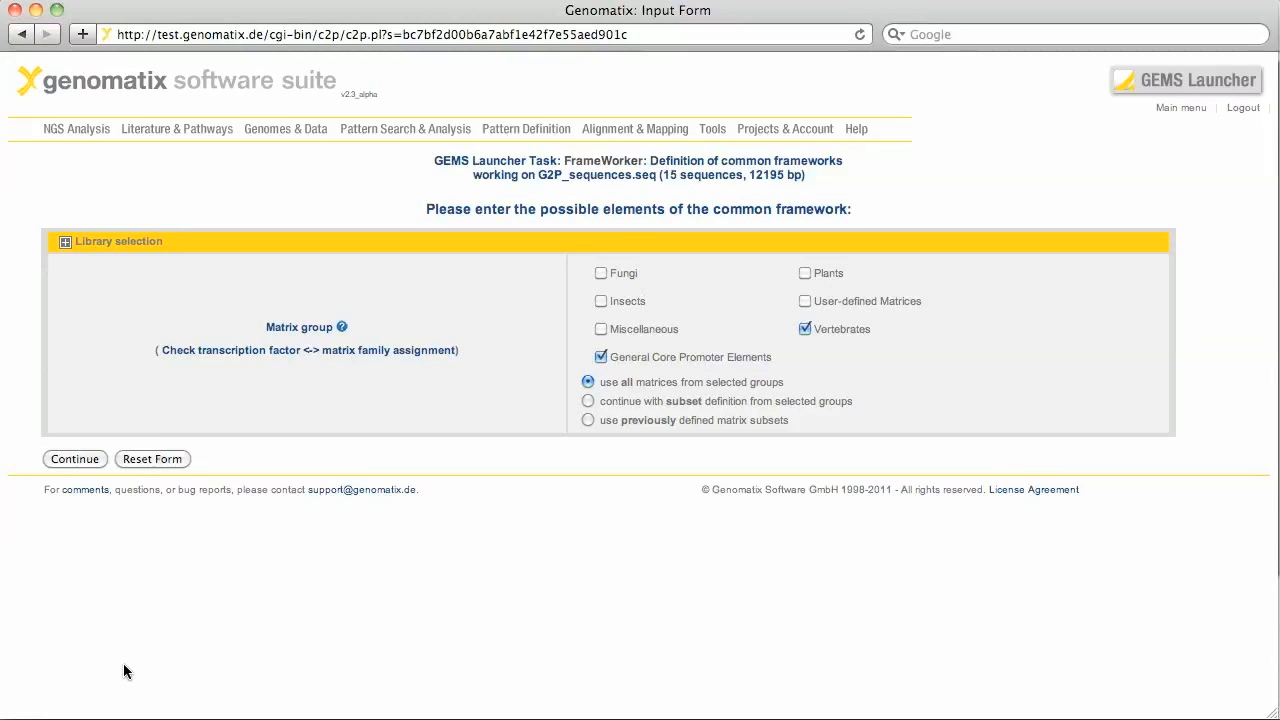
mouse_move(701, 391)
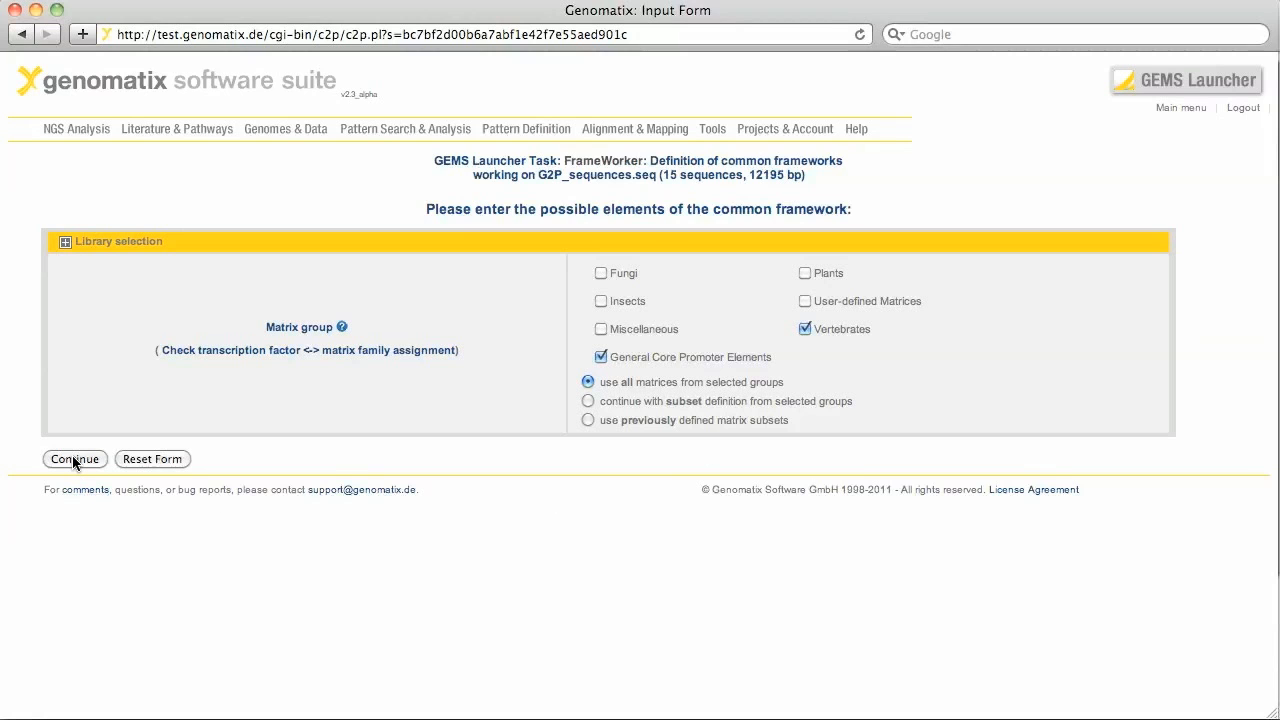
left_click(74, 459)
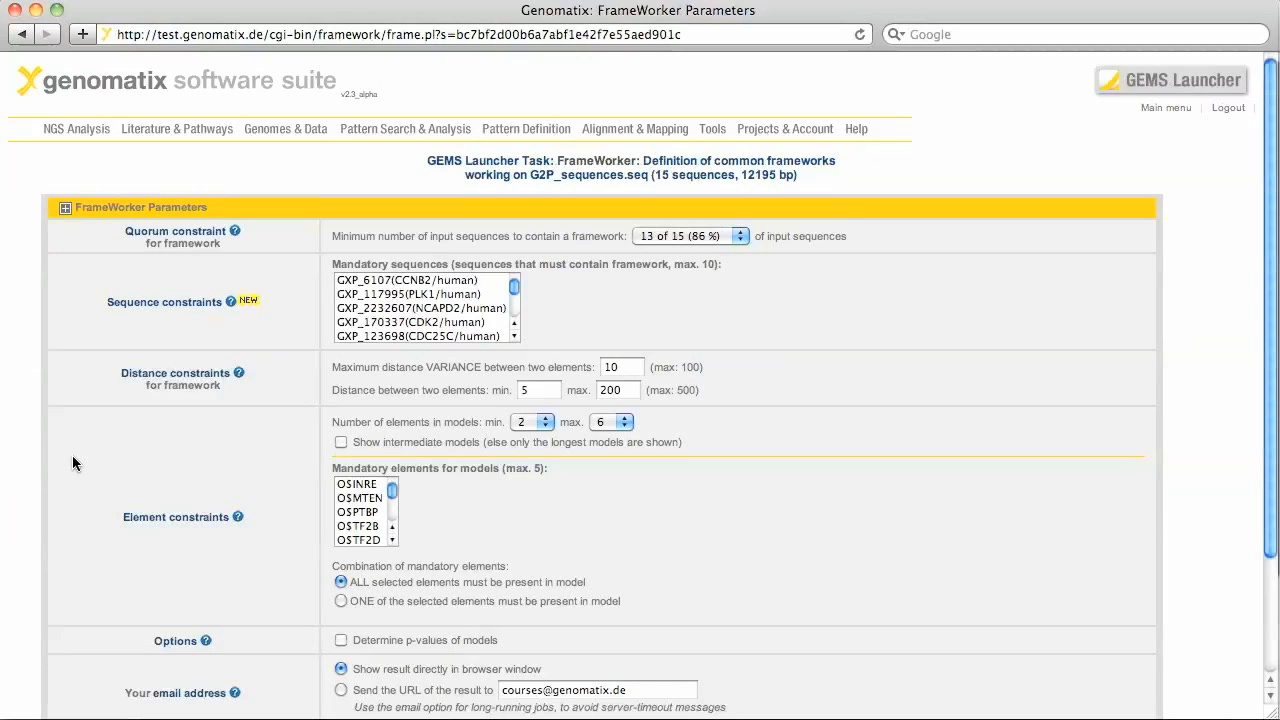
Set the quorum to 4 of 15 sequences (26%) and start FrameWorker
left_click(688, 236)
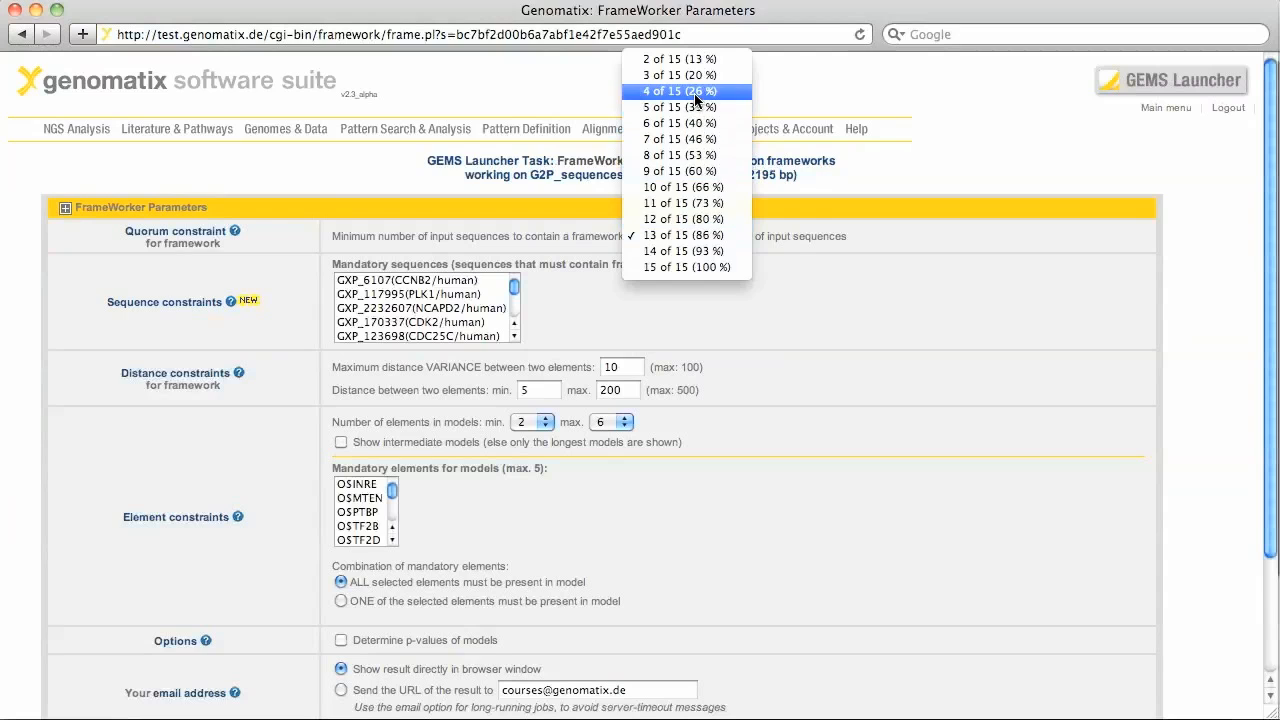
left_click(688, 91)
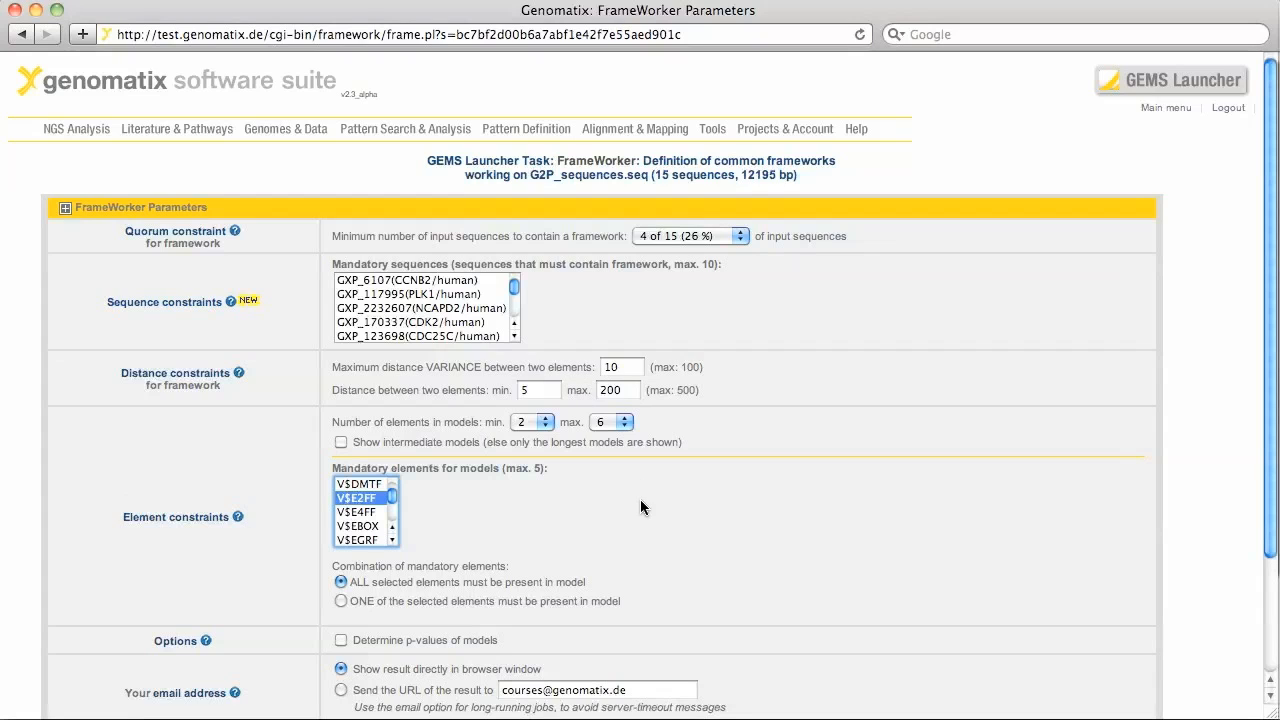
mouse_move(597, 437)
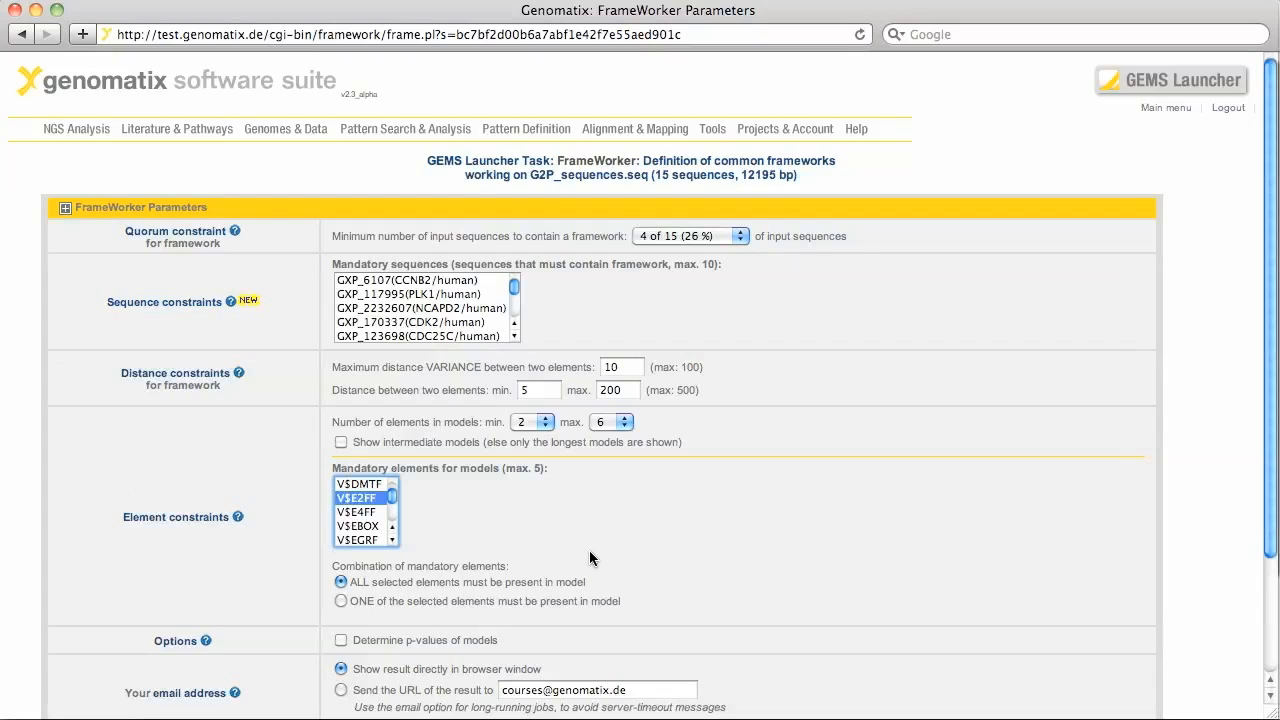
scroll("down", 3)
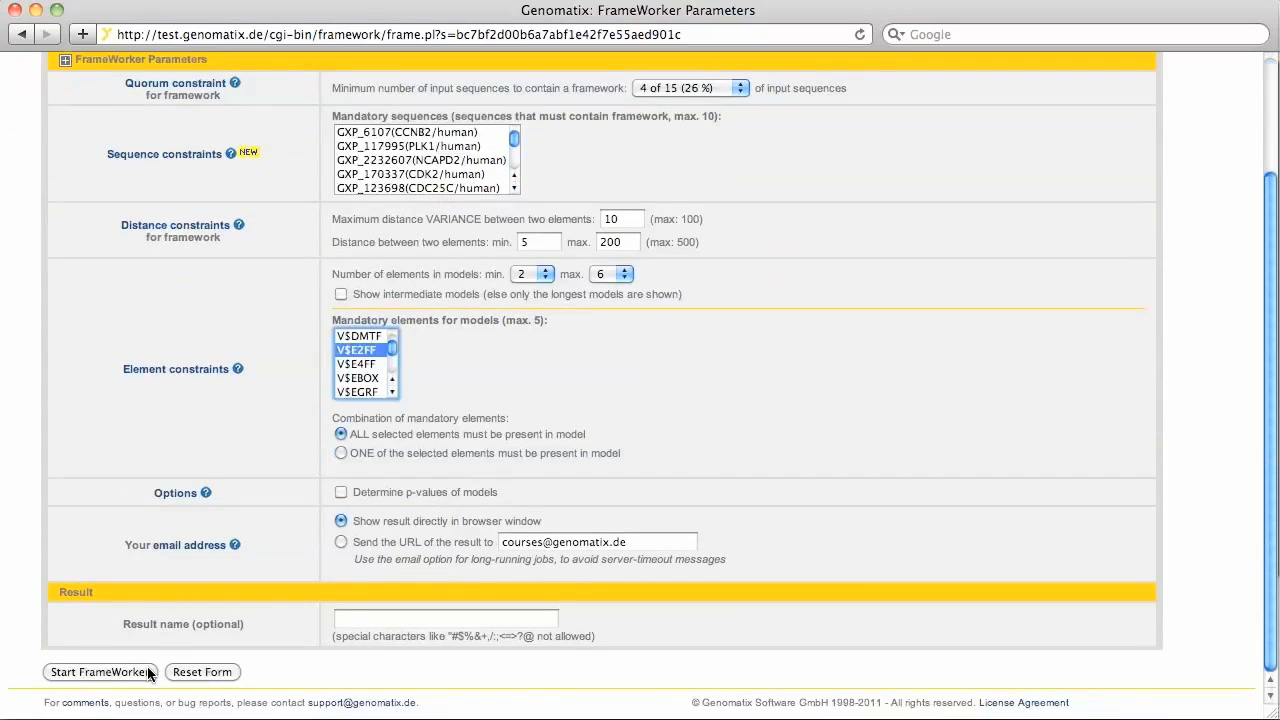
left_click(100, 671)
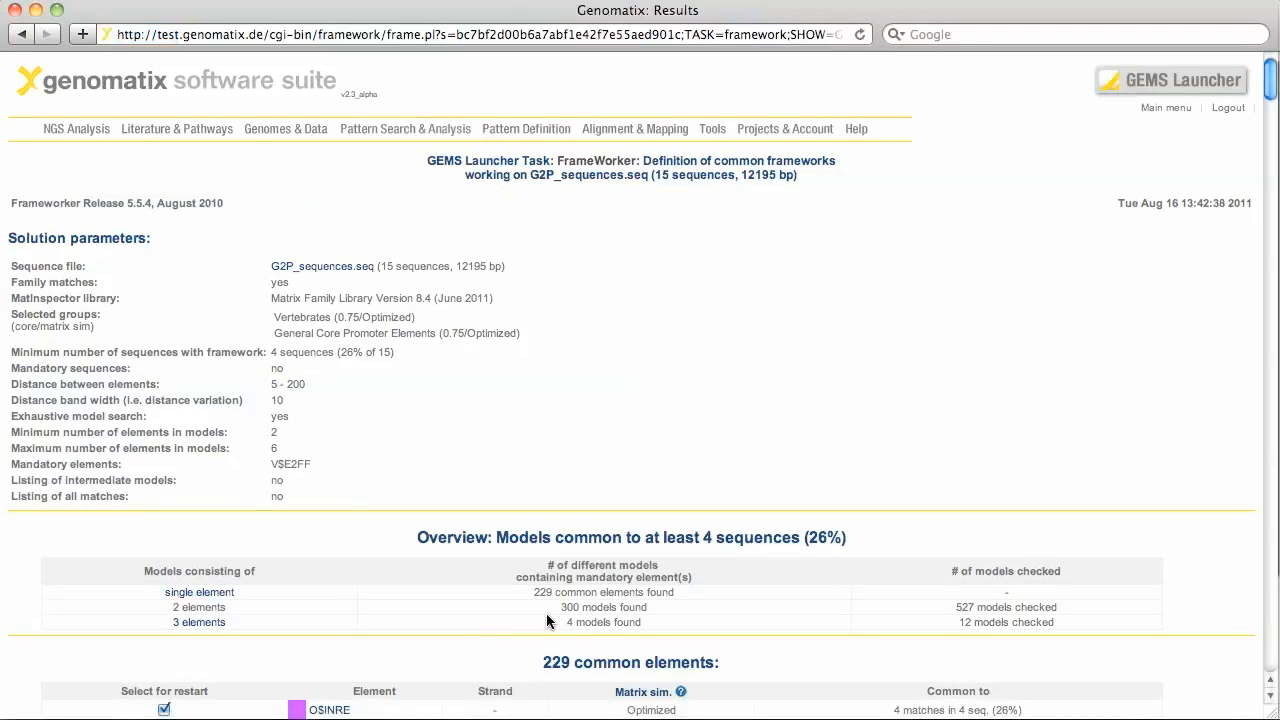
mouse_move(540, 624)
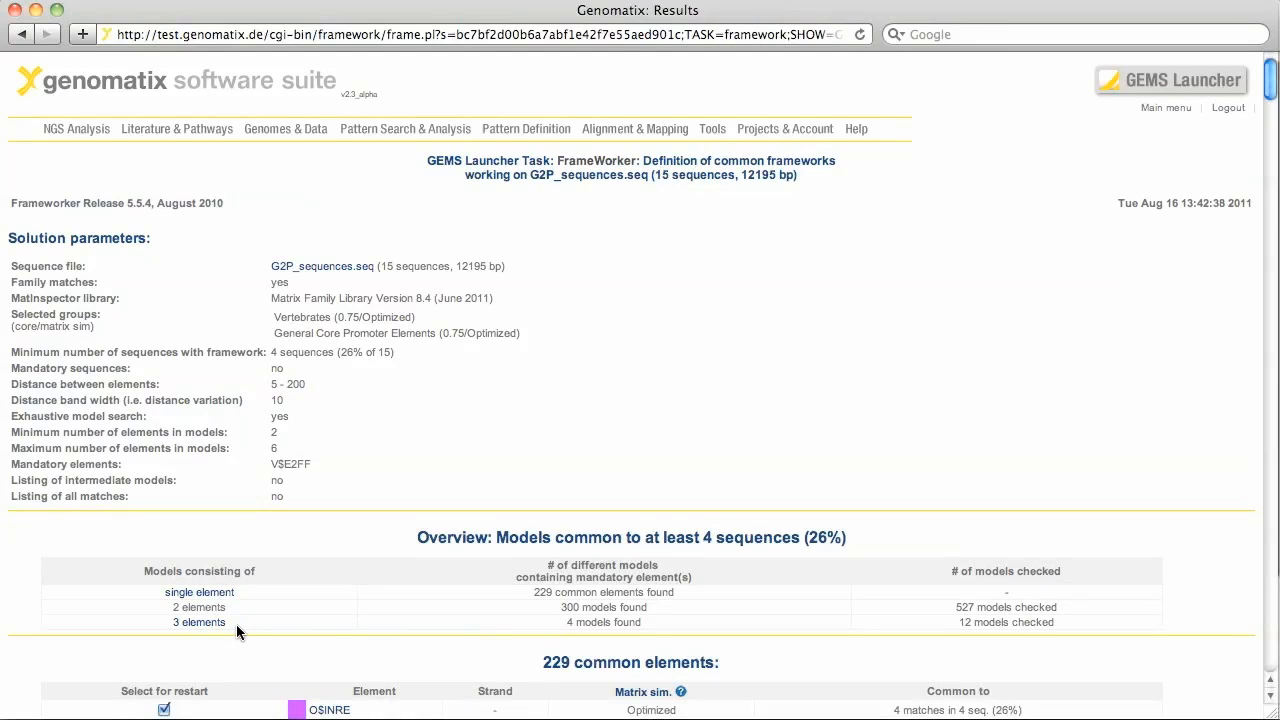
mouse_move(238, 627)
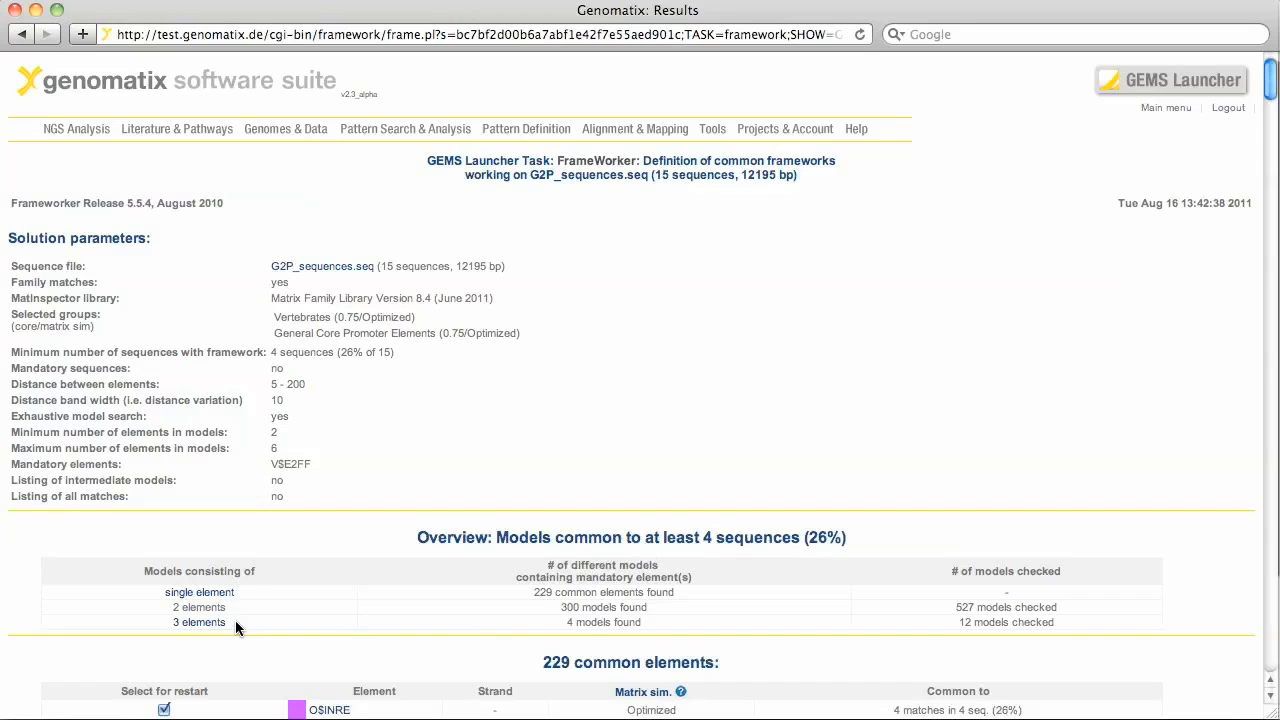
mouse_move(172, 635)
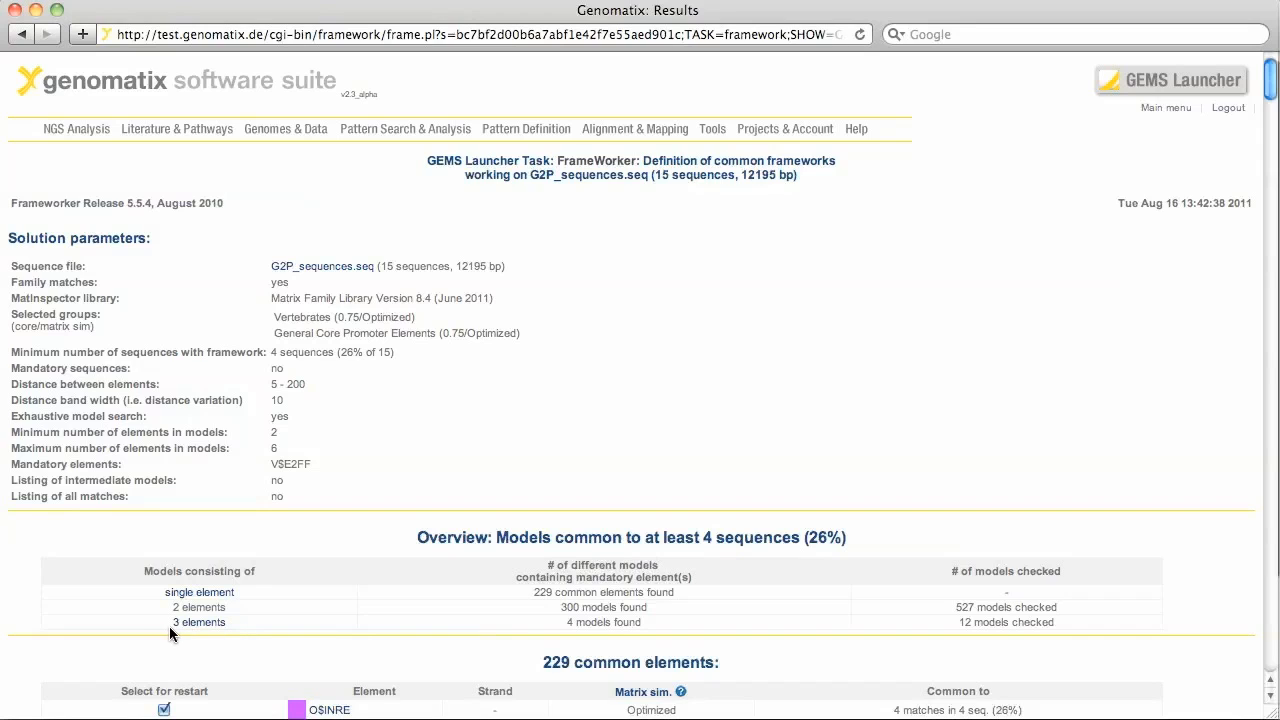
Follow the '3 elements' overview link to show the four three-element models
left_click(199, 622)
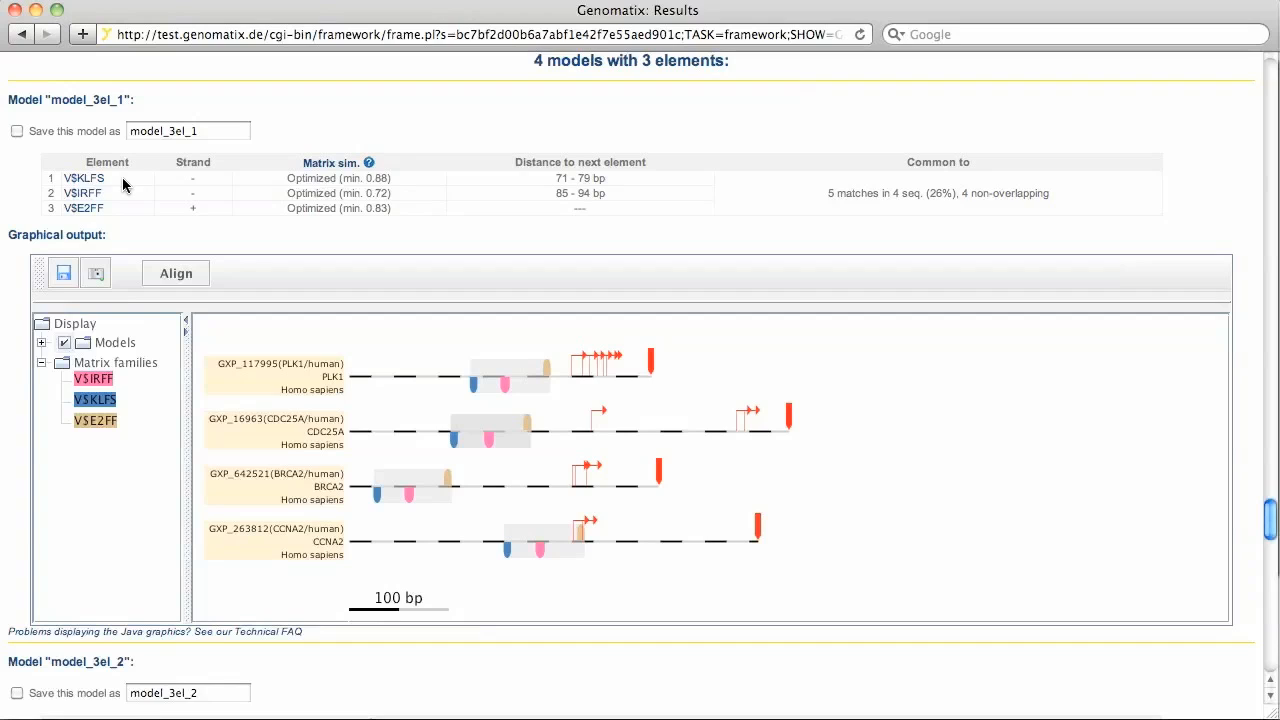
mouse_move(123, 196)
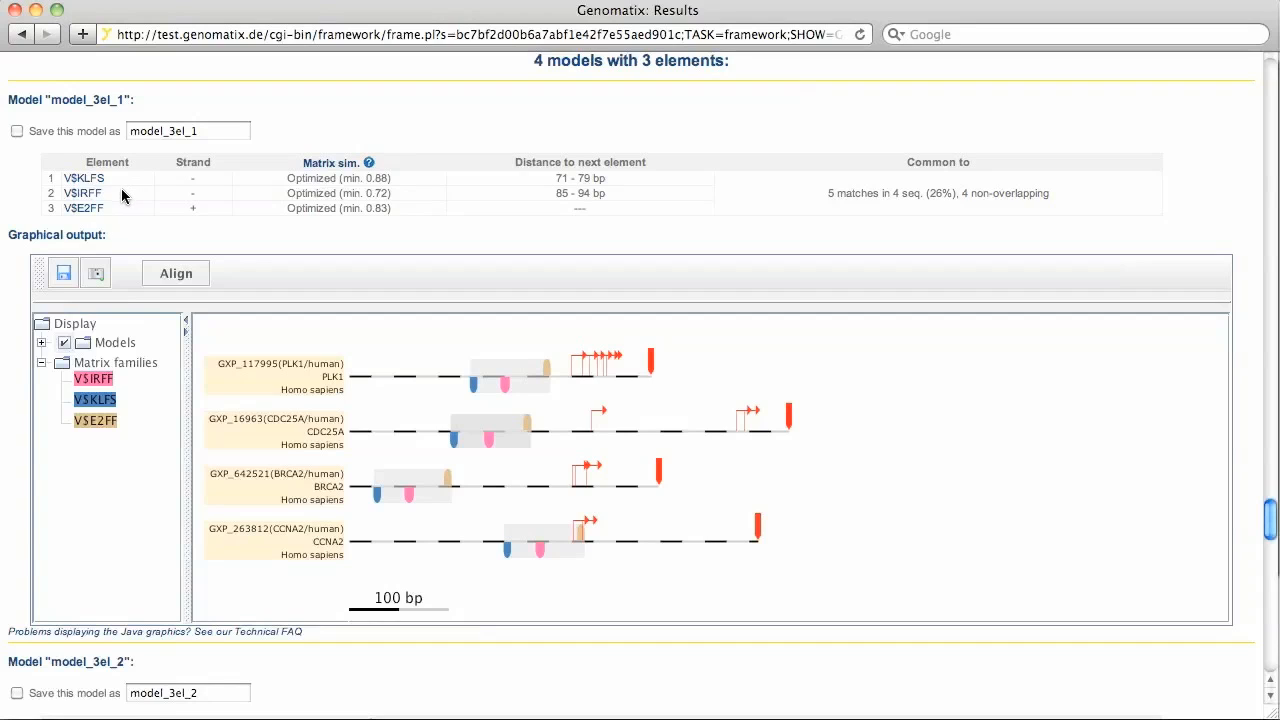
mouse_move(122, 215)
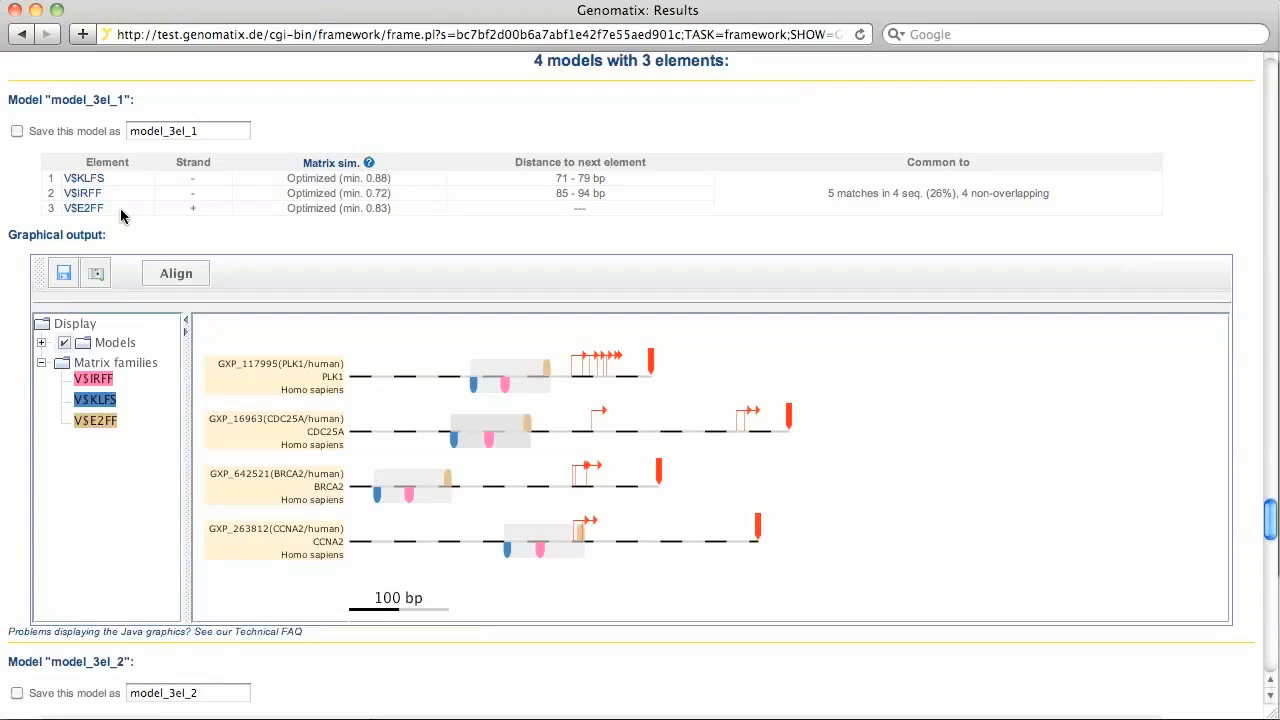
mouse_move(218, 206)
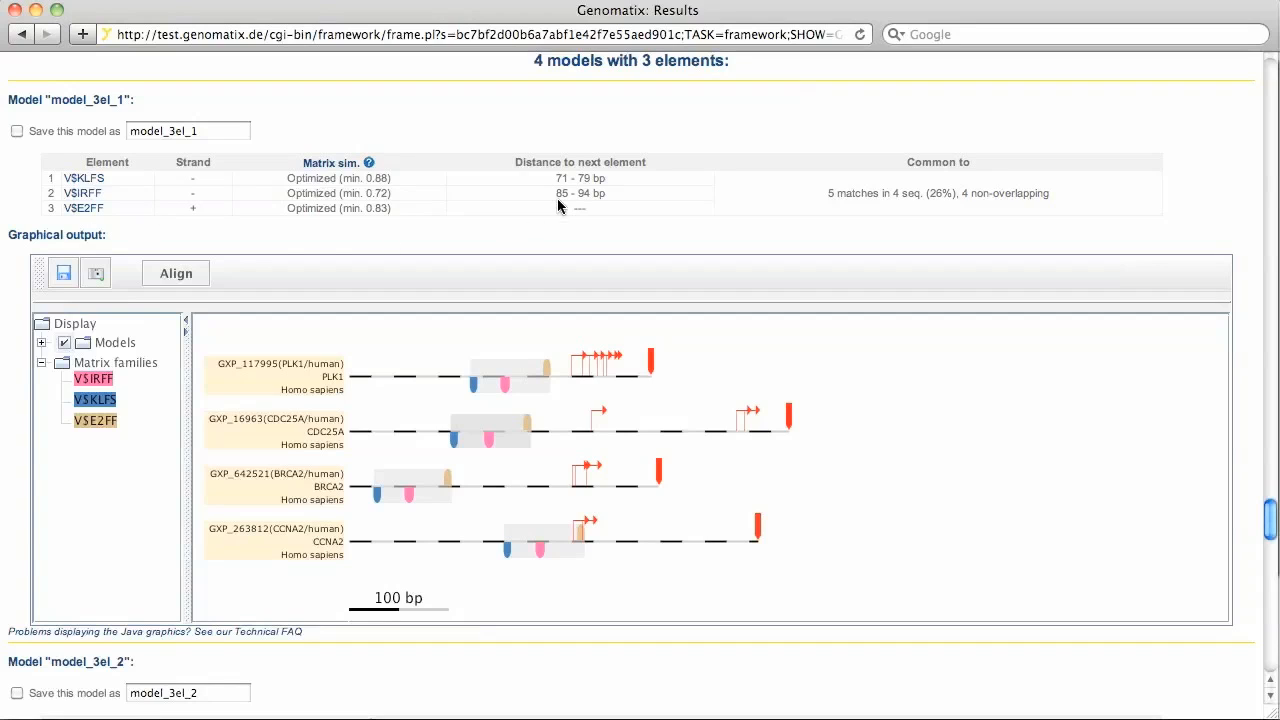
mouse_move(547, 200)
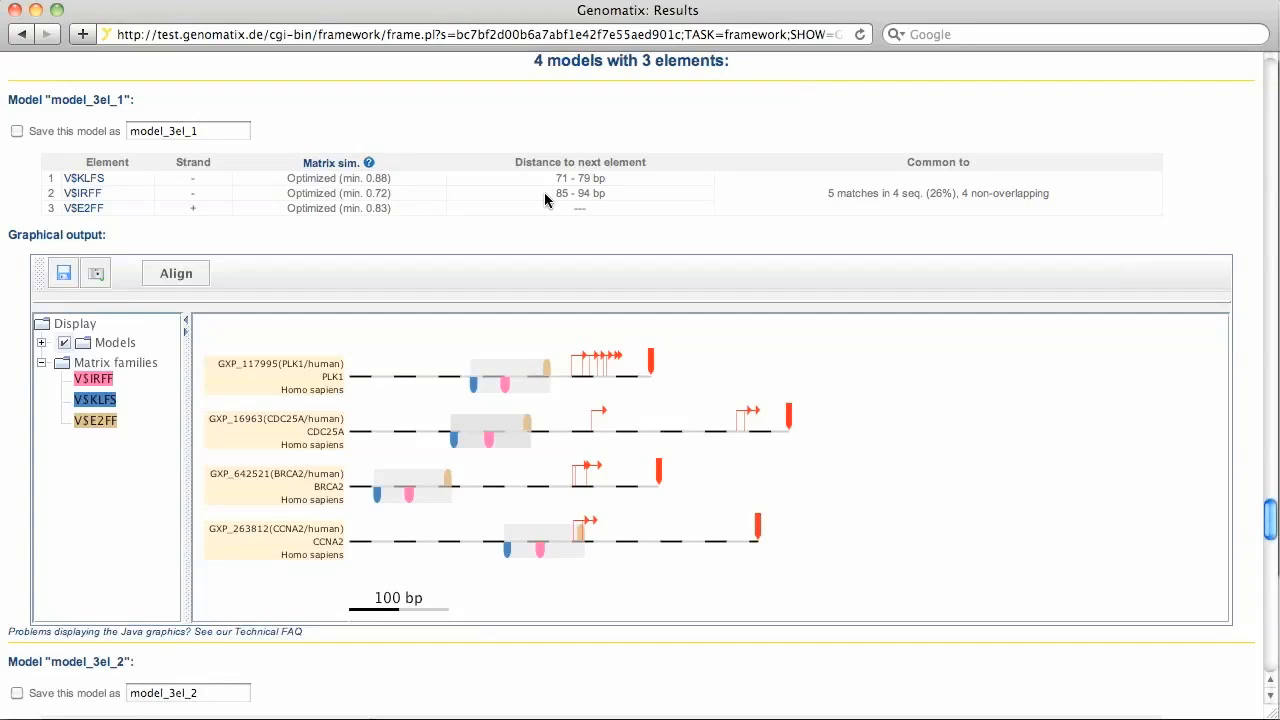
mouse_move(543, 204)
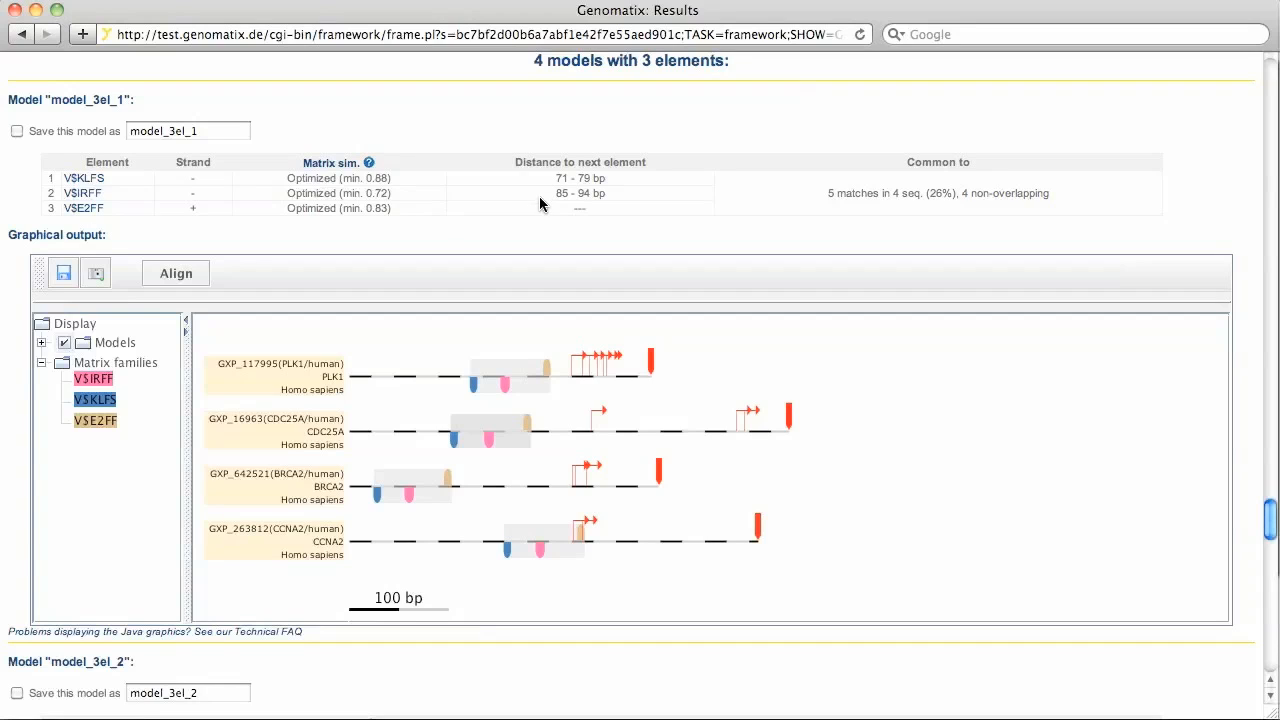
mouse_move(360, 543)
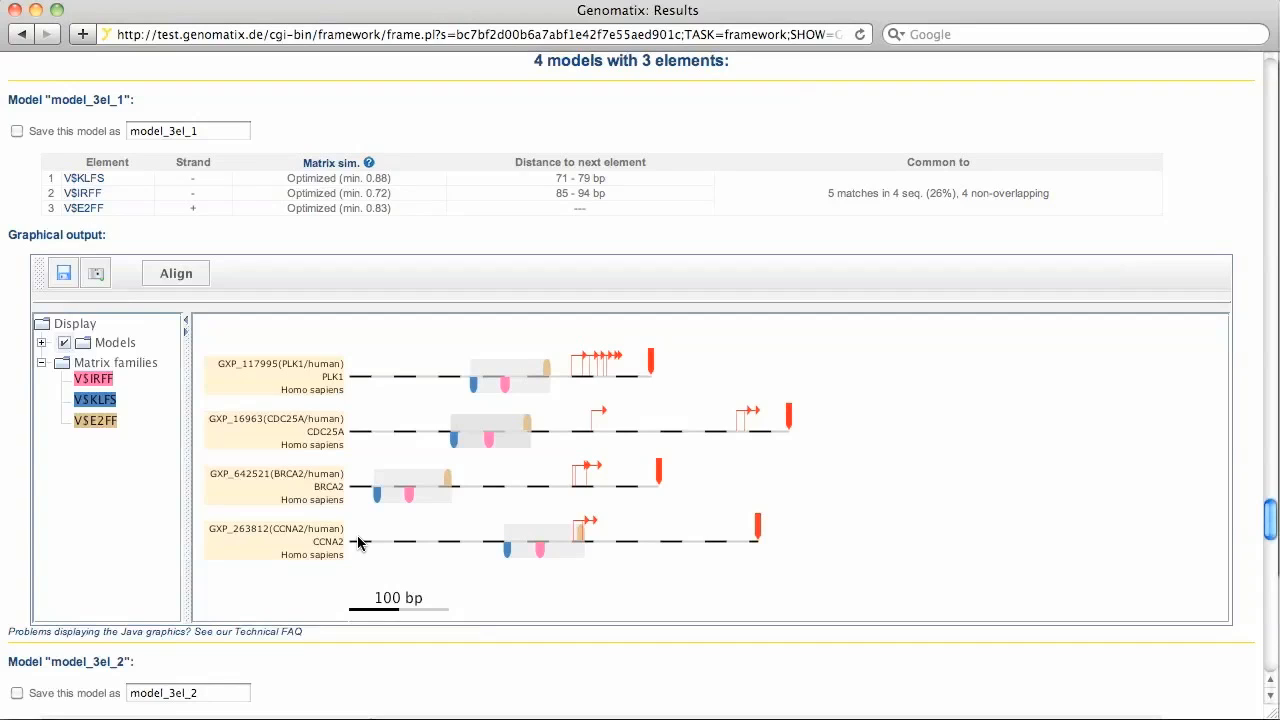
mouse_move(268, 394)
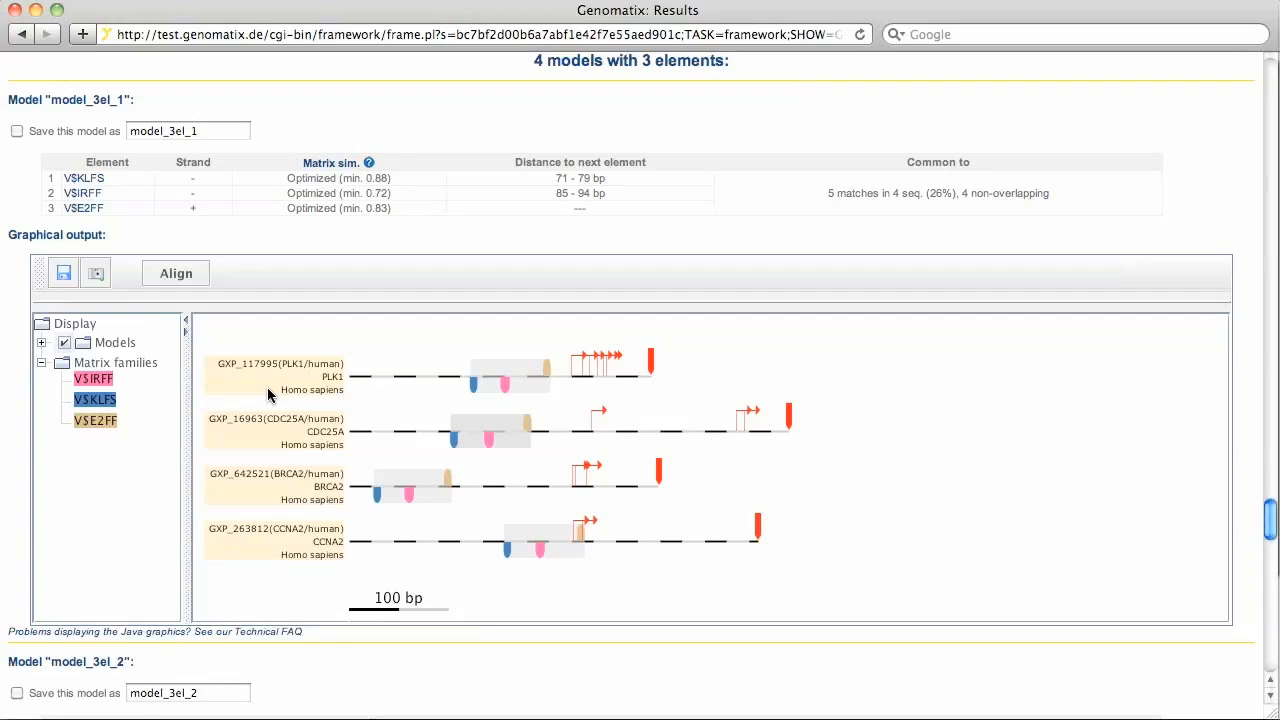
mouse_move(263, 485)
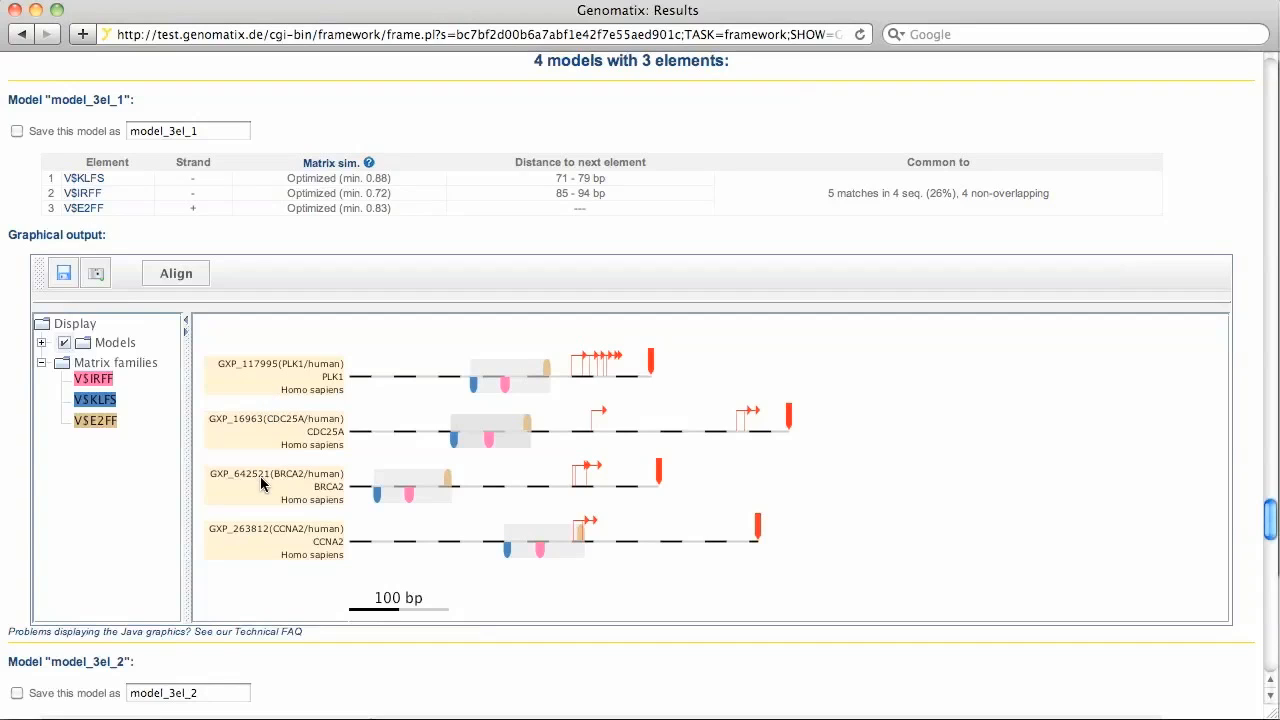
mouse_move(268, 513)
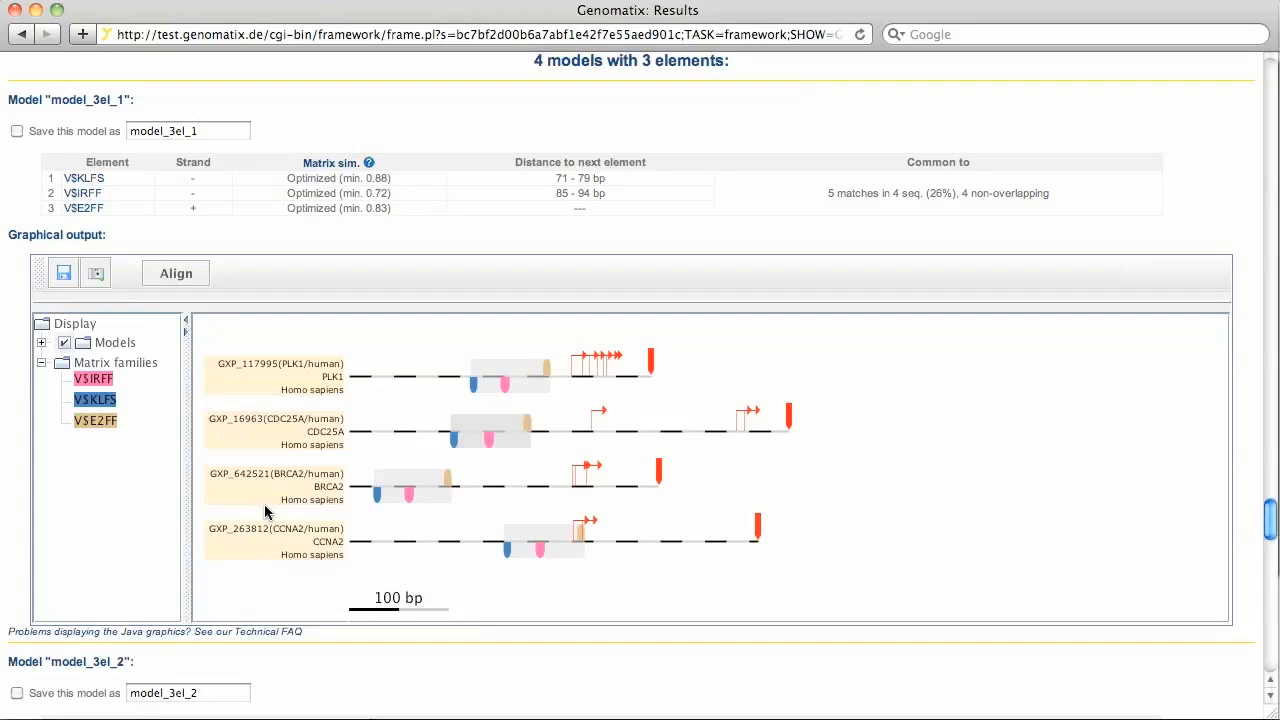
mouse_move(270, 555)
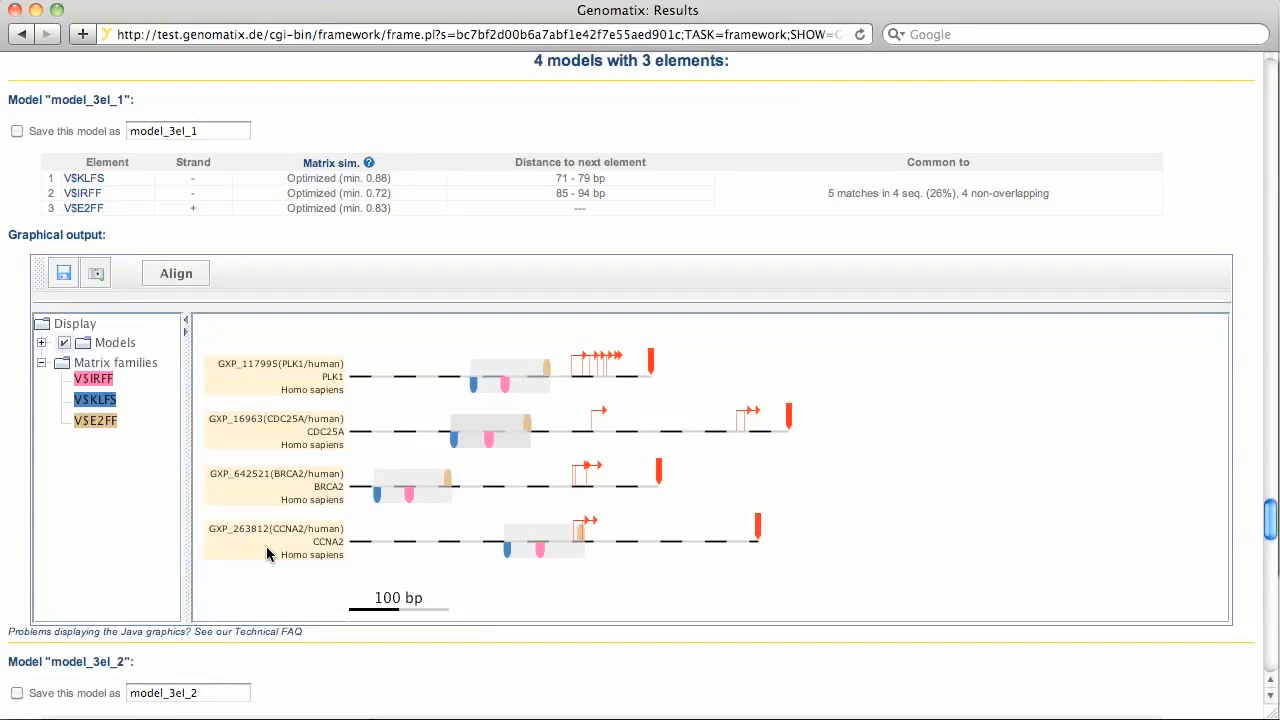
mouse_move(513, 401)
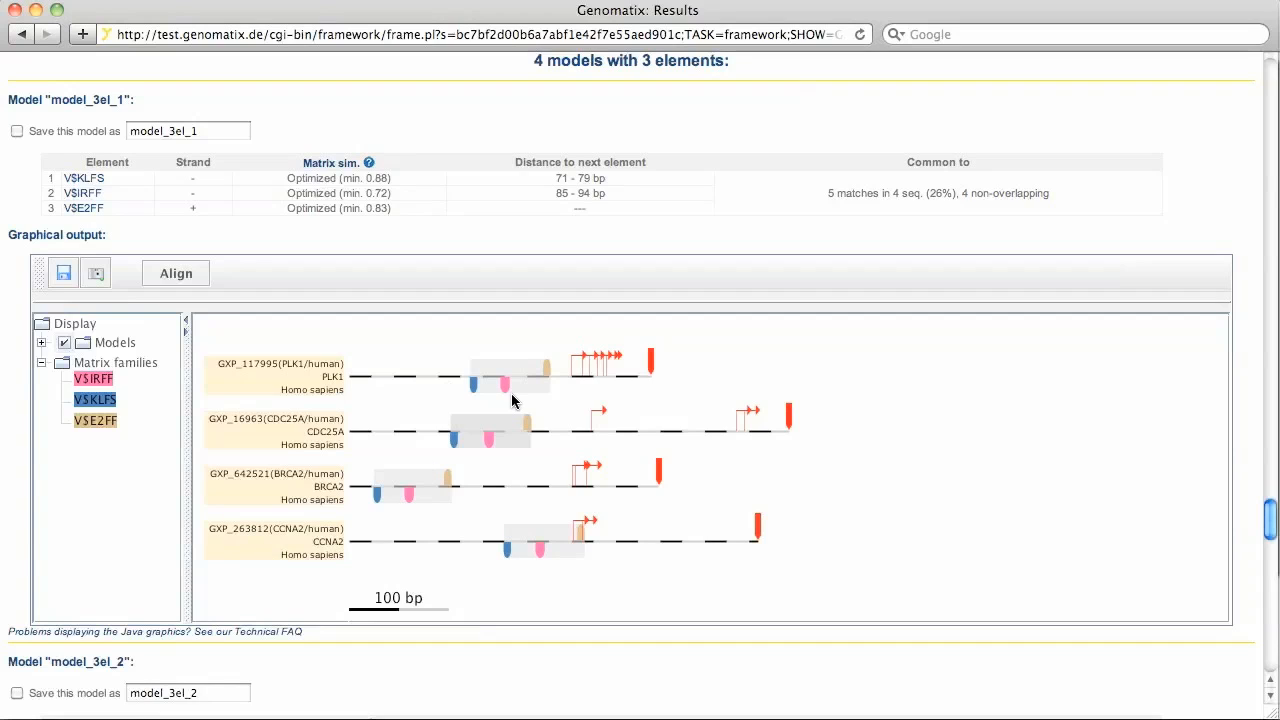
mouse_move(490, 410)
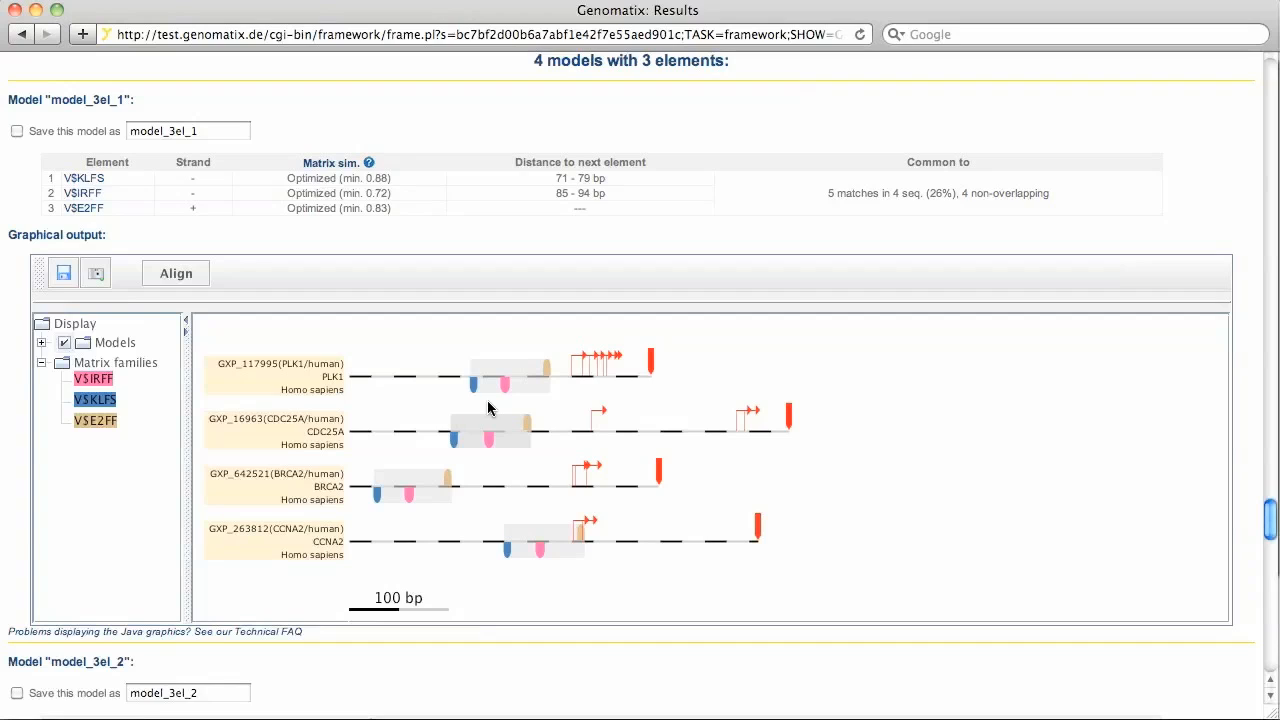
mouse_move(508, 408)
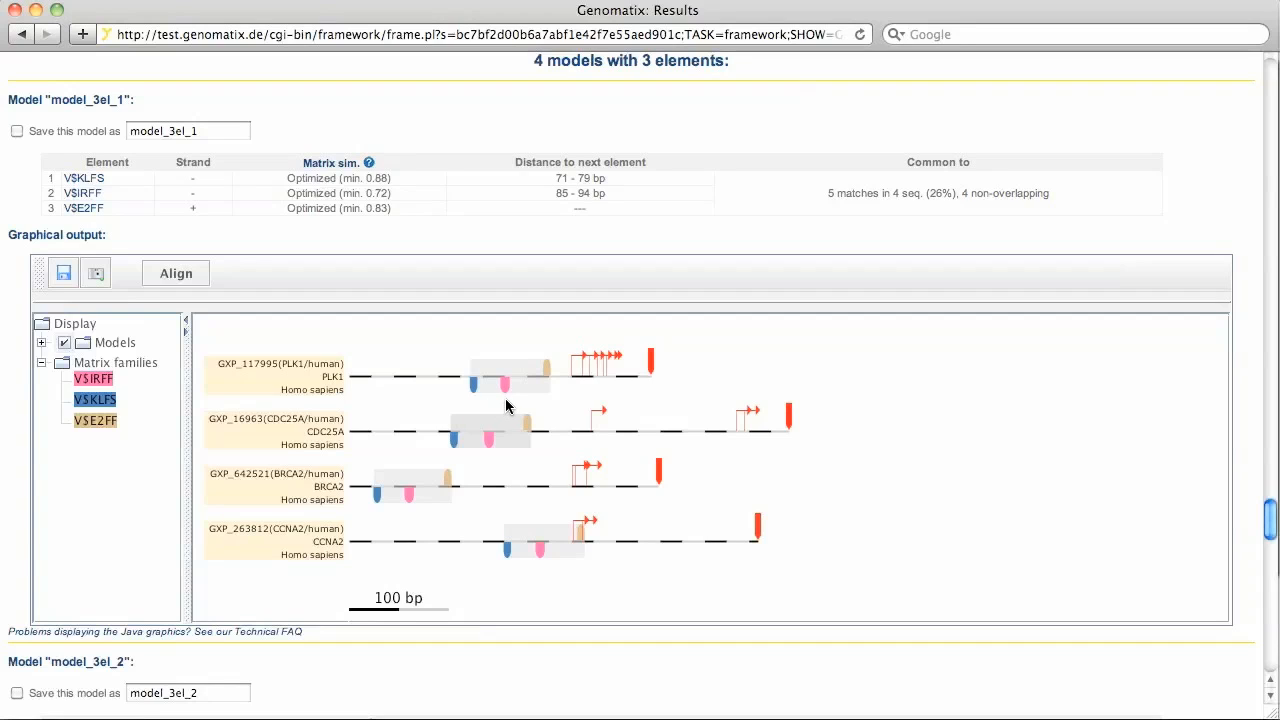
mouse_move(202, 414)
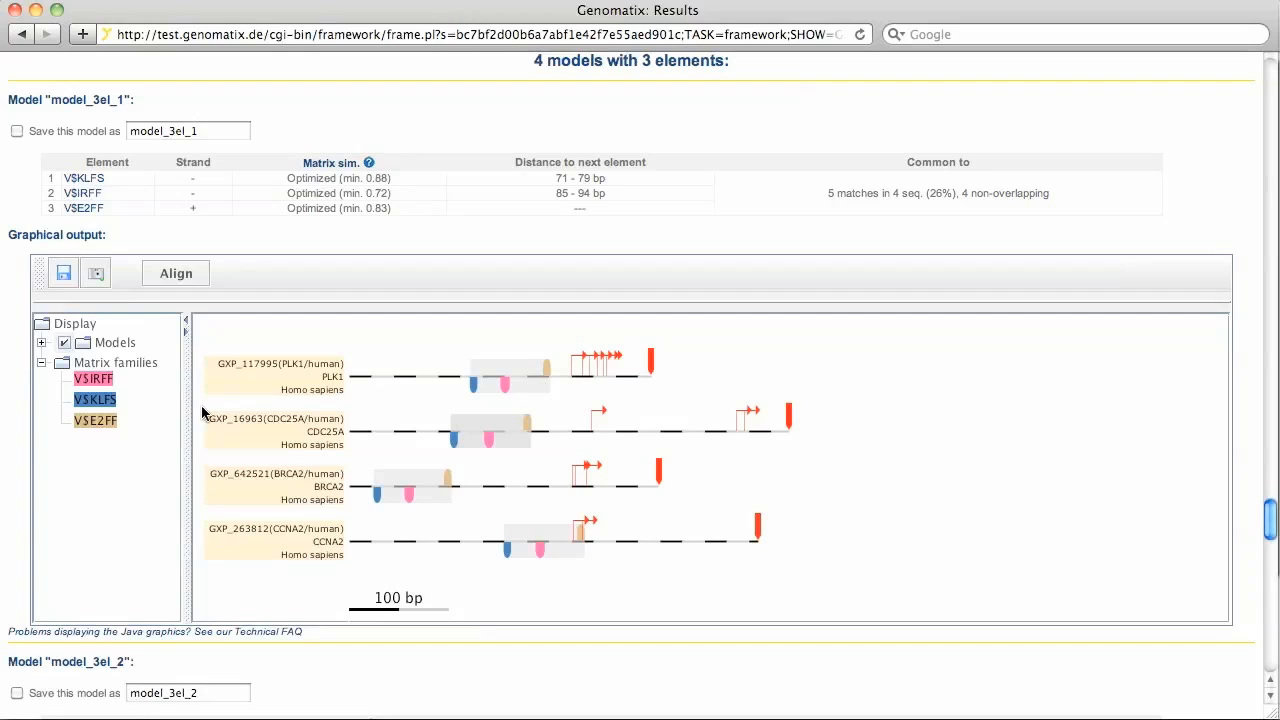
mouse_move(135, 433)
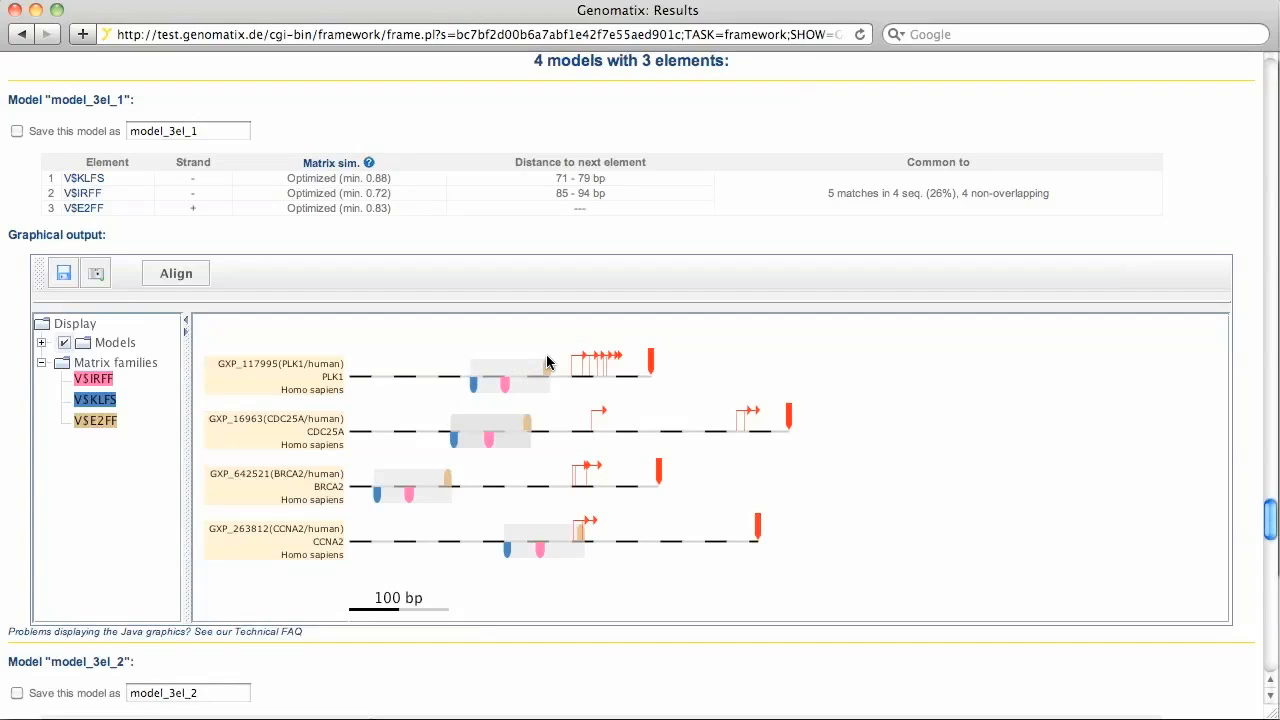
mouse_move(470, 373)
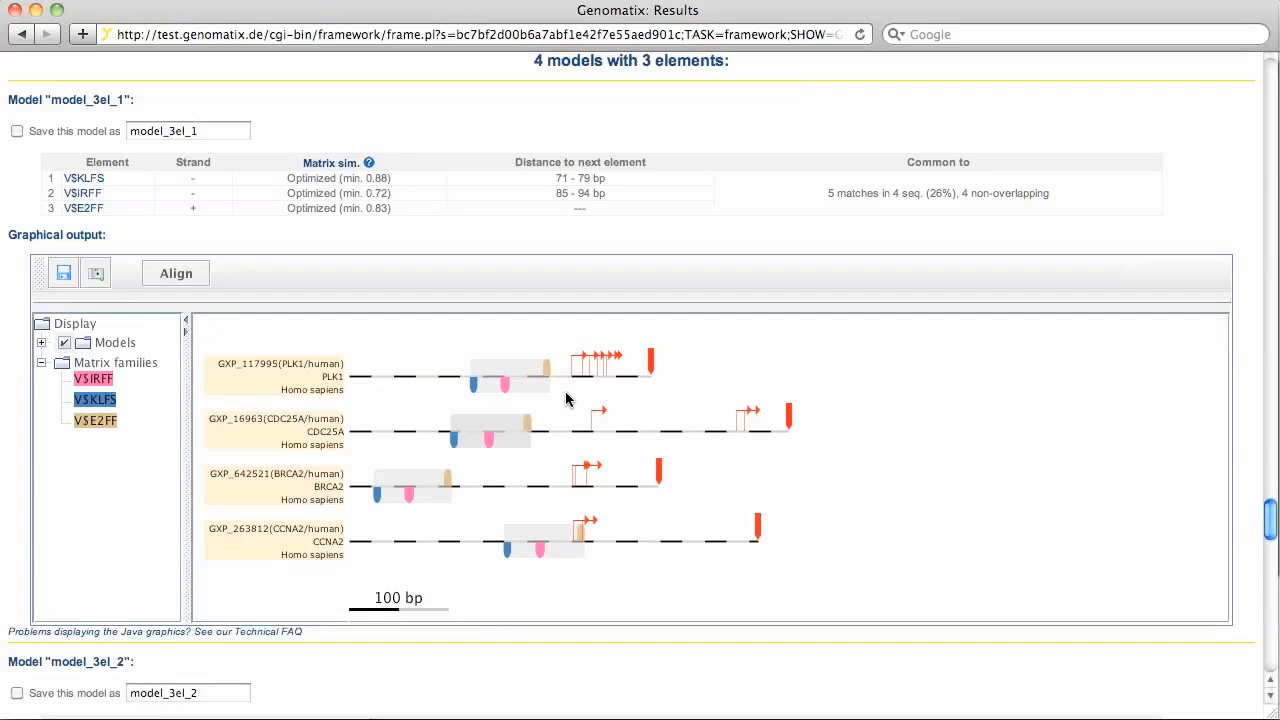
mouse_move(1273, 518)
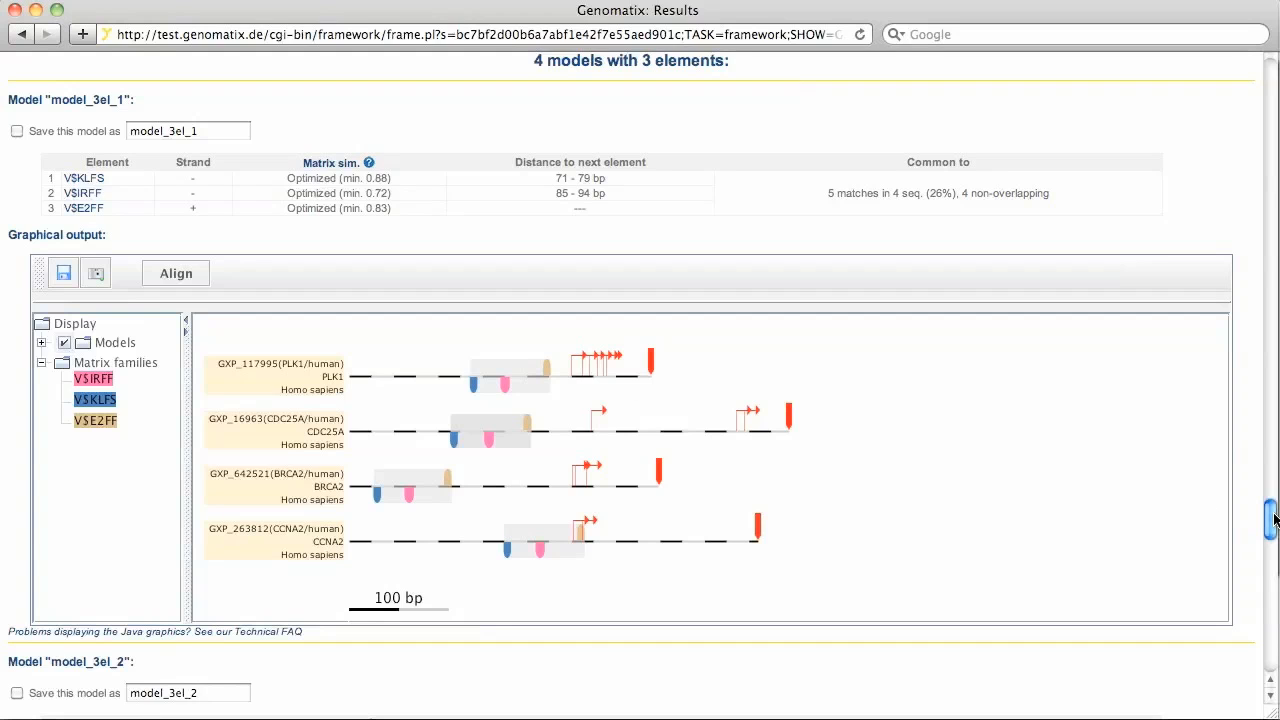
scroll("down", 3)
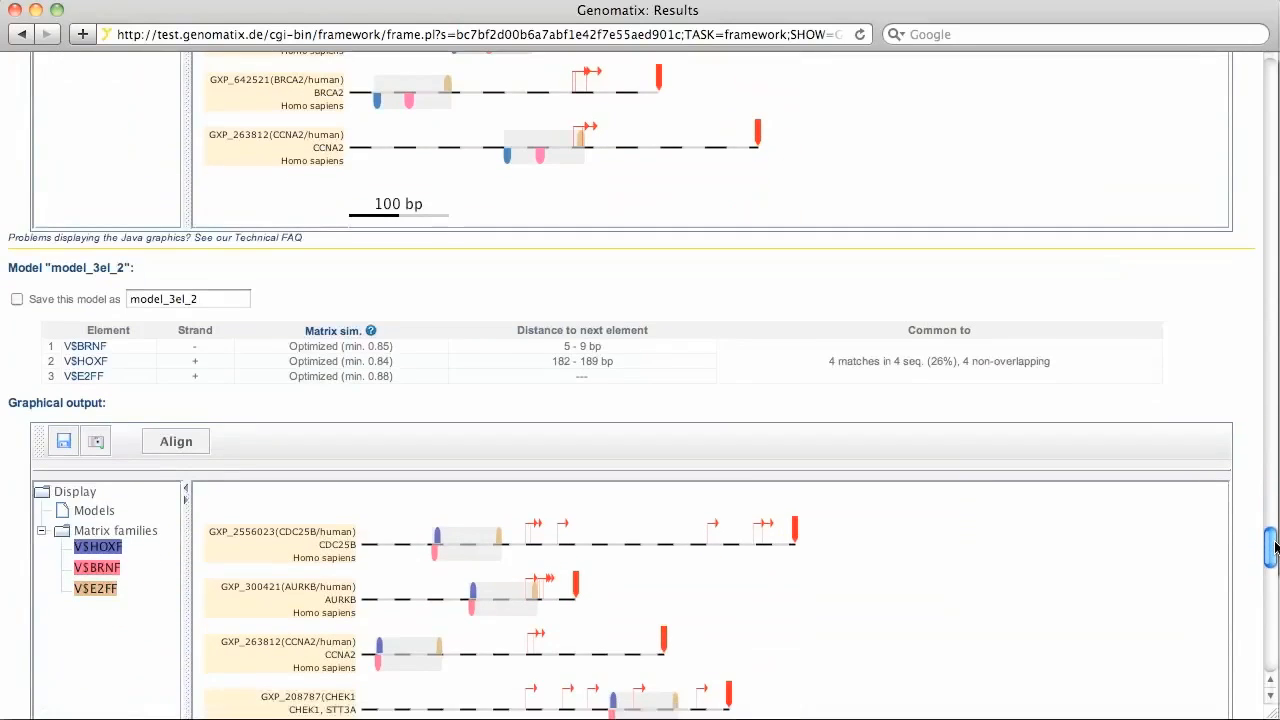
scroll("down", 3)
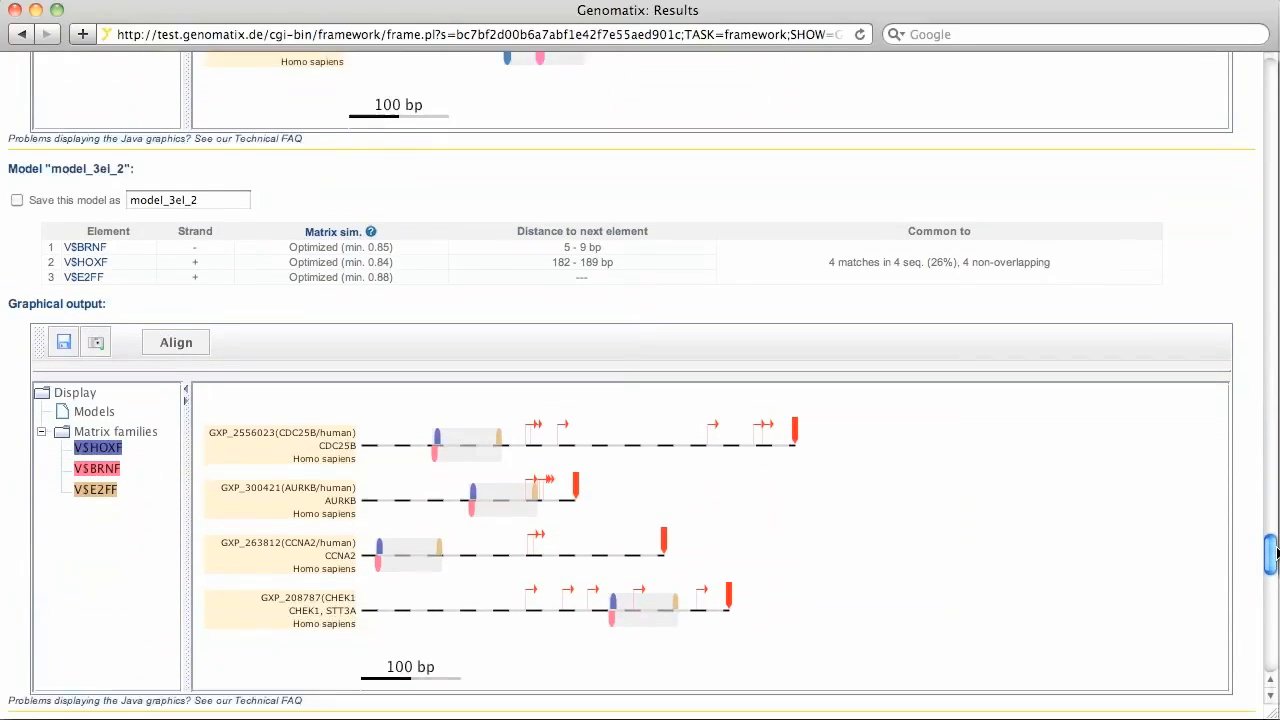
scroll("down", 3)
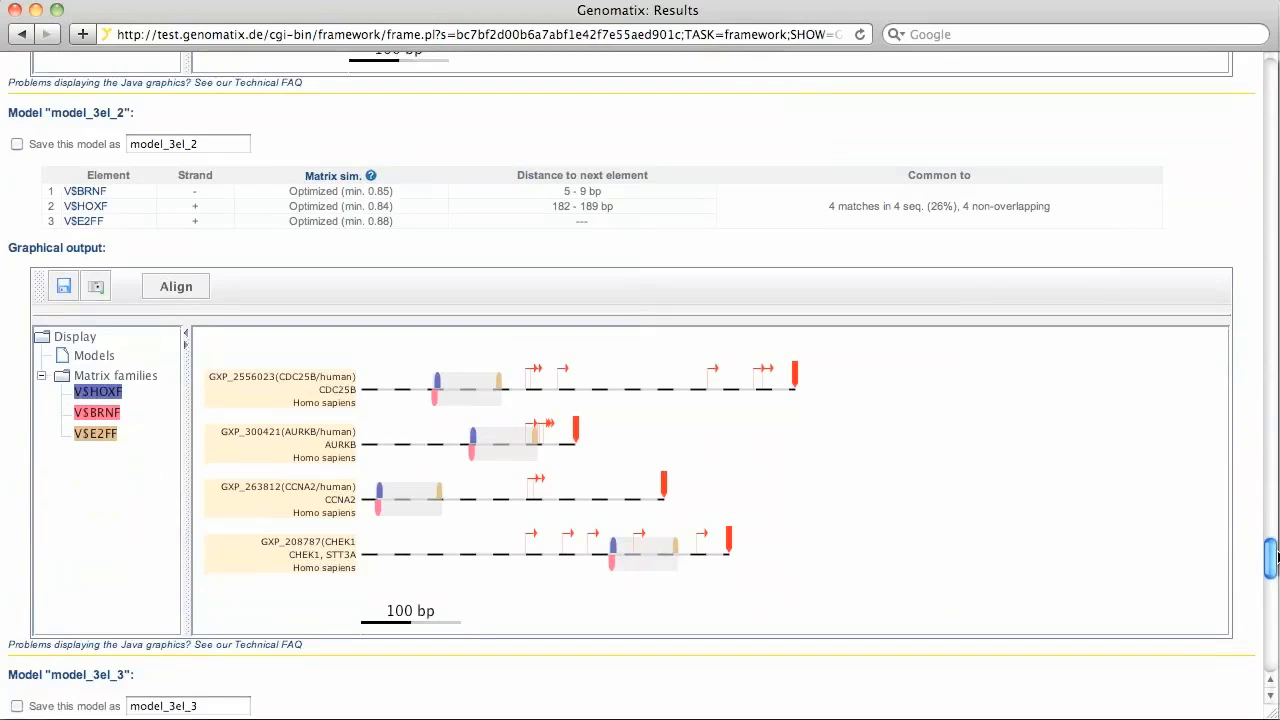
scroll("down", 3)
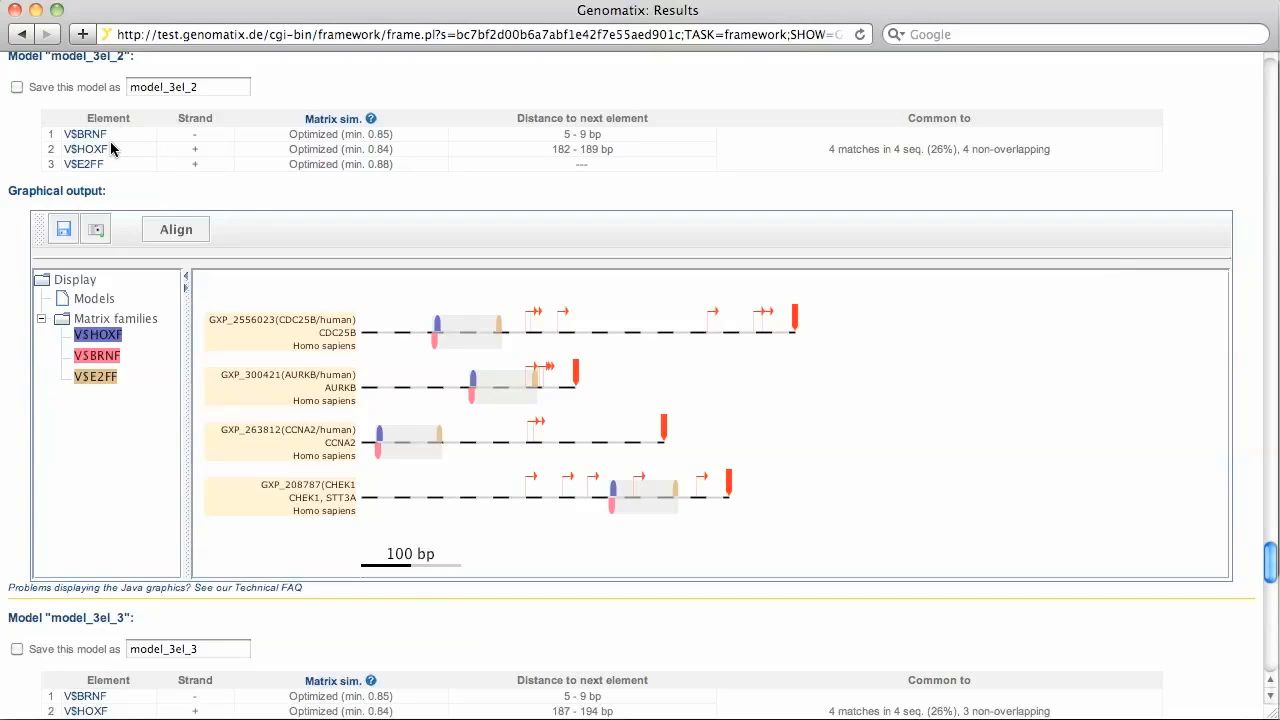
mouse_move(1271, 540)
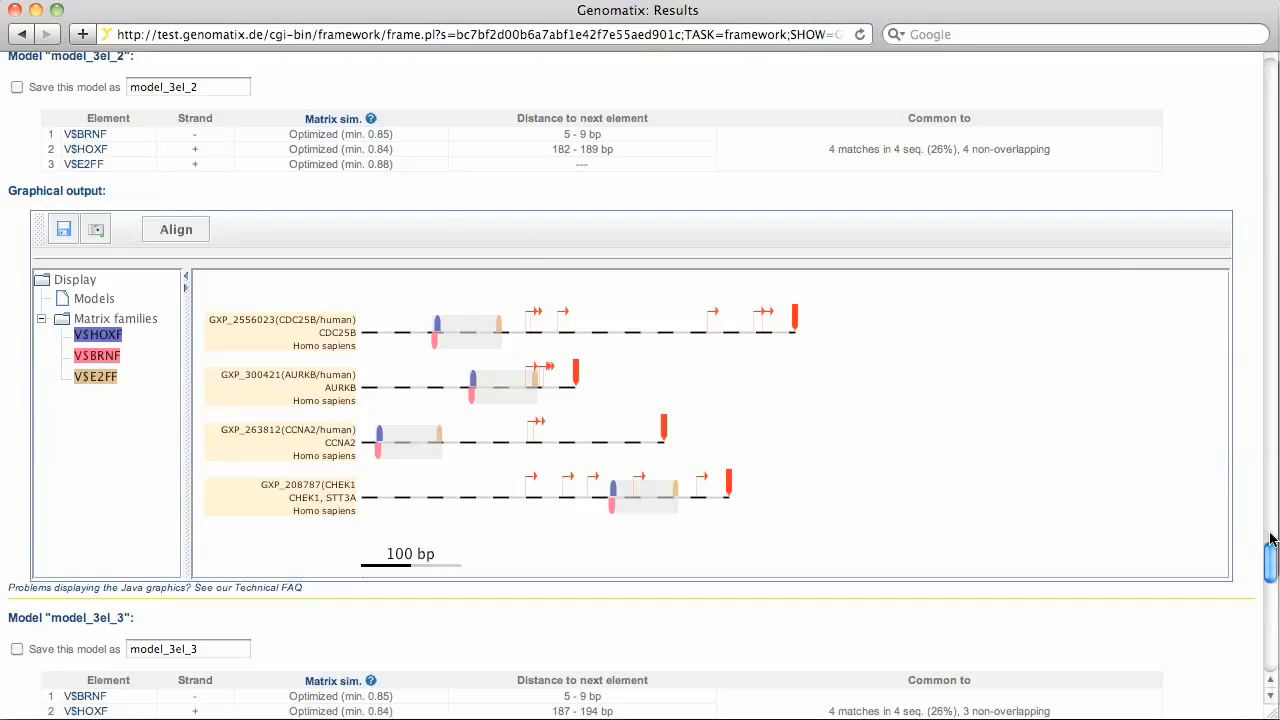
scroll("down", 3)
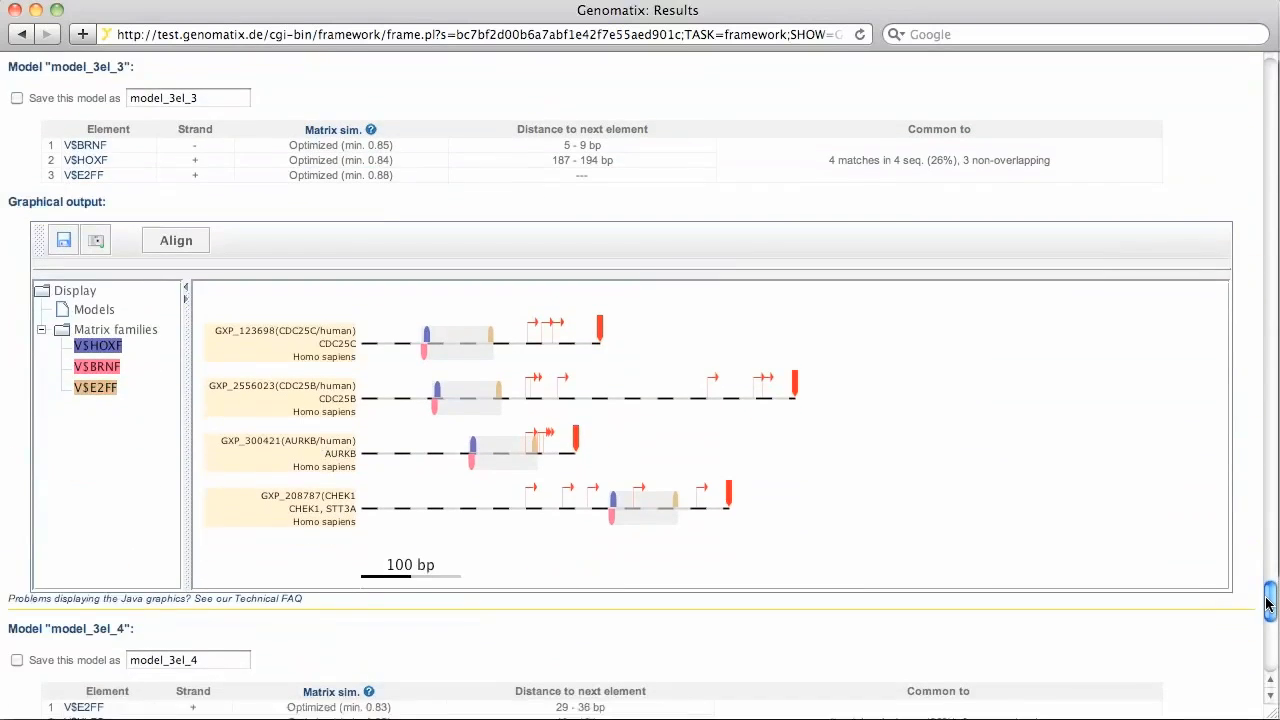
scroll("down", 3)
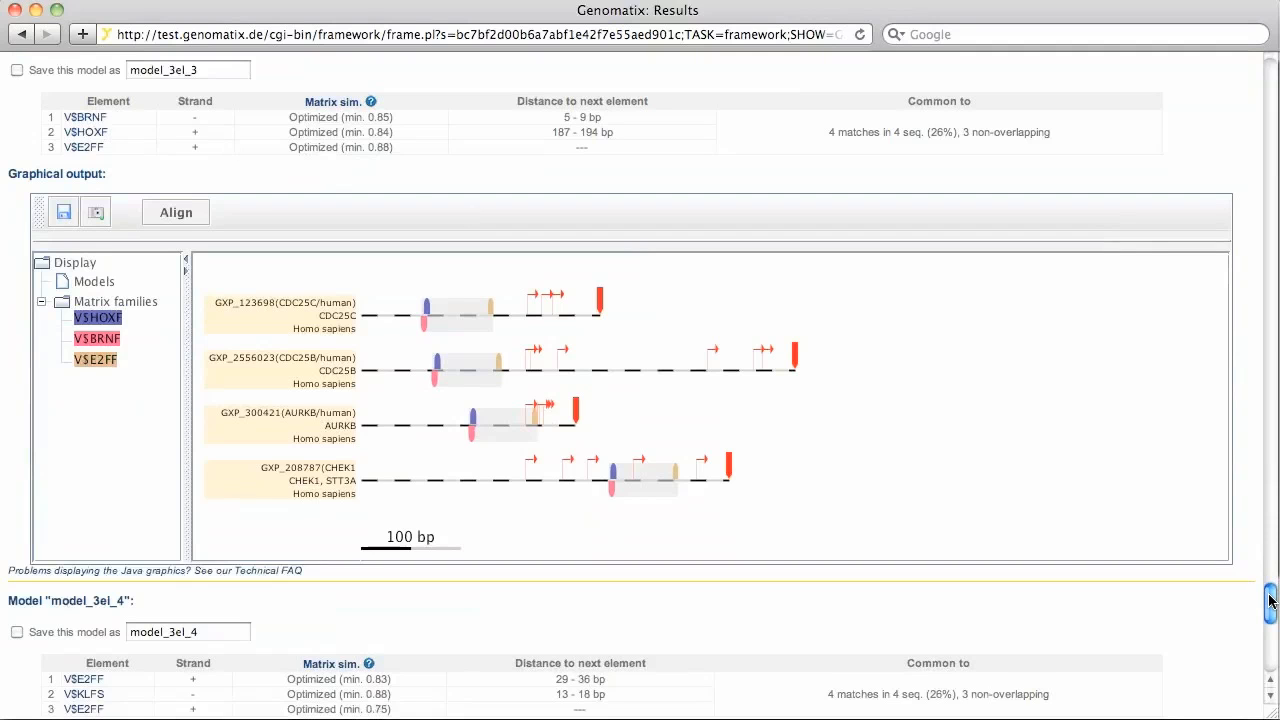
scroll("down", 3)
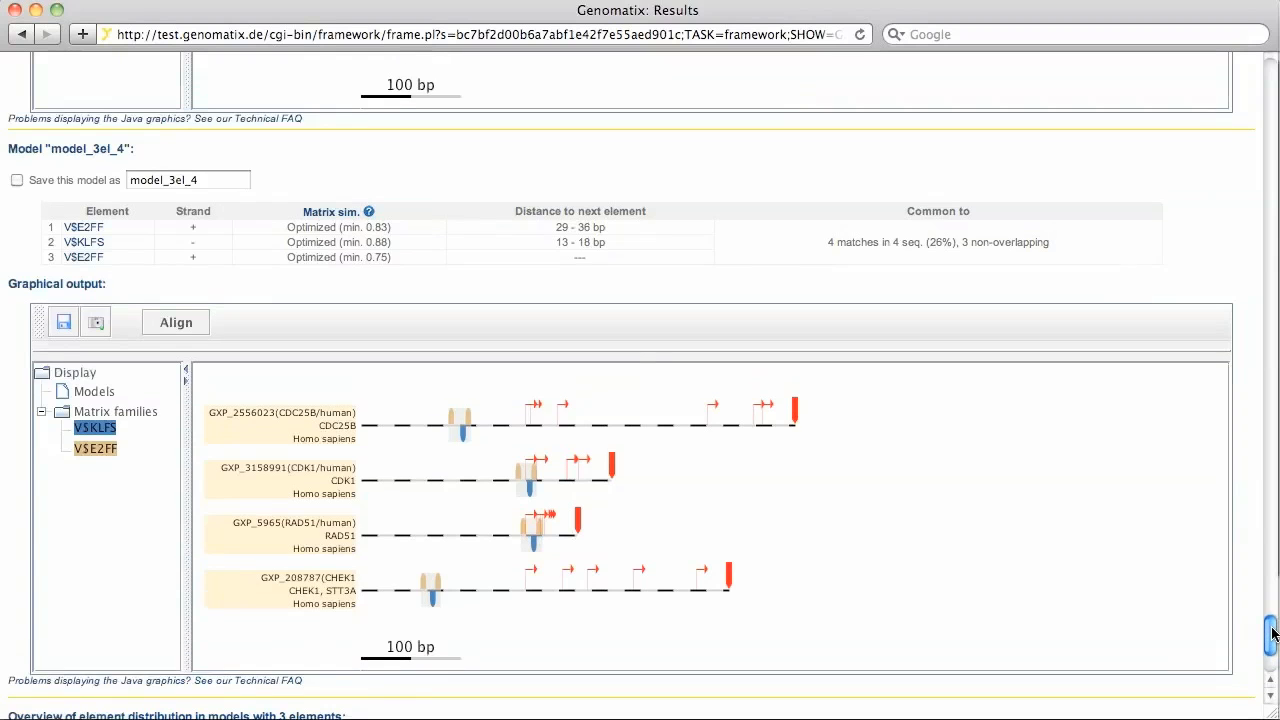
scroll("down", 3)
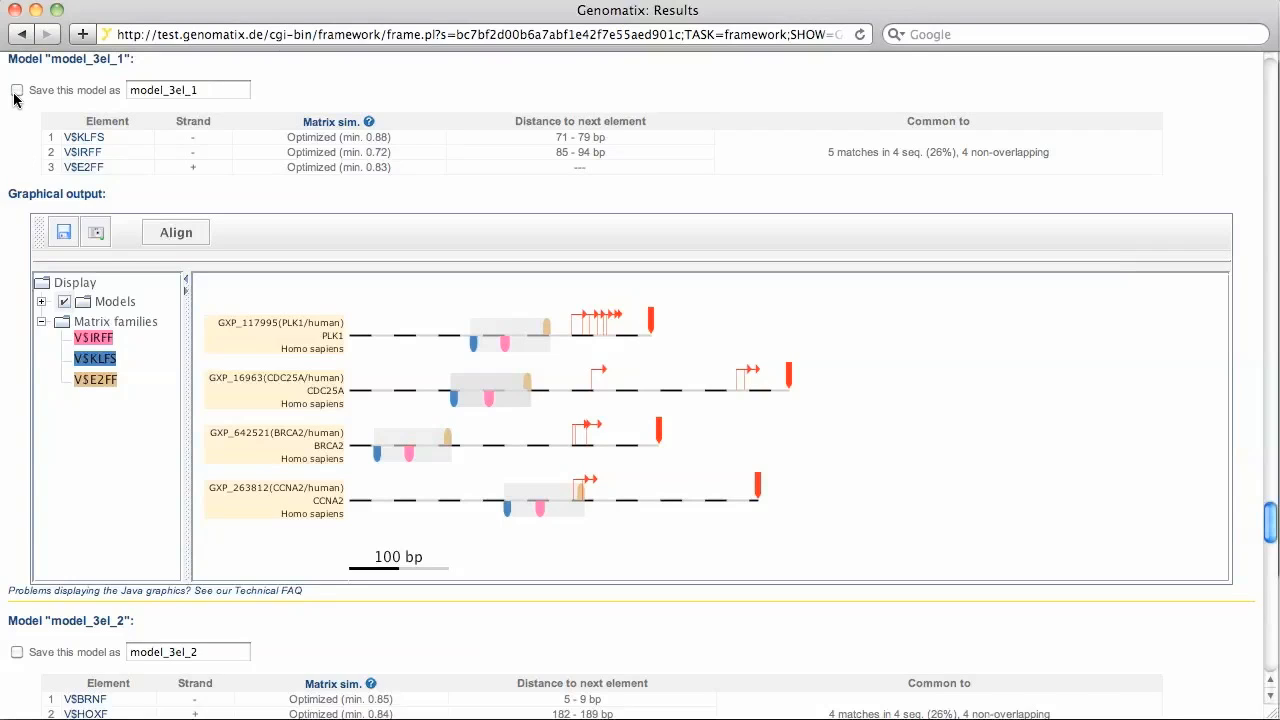
Mark model_3el_1 for saving, name it KLFS_IRFF_E2FF, and save it
left_click(16, 89)
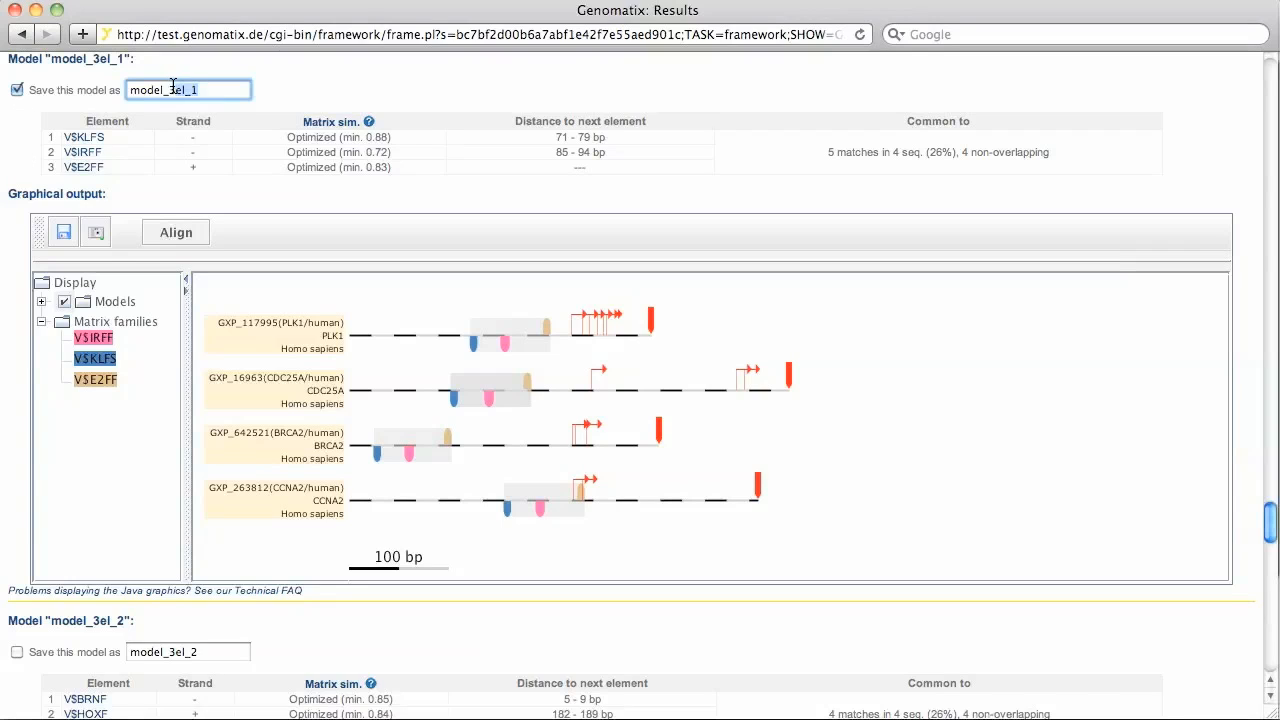
type("KLFS")
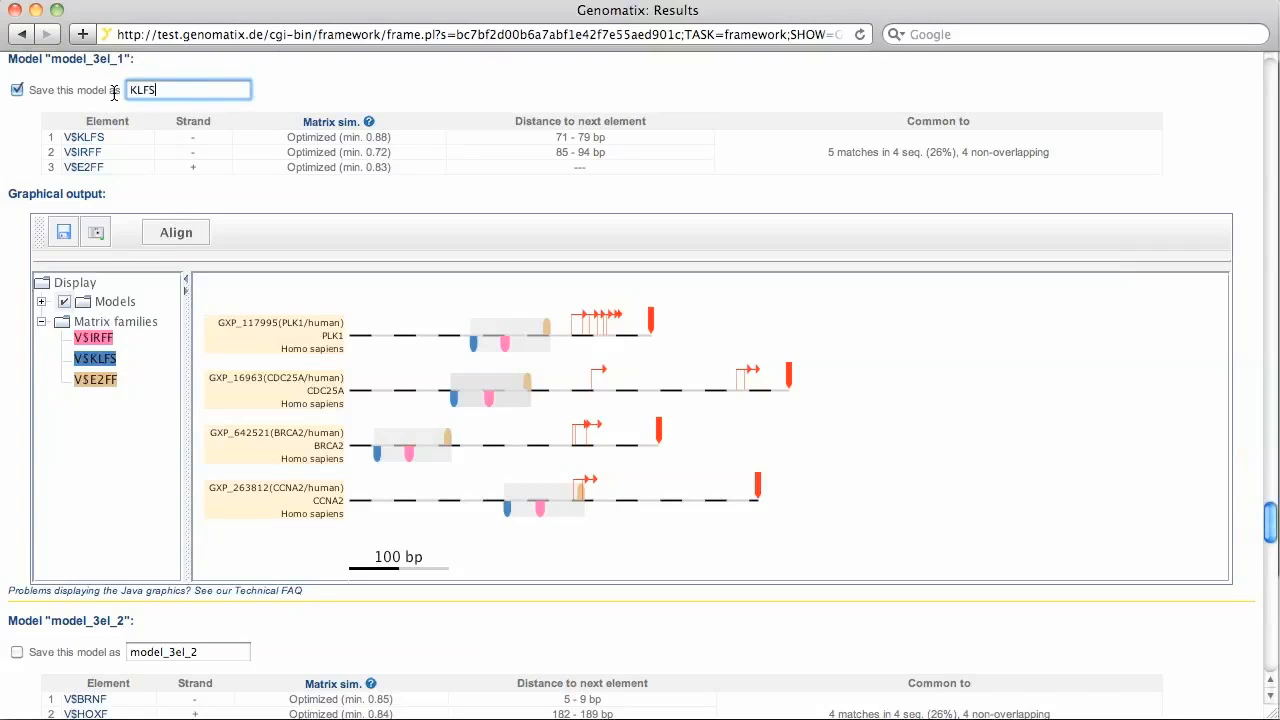
type("_IR")
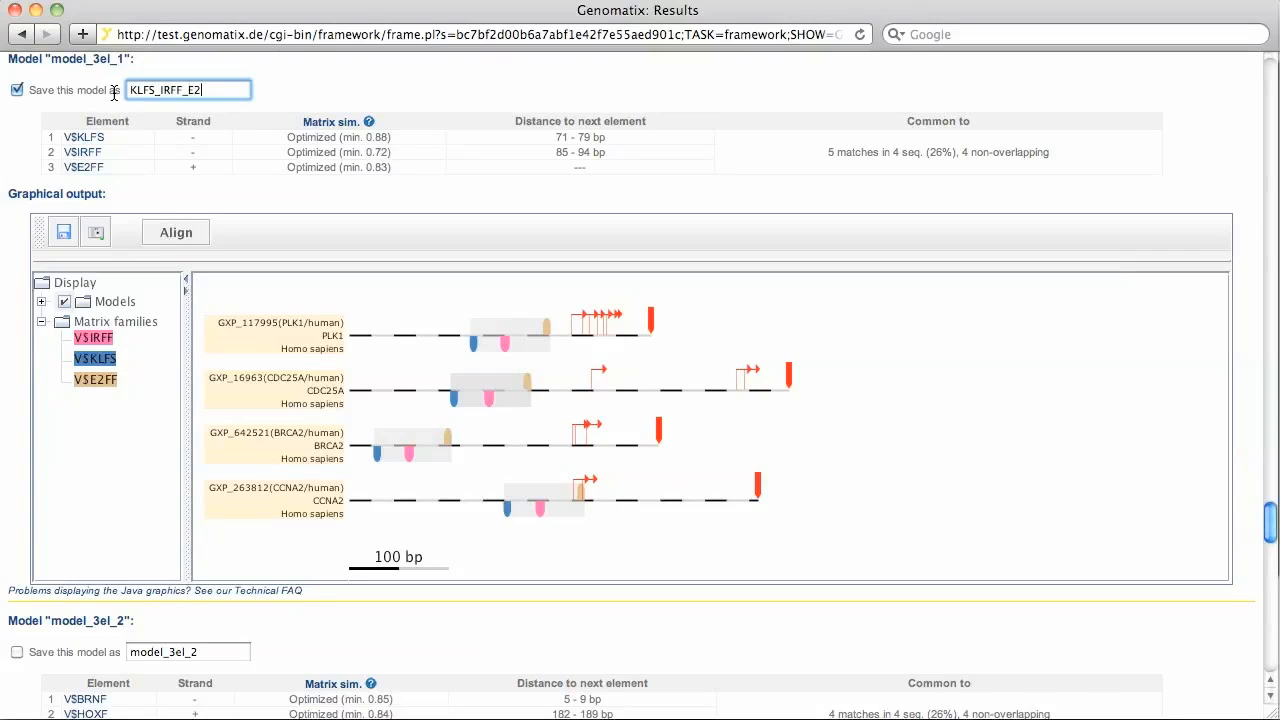
type("FF")
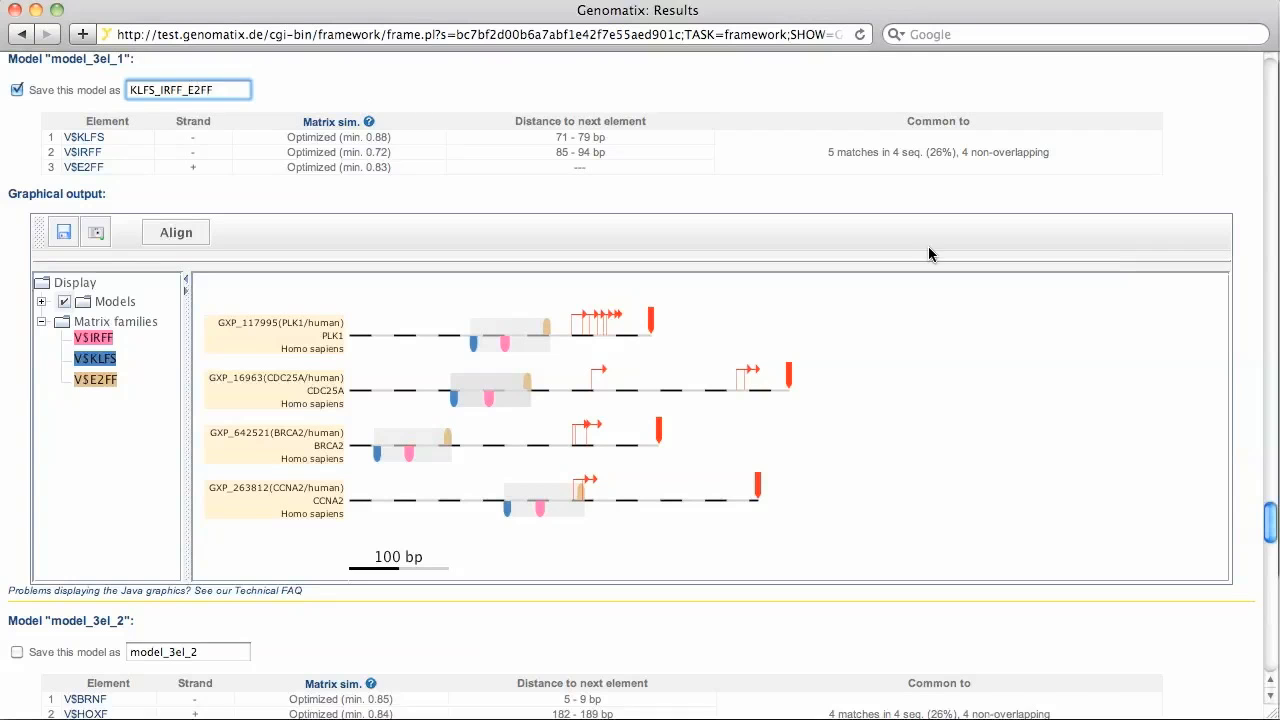
scroll("down", 3)
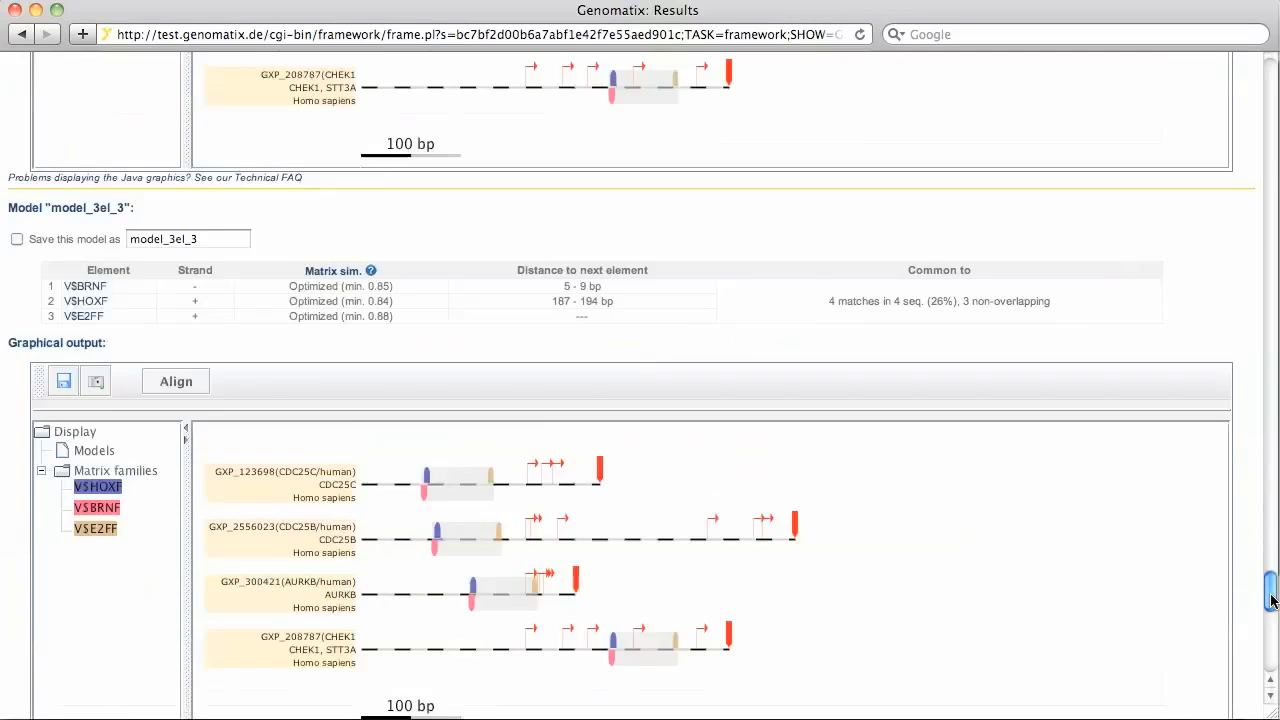
scroll("down", 3)
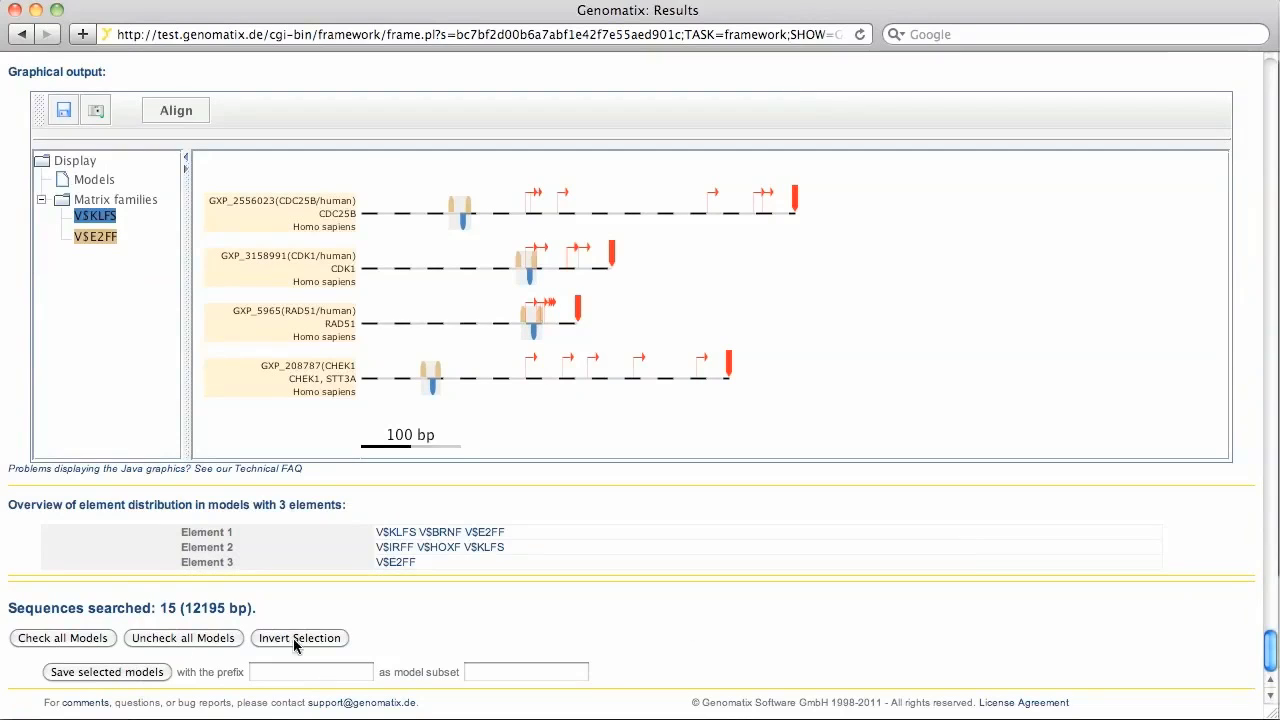
left_click(106, 671)
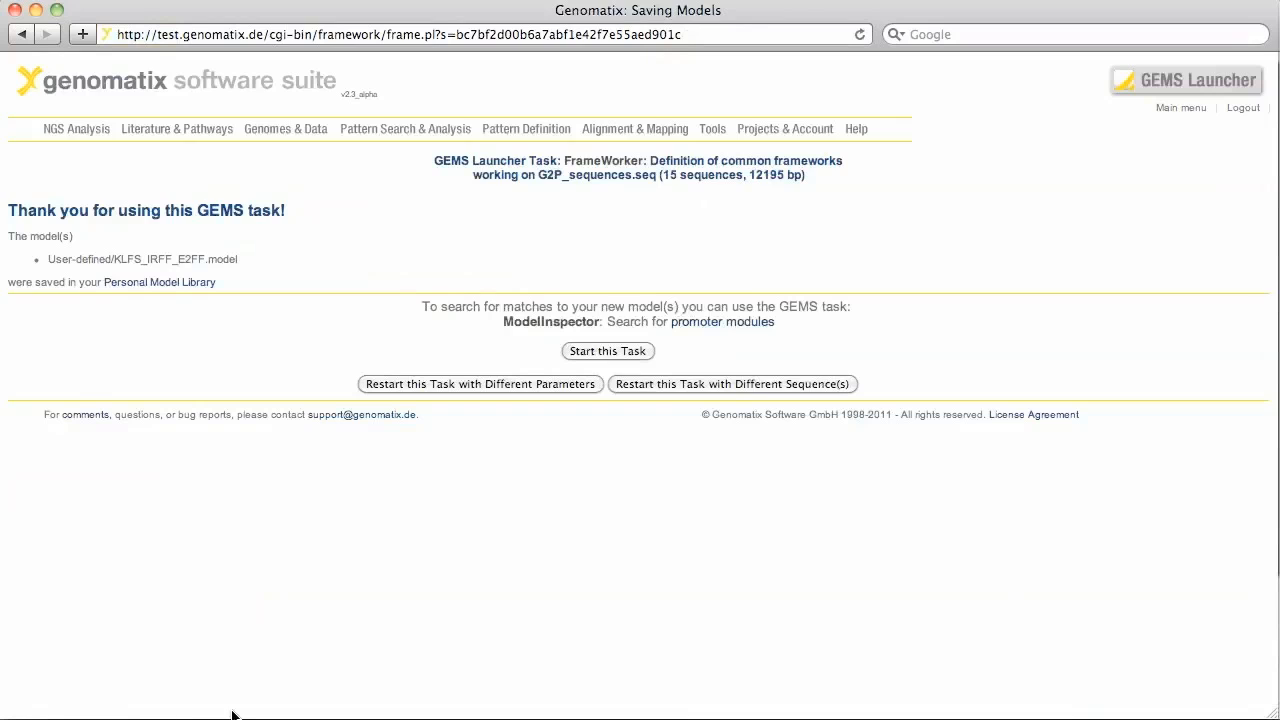
mouse_move(573, 343)
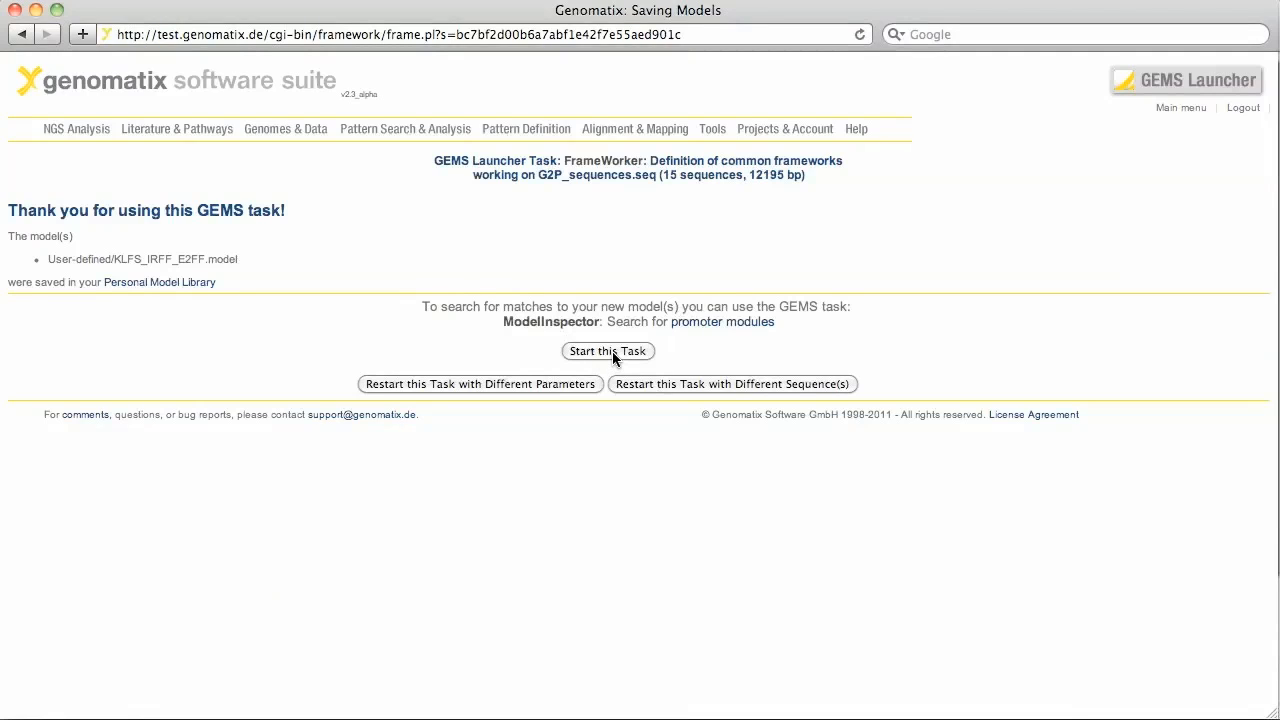
Launch the ModelInspector task from the save confirmation page
left_click(607, 351)
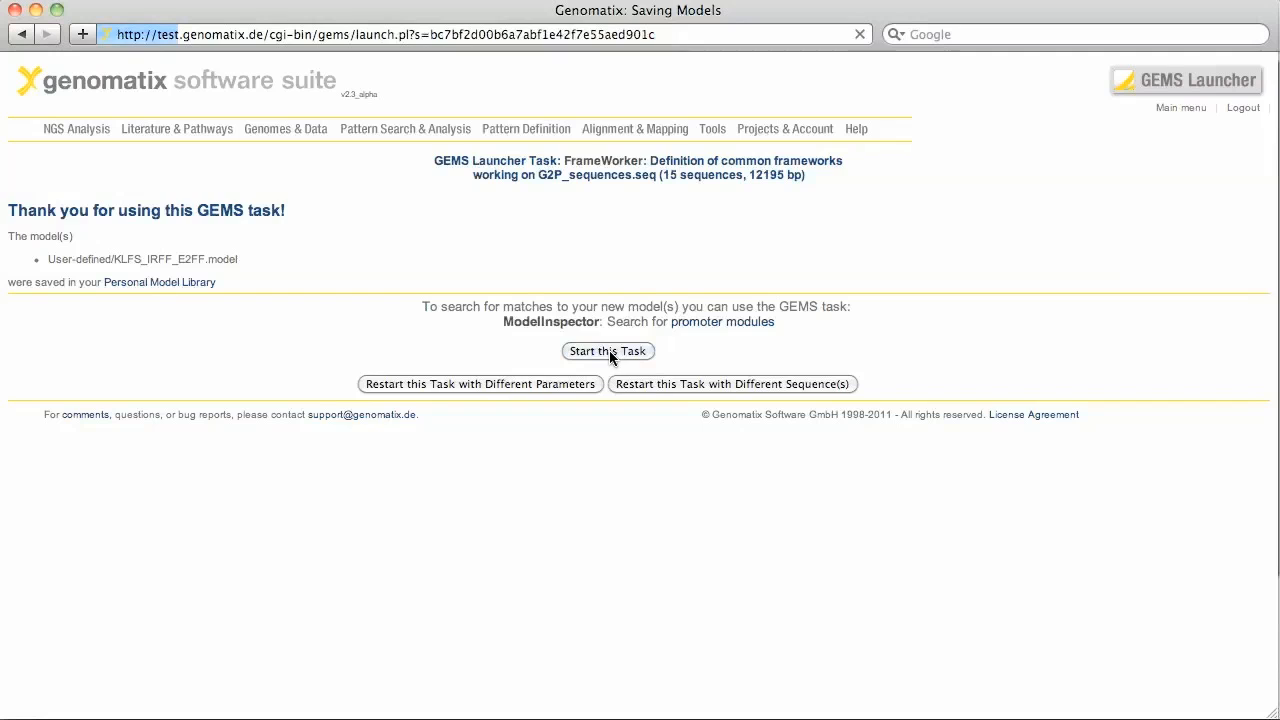
left_click(607, 351)
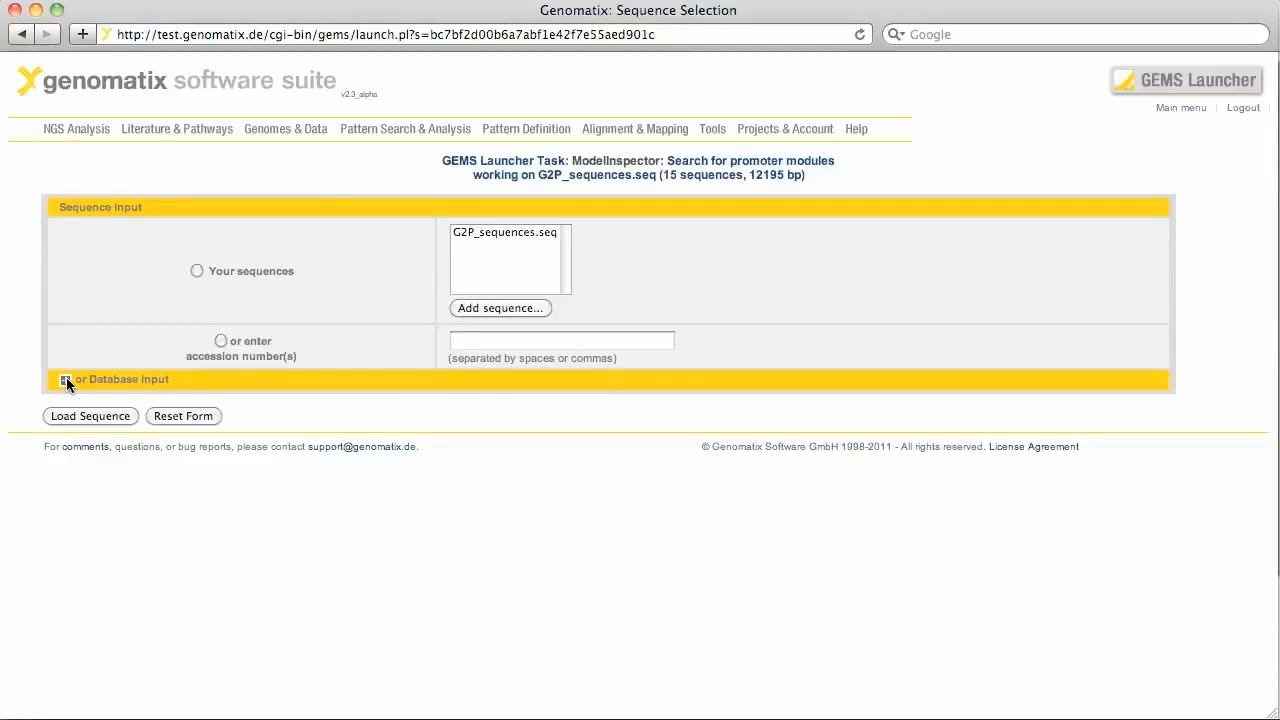
Select Human Promoters under the database input options as the search sequences
left_click(66, 379)
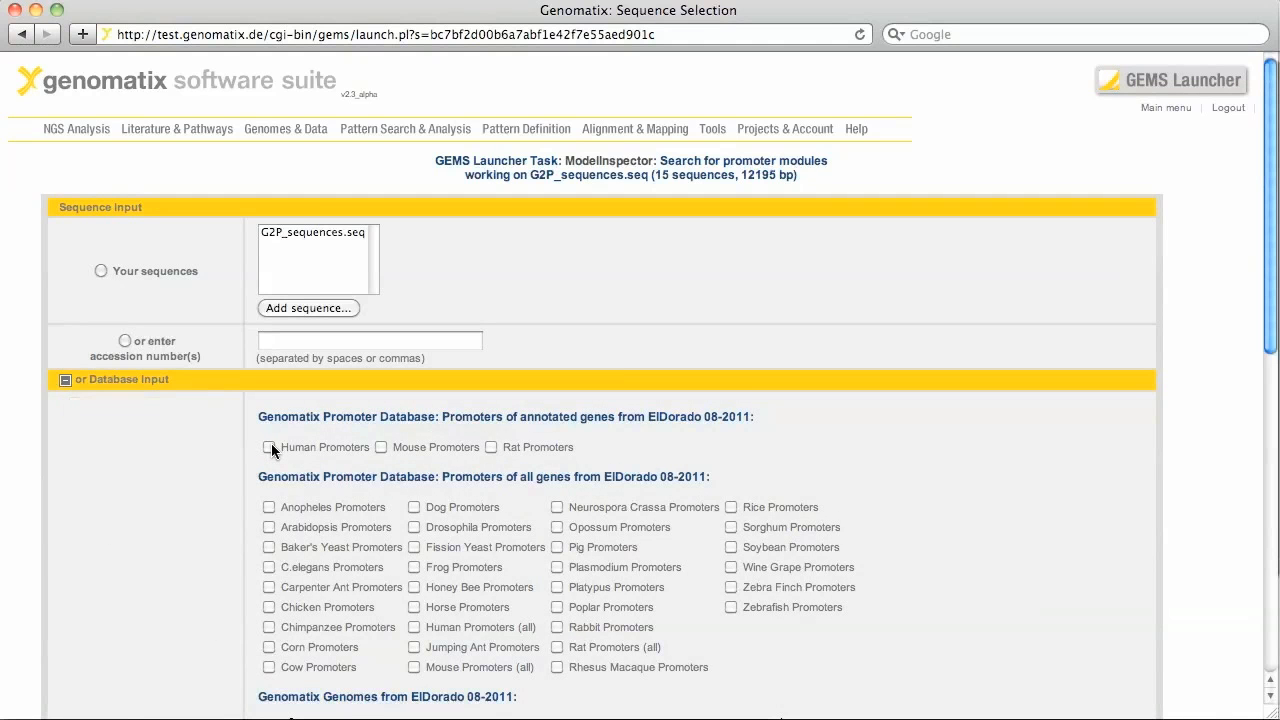
left_click(268, 447)
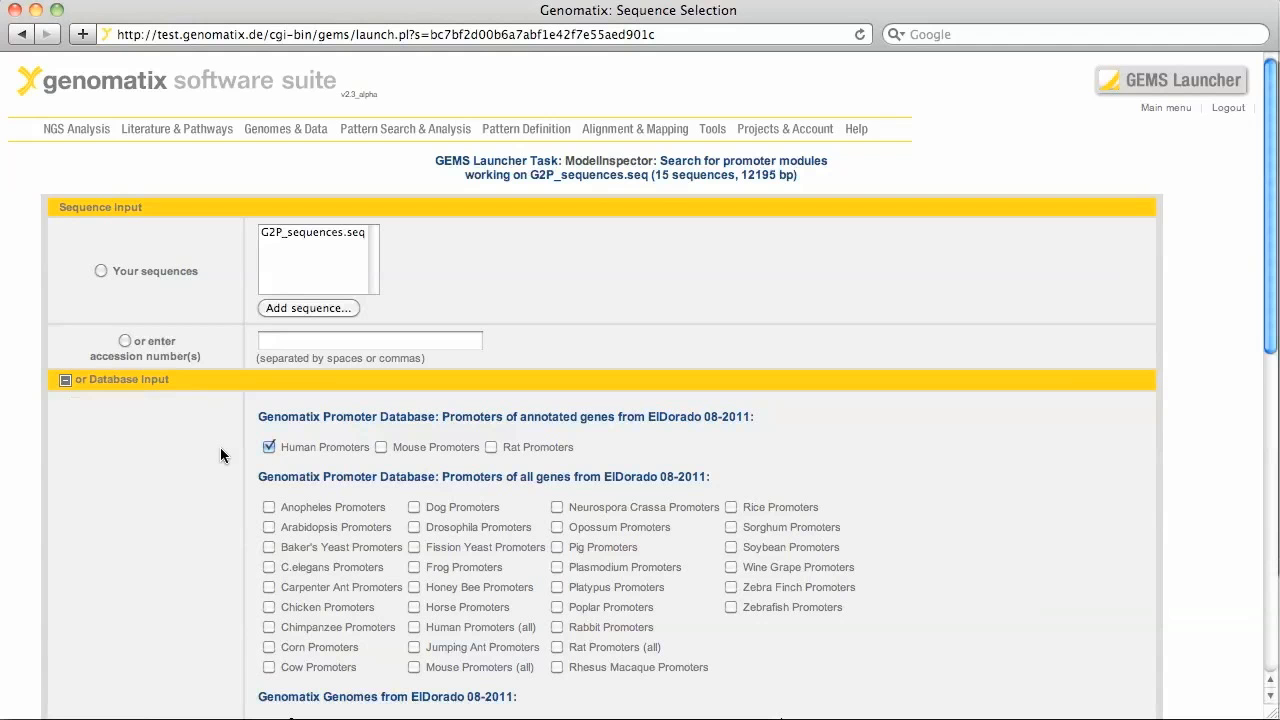
scroll("down", 3)
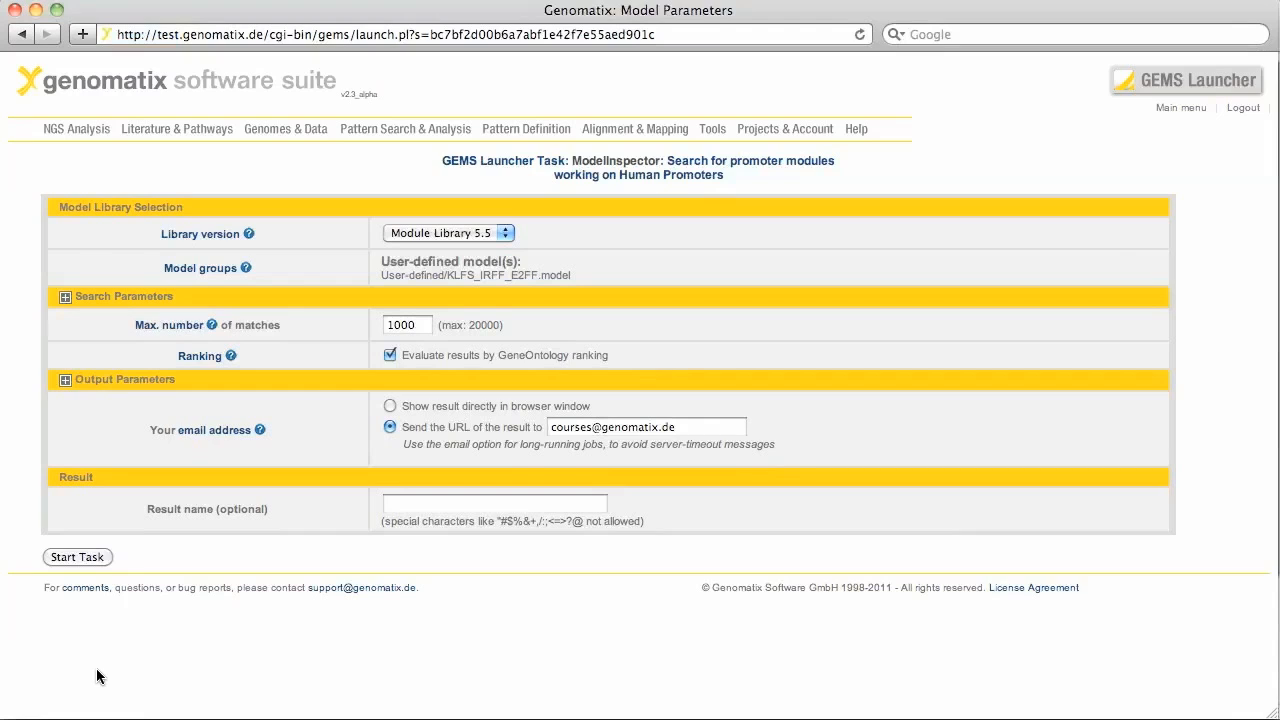
mouse_move(336, 338)
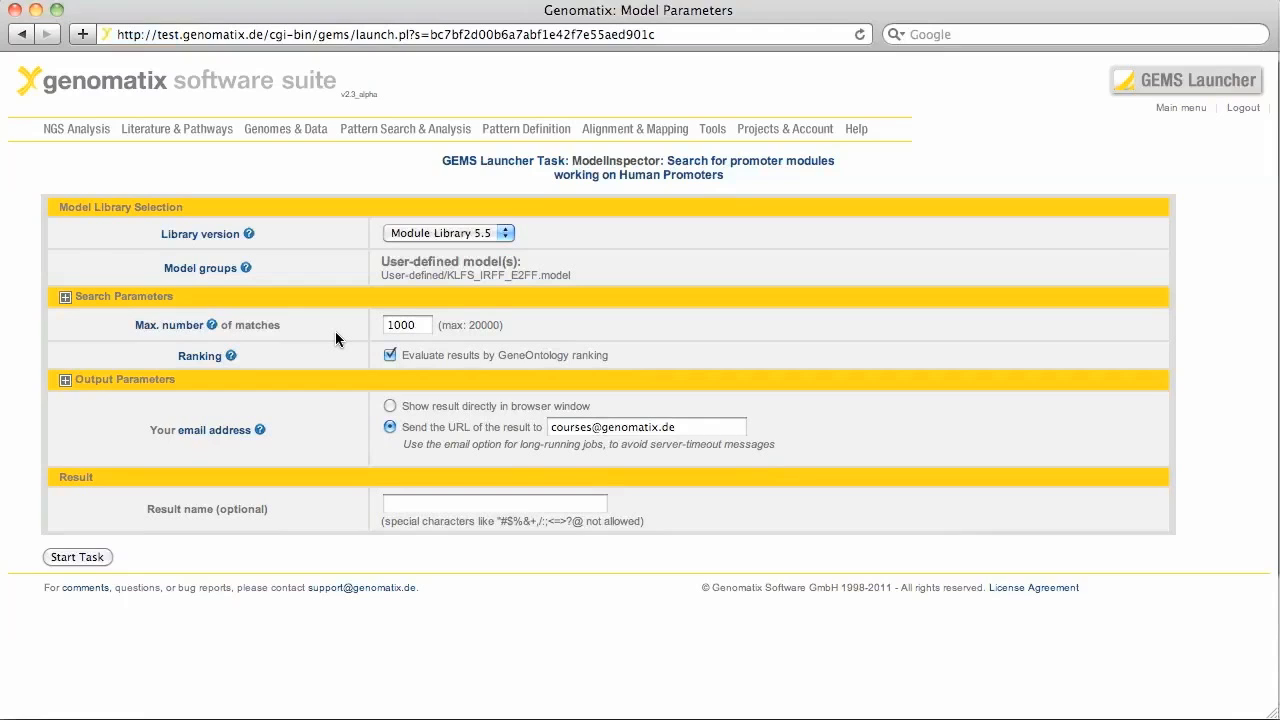
mouse_move(339, 359)
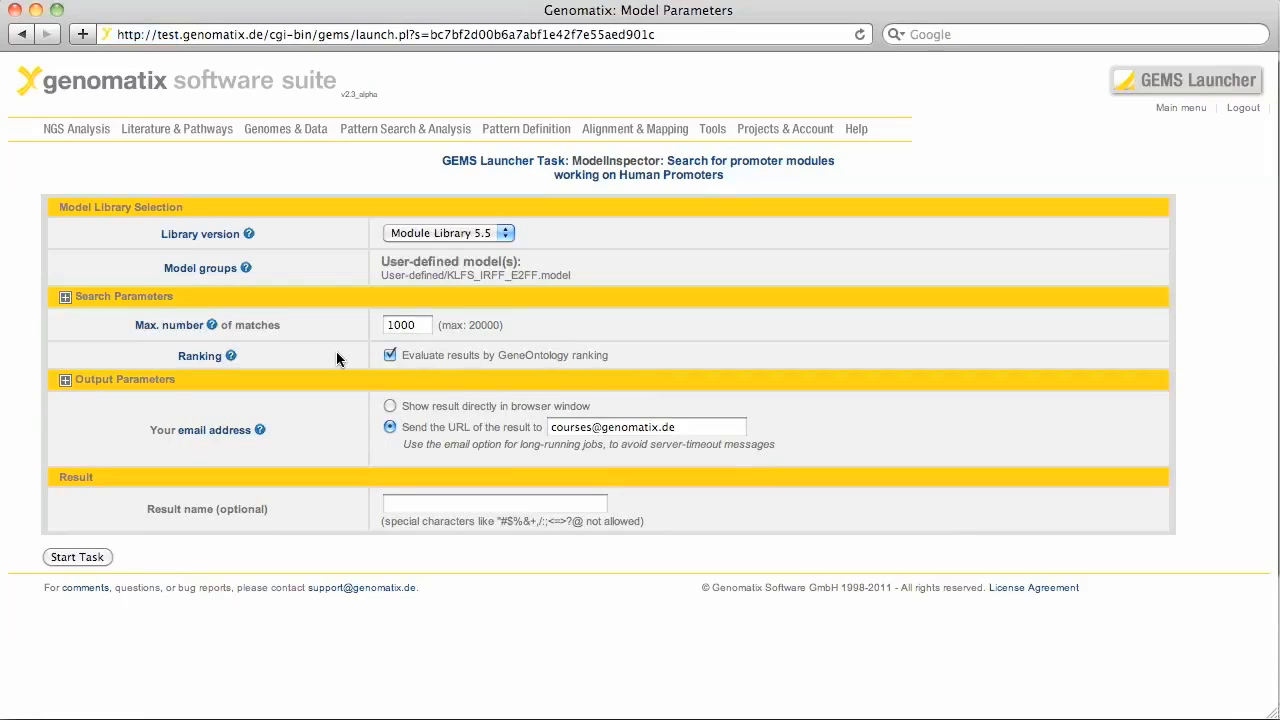
mouse_move(376, 410)
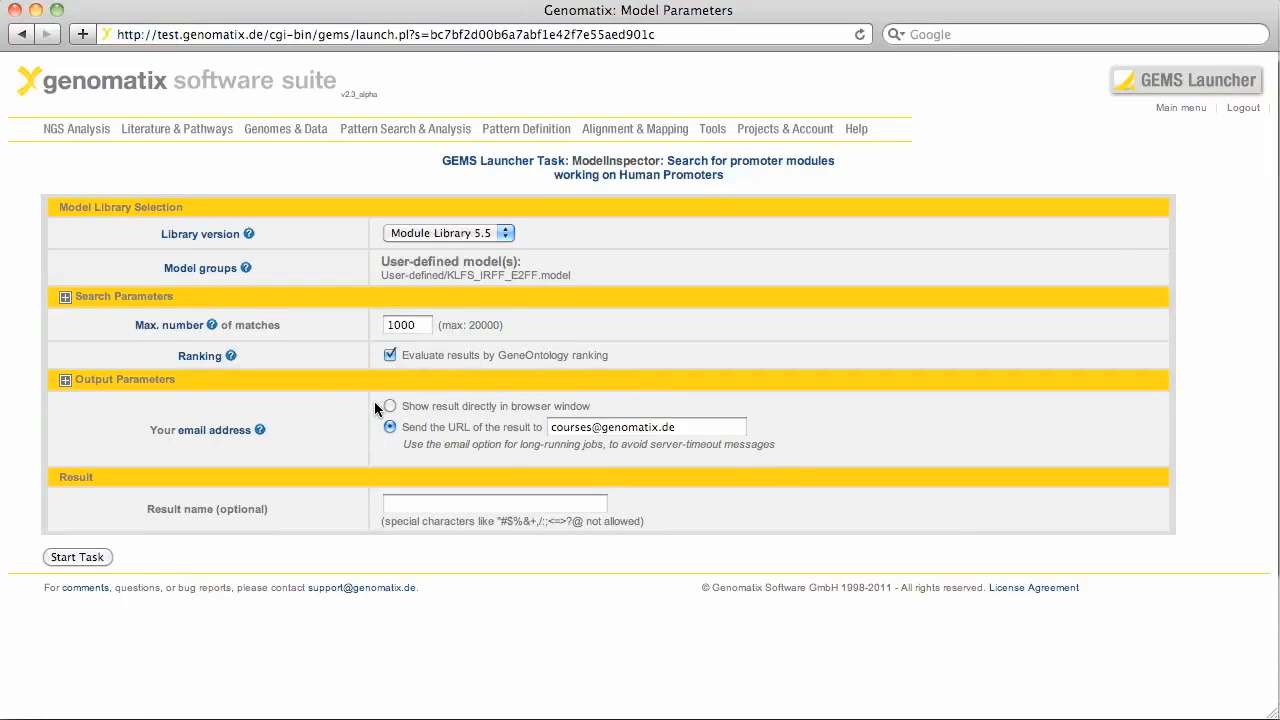
Run ModelInspector for KLFS_IRFF_E2FF with results shown directly in the browser window
left_click(390, 406)
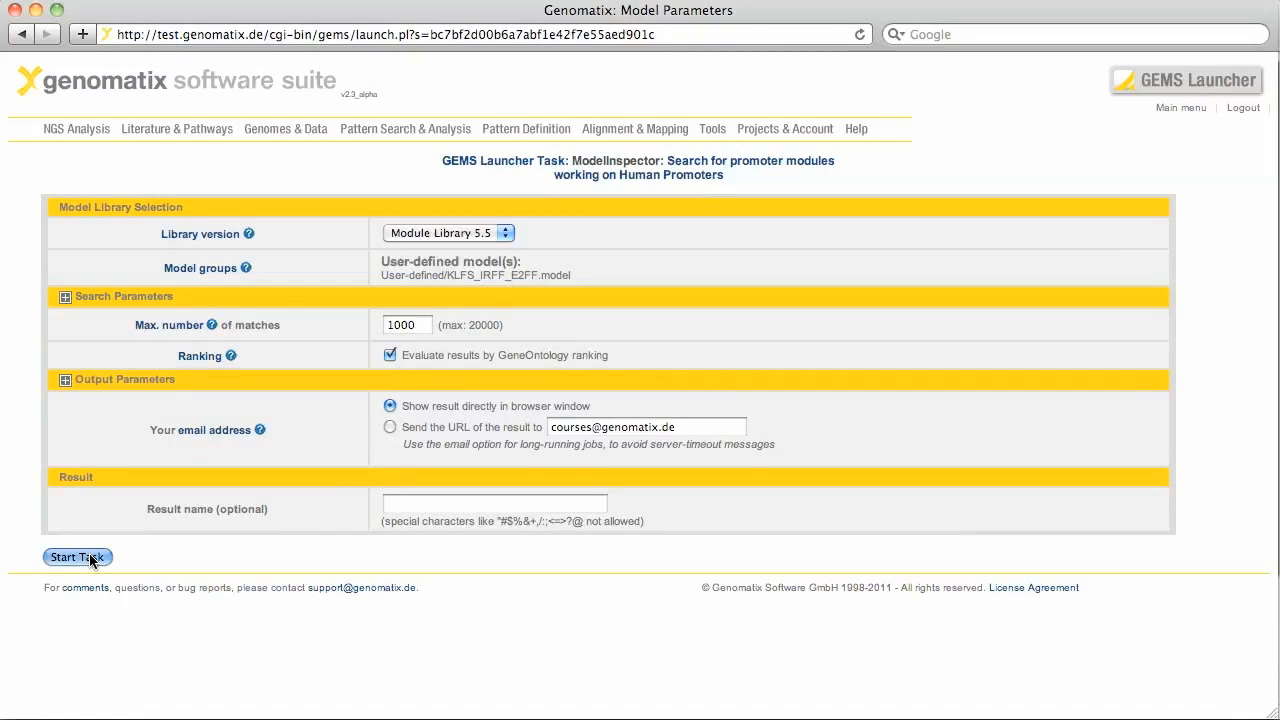
left_click(77, 557)
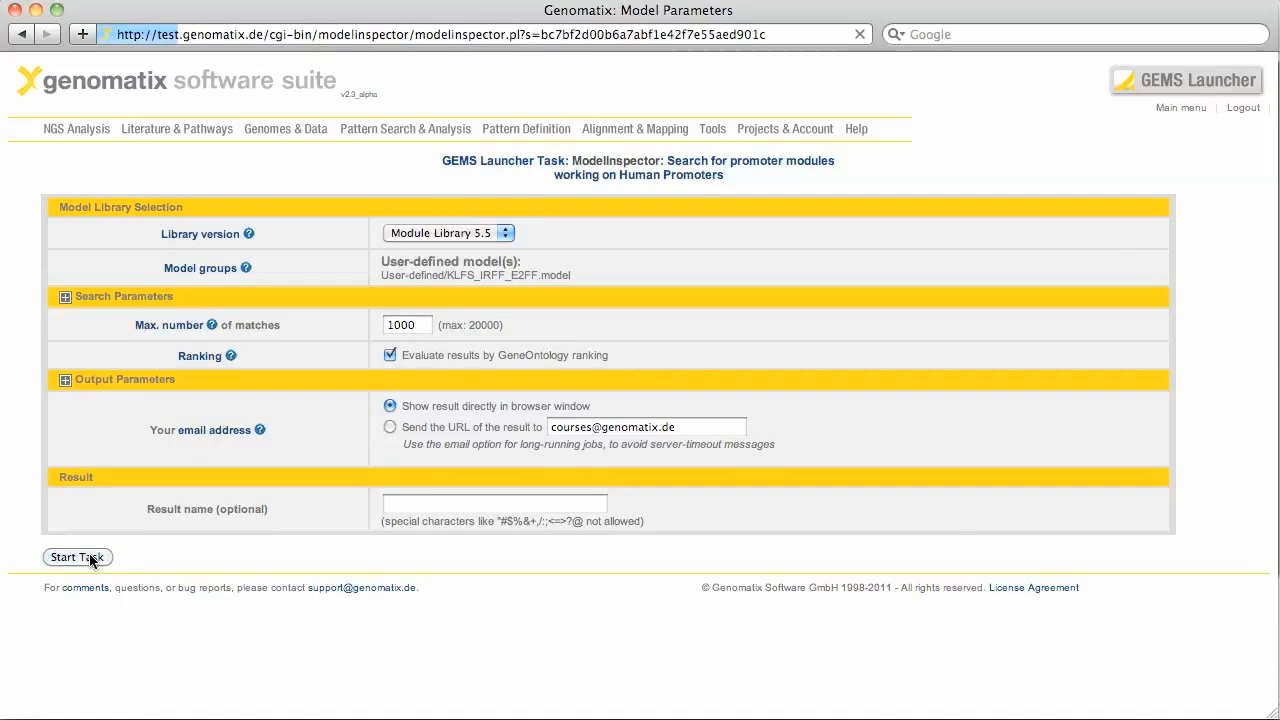
left_click(77, 557)
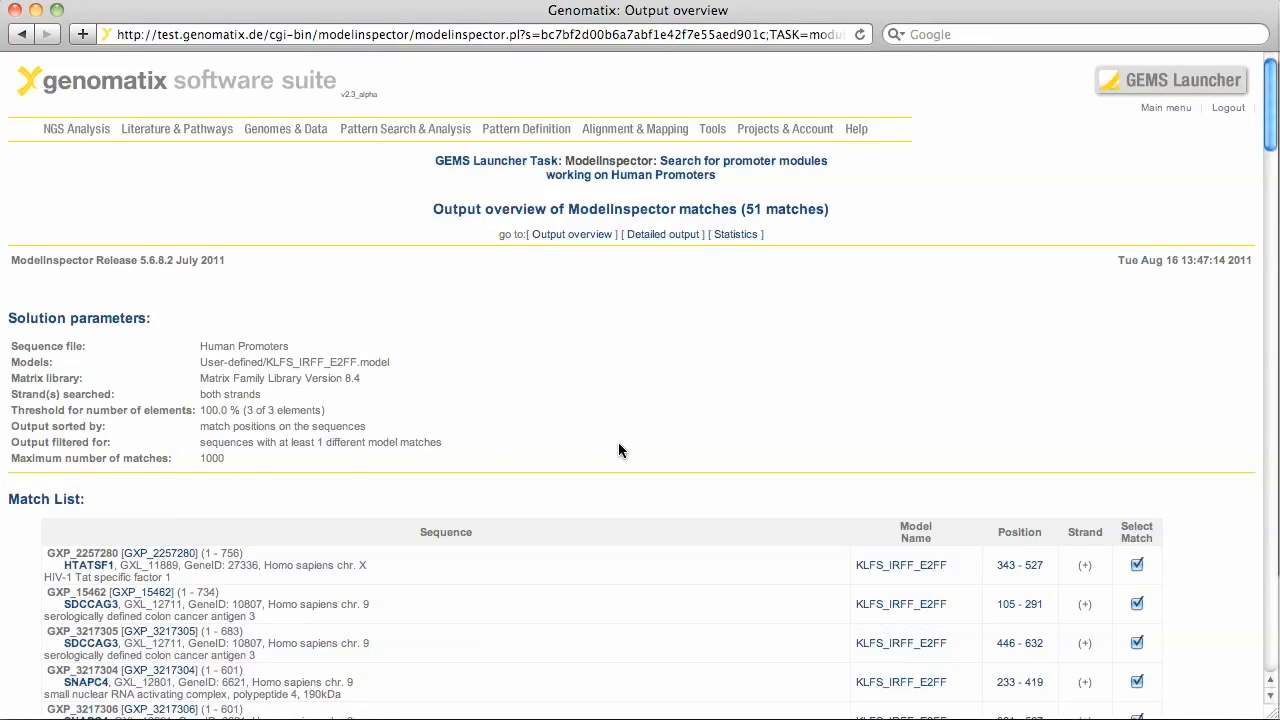
mouse_move(697, 548)
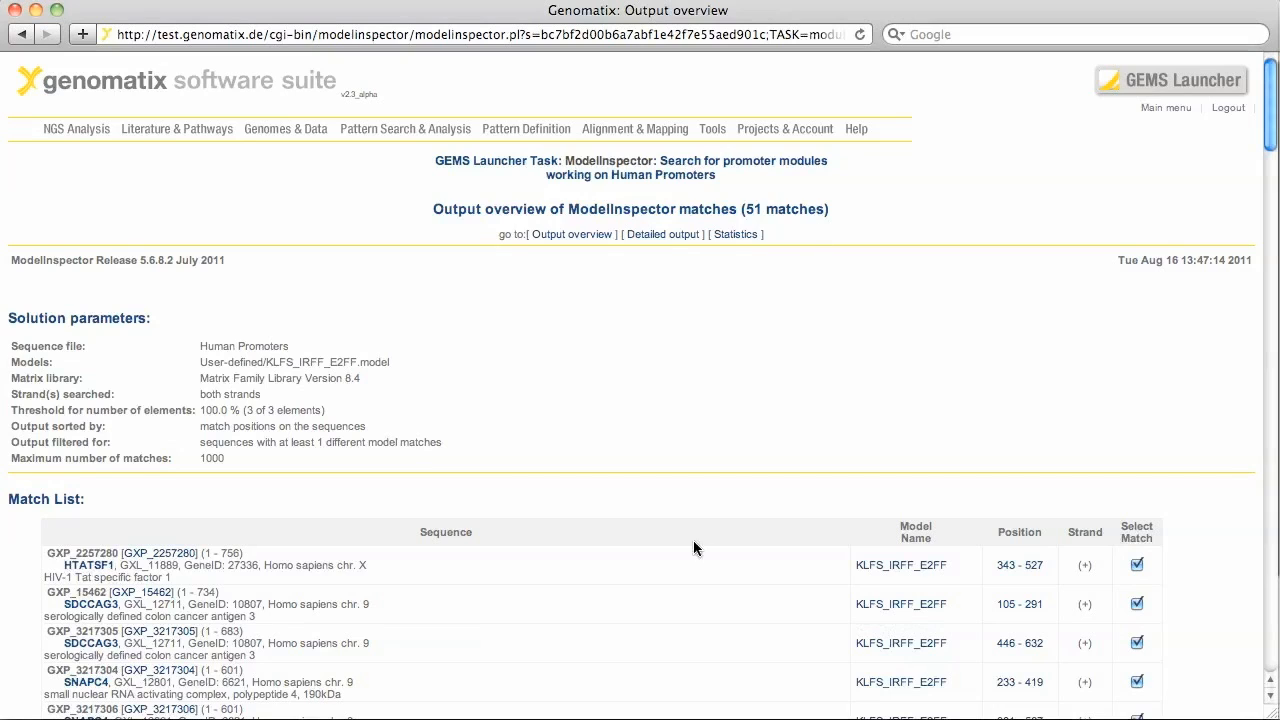
mouse_move(22, 578)
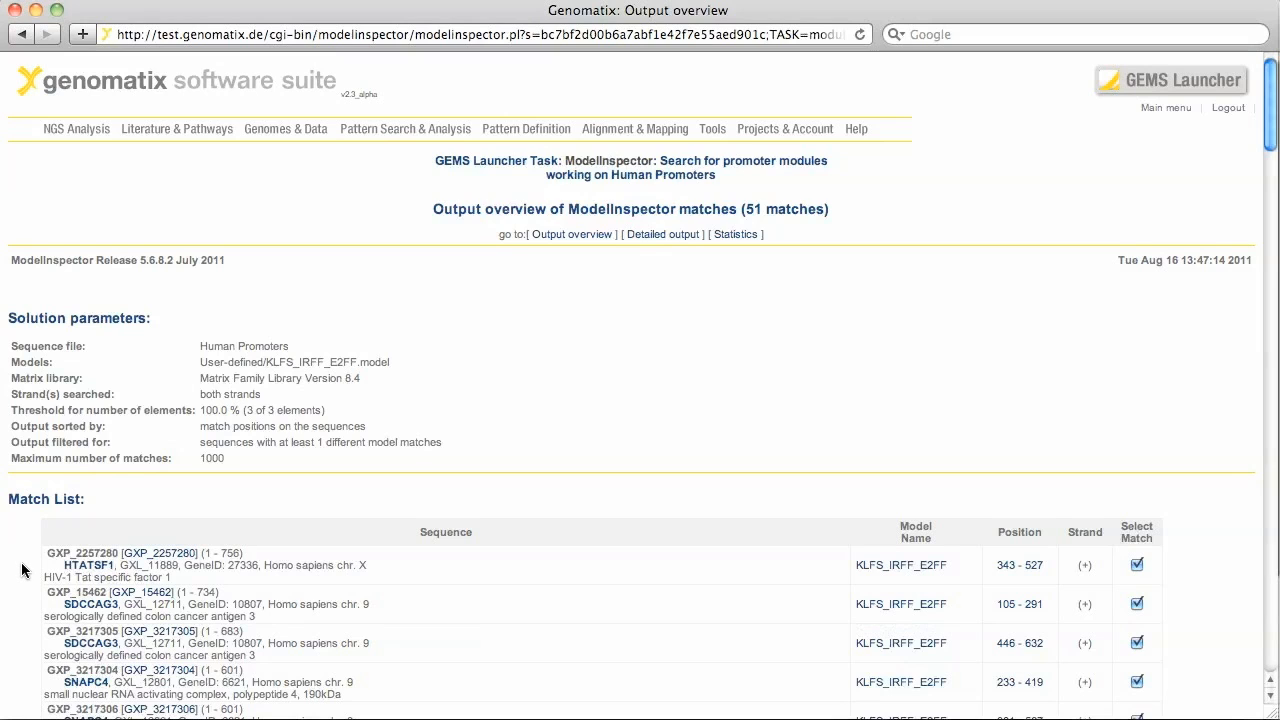
scroll("down", 3)
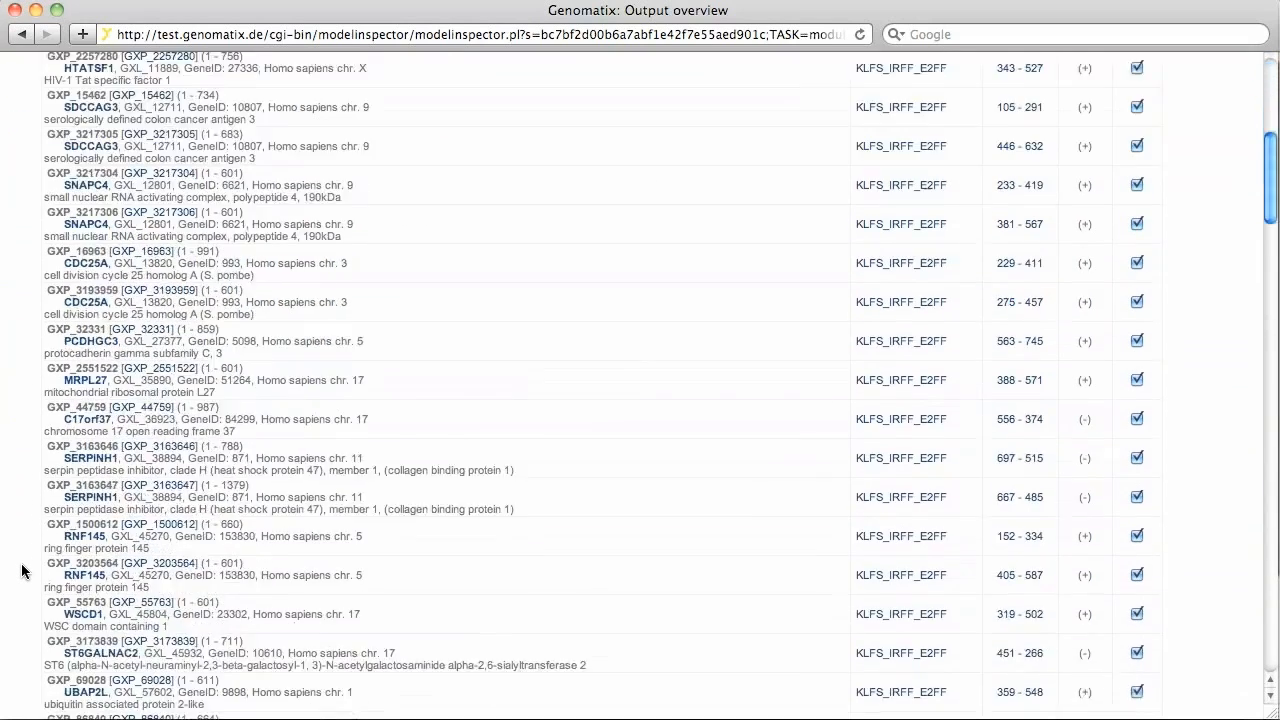
scroll("down", 3)
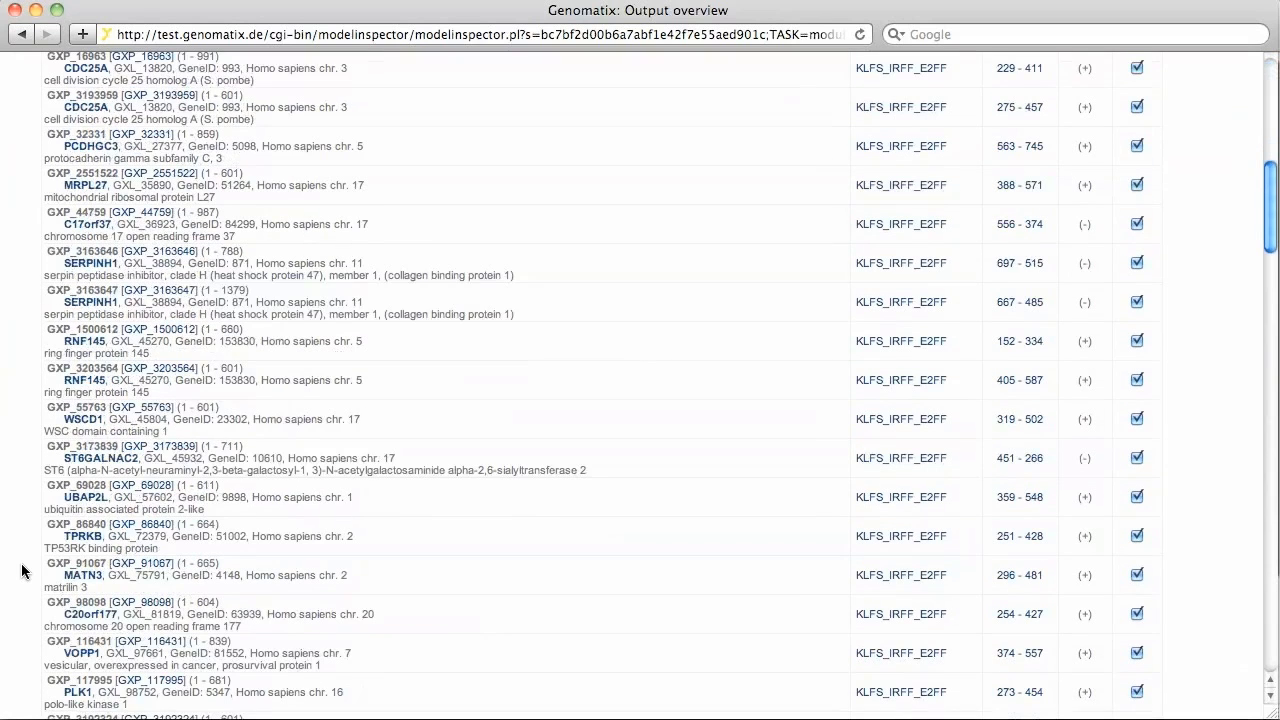
mouse_move(1069, 400)
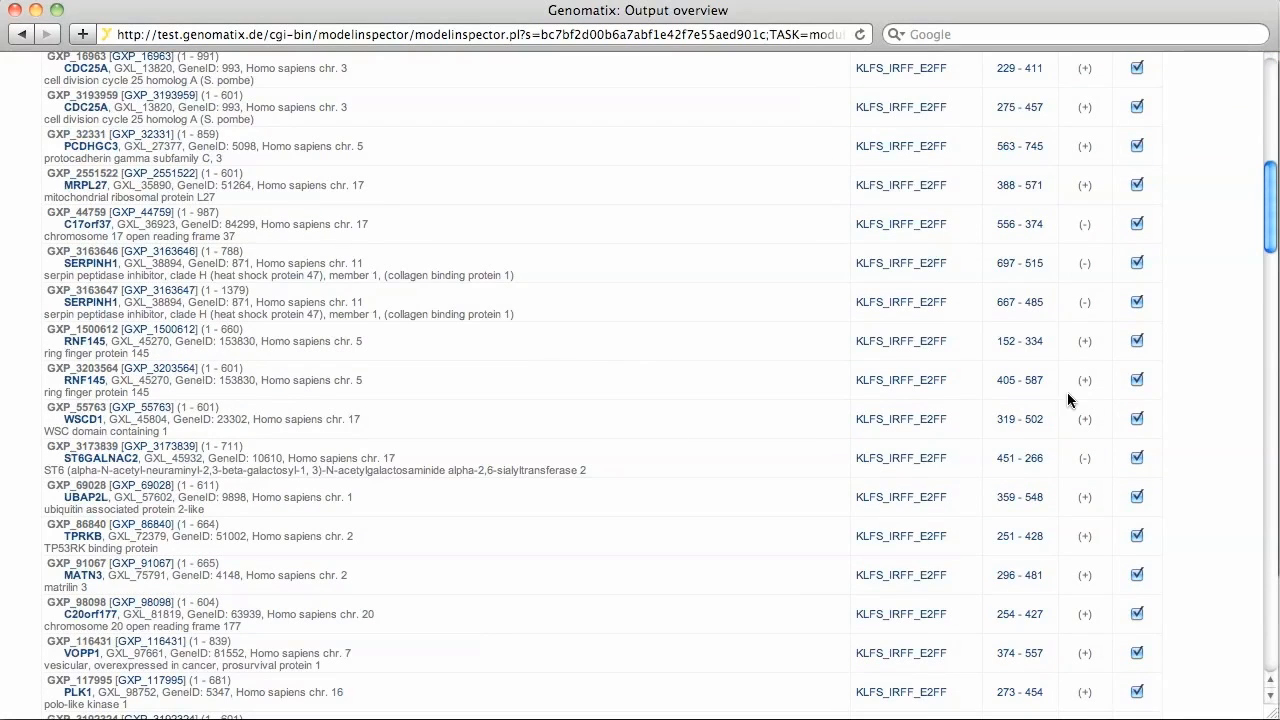
mouse_move(1030, 497)
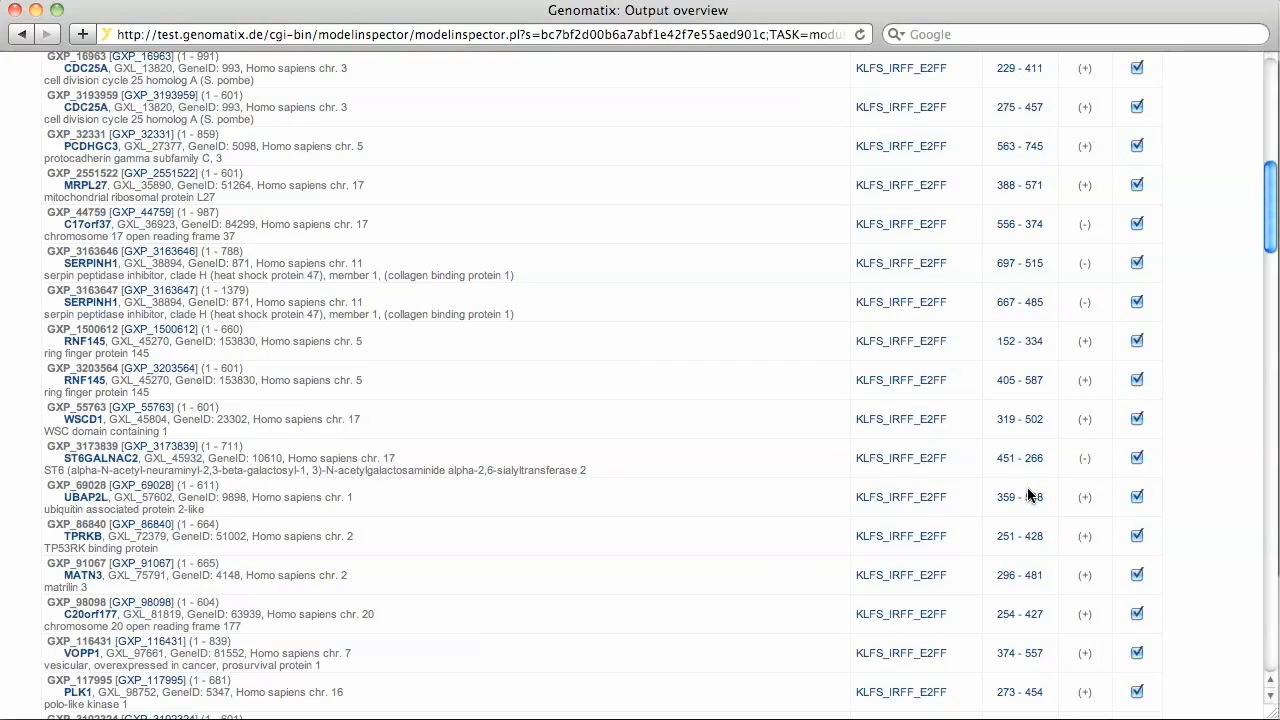
scroll("down", 3)
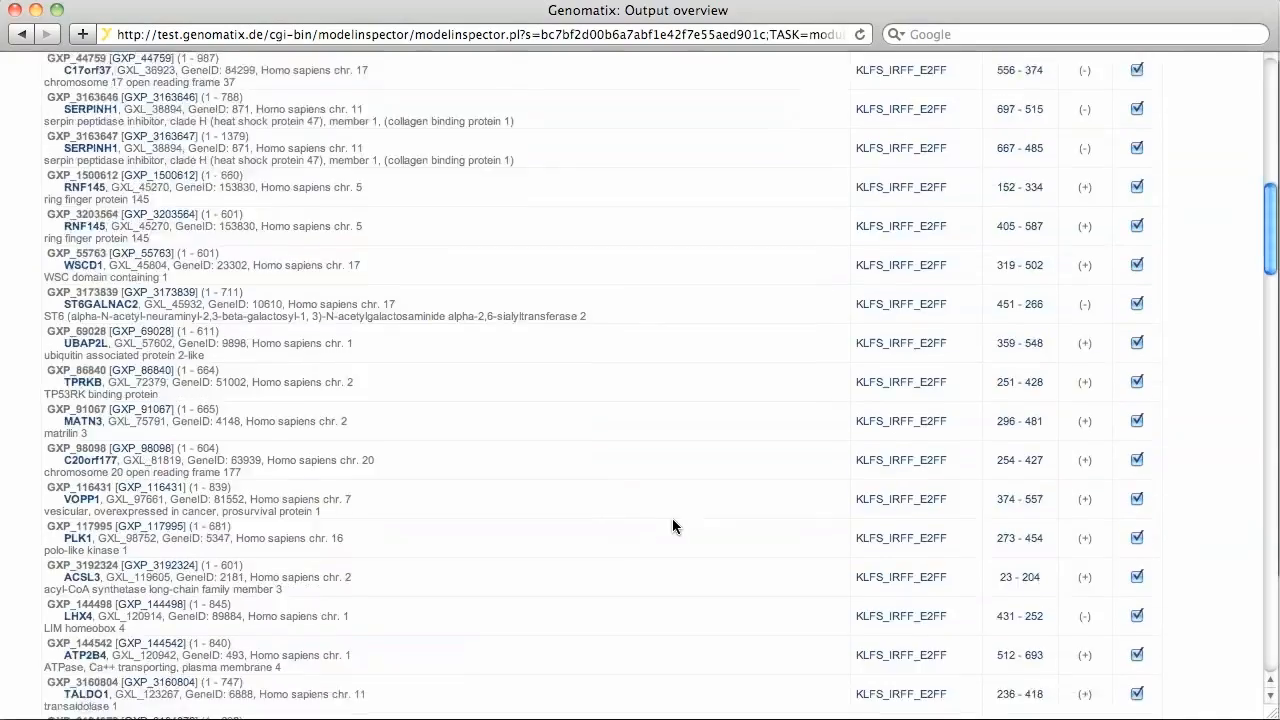
scroll("down", 3)
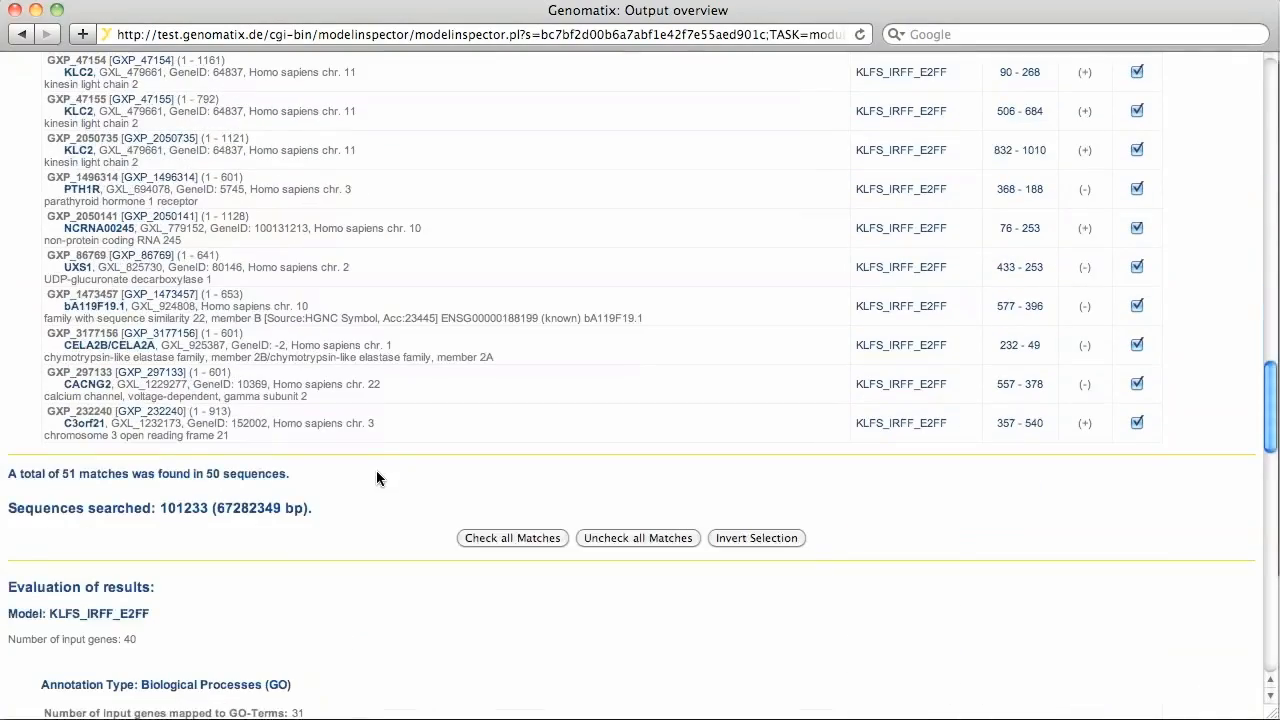
mouse_move(203, 528)
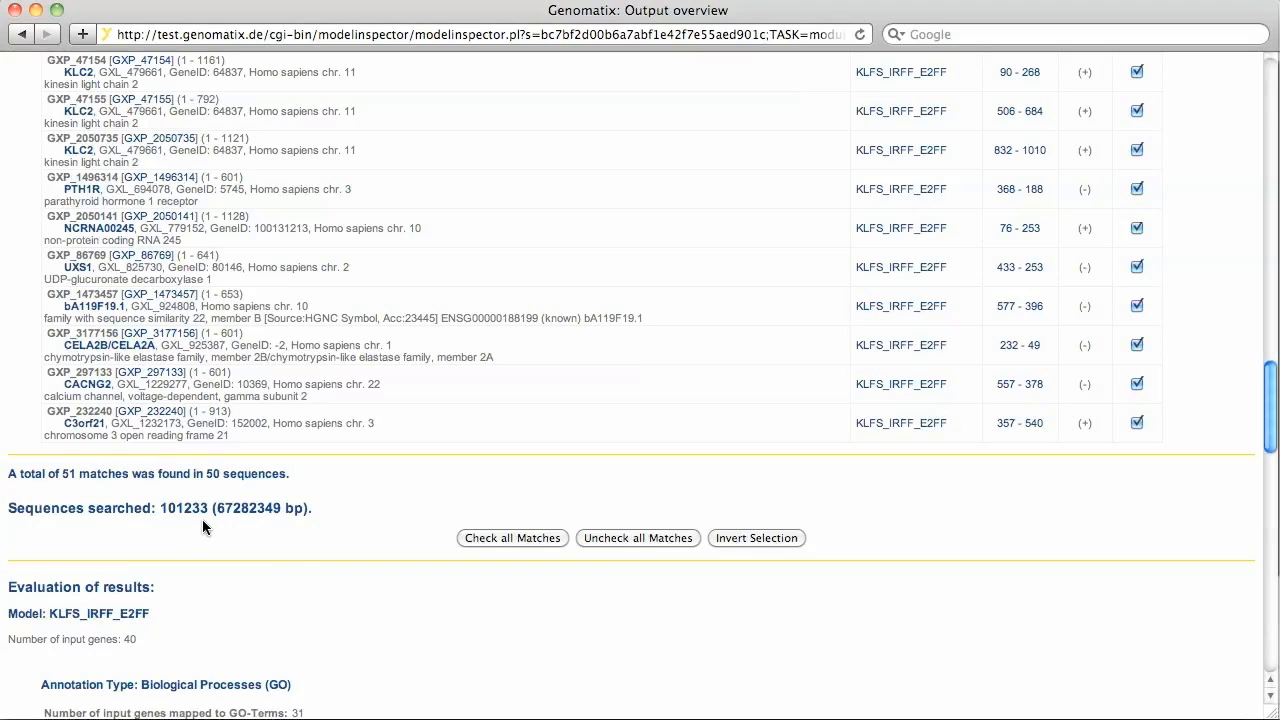
scroll("down", 3)
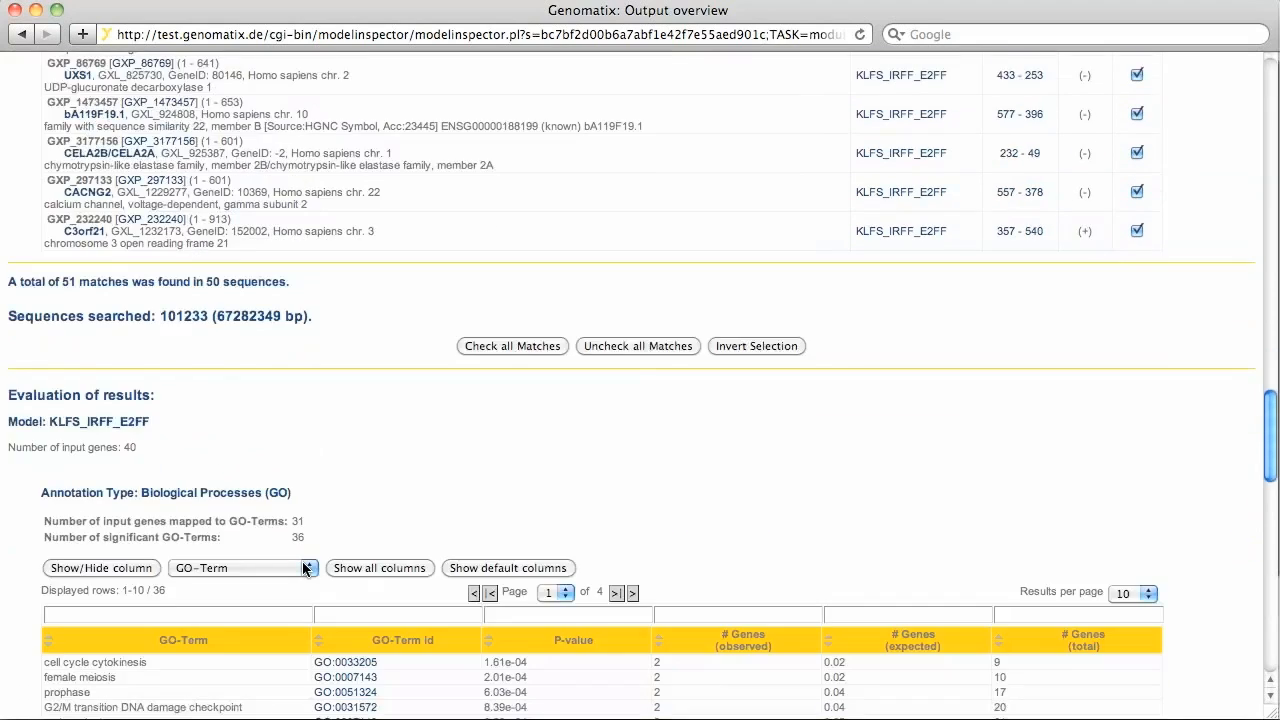
scroll("down", 3)
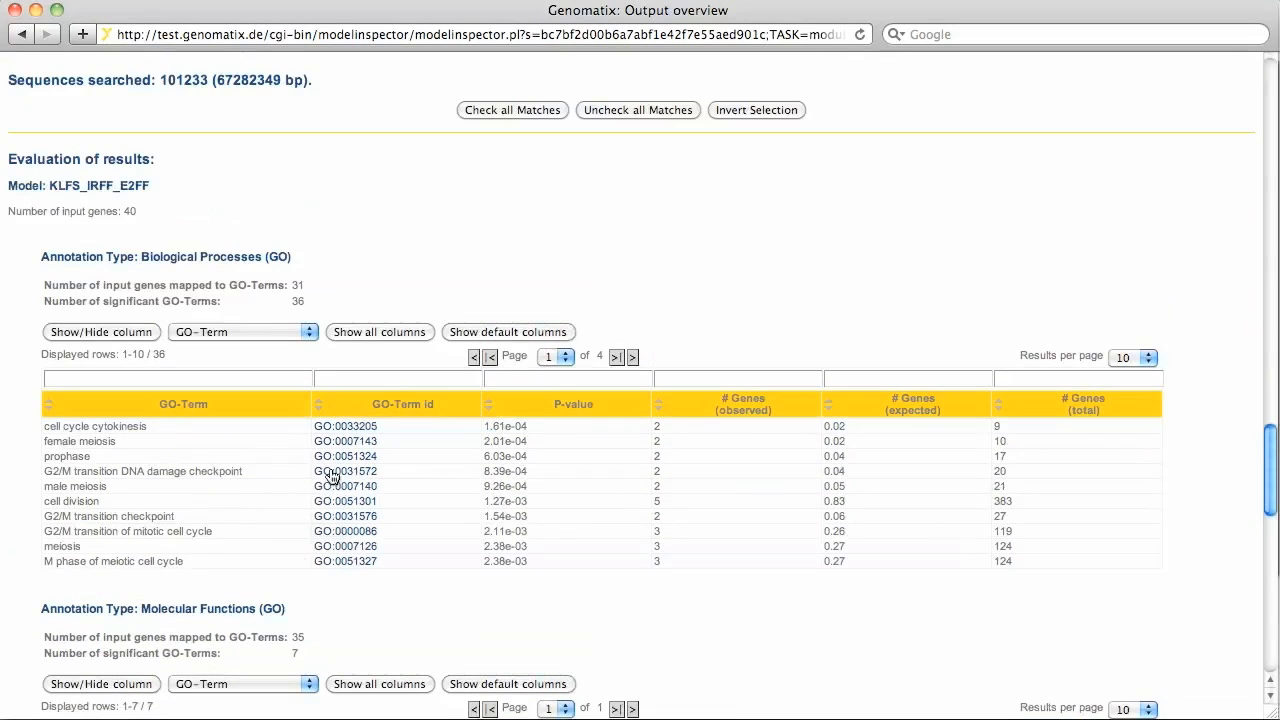
mouse_move(22, 452)
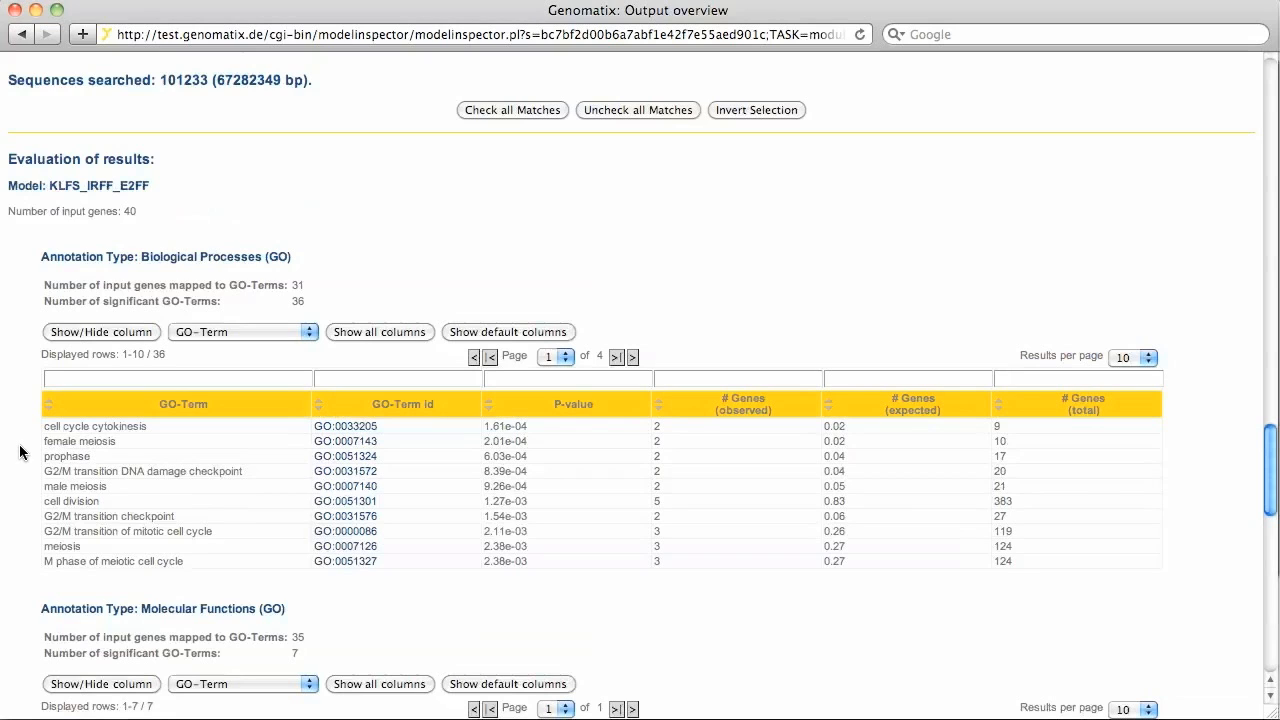
mouse_move(14, 527)
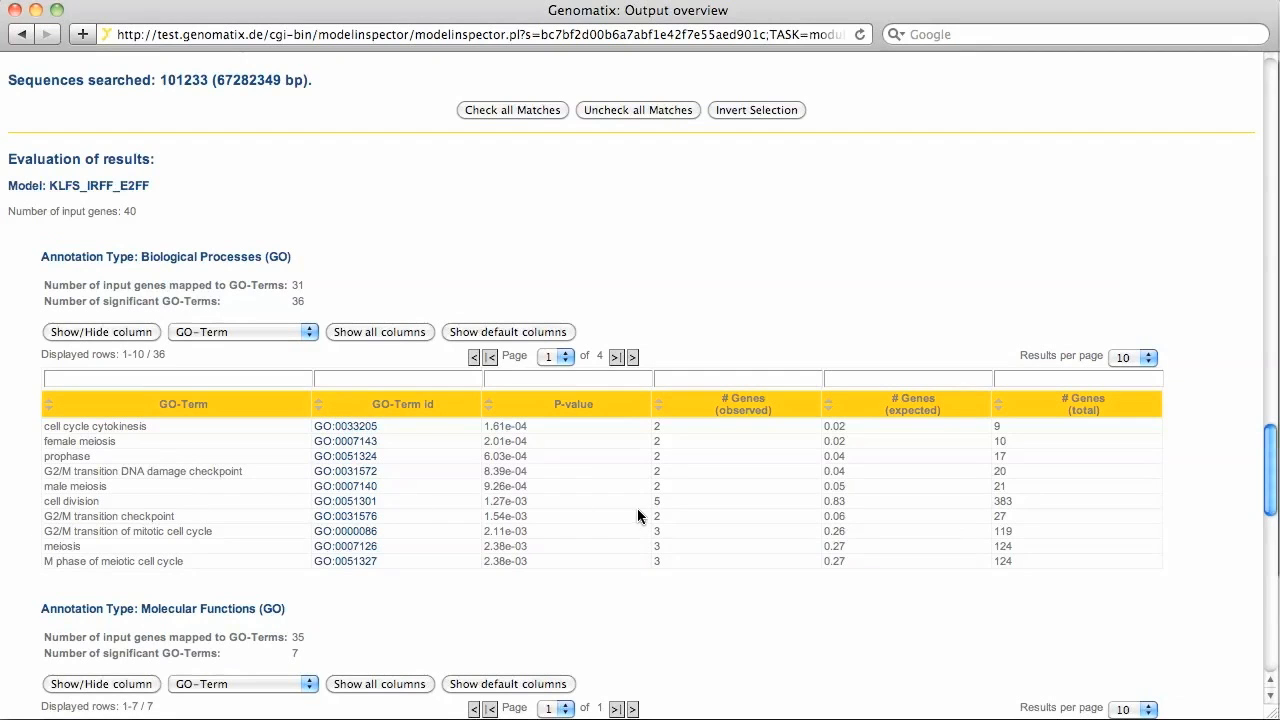
mouse_move(644, 513)
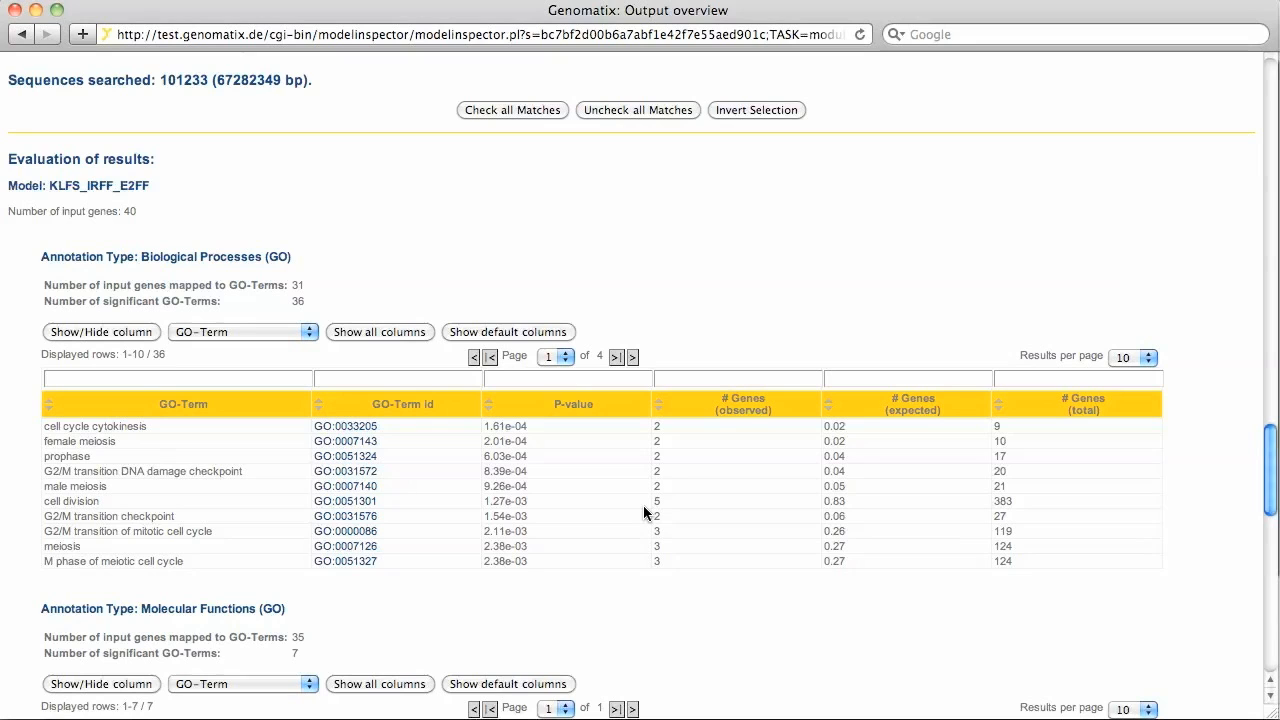
mouse_move(380, 339)
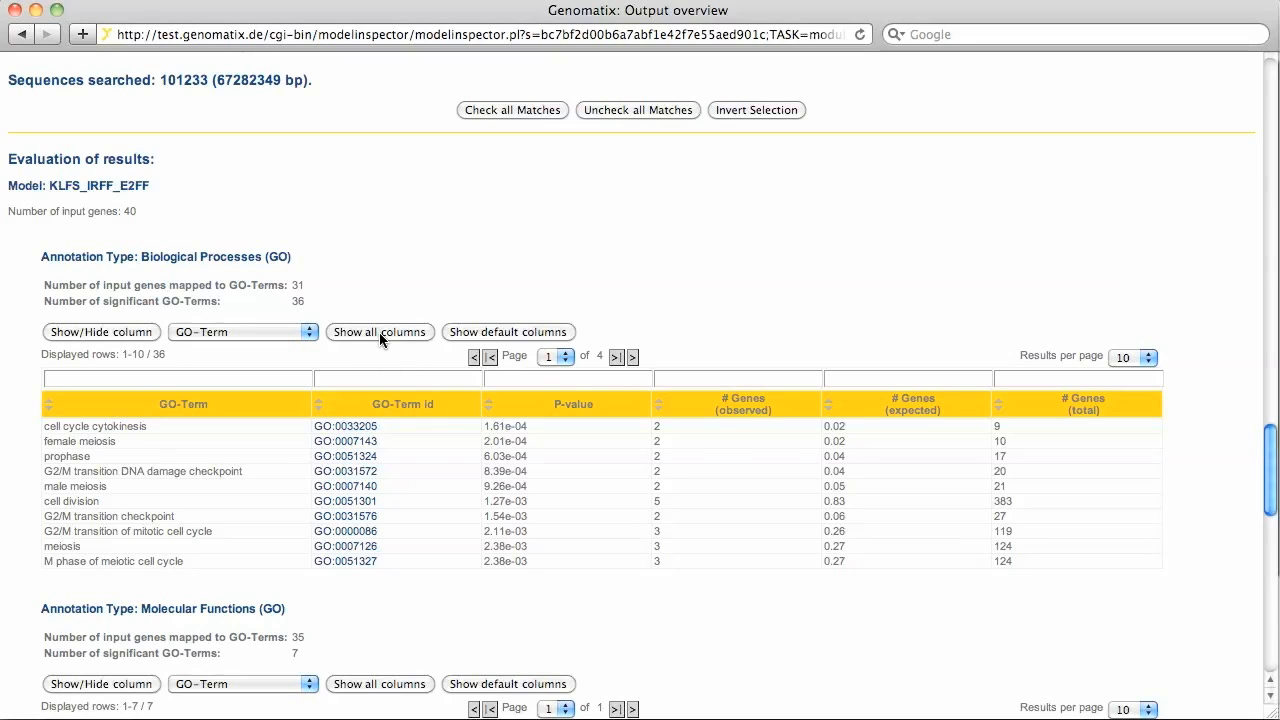
Show all columns of the Biological Processes GO table, adding adjusted p-values and gene IDs
left_click(379, 331)
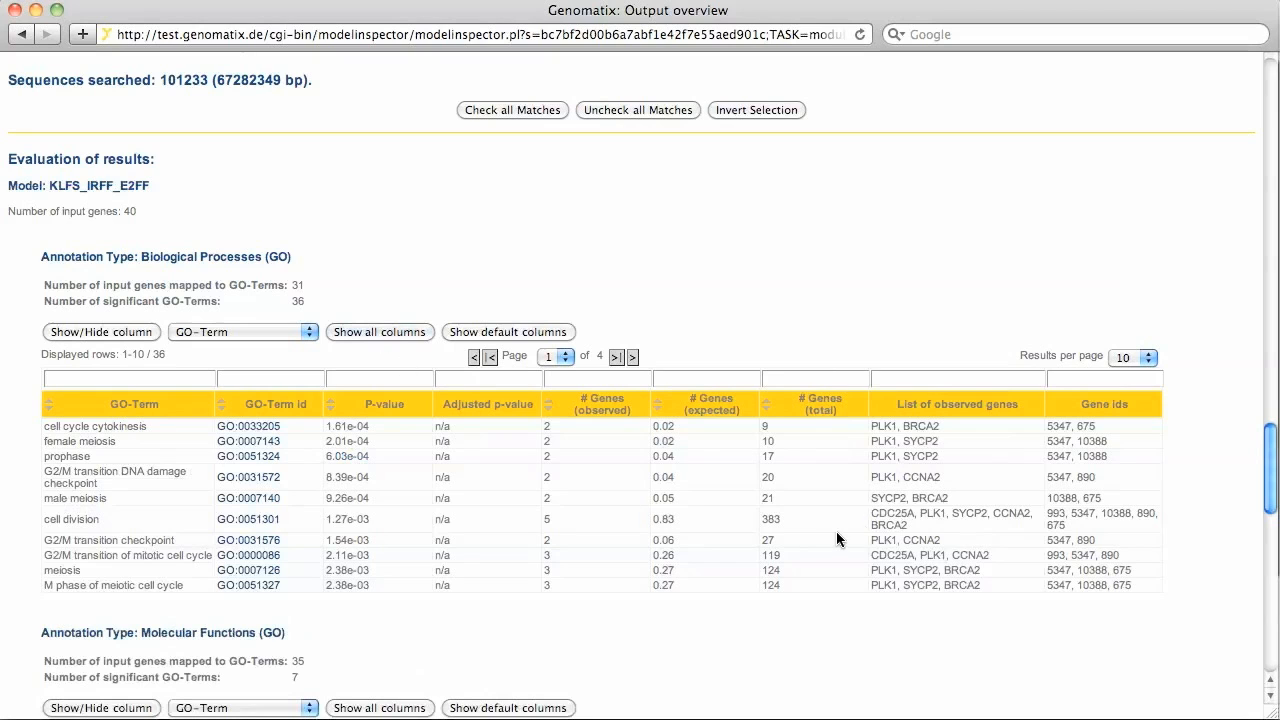
mouse_move(1058, 518)
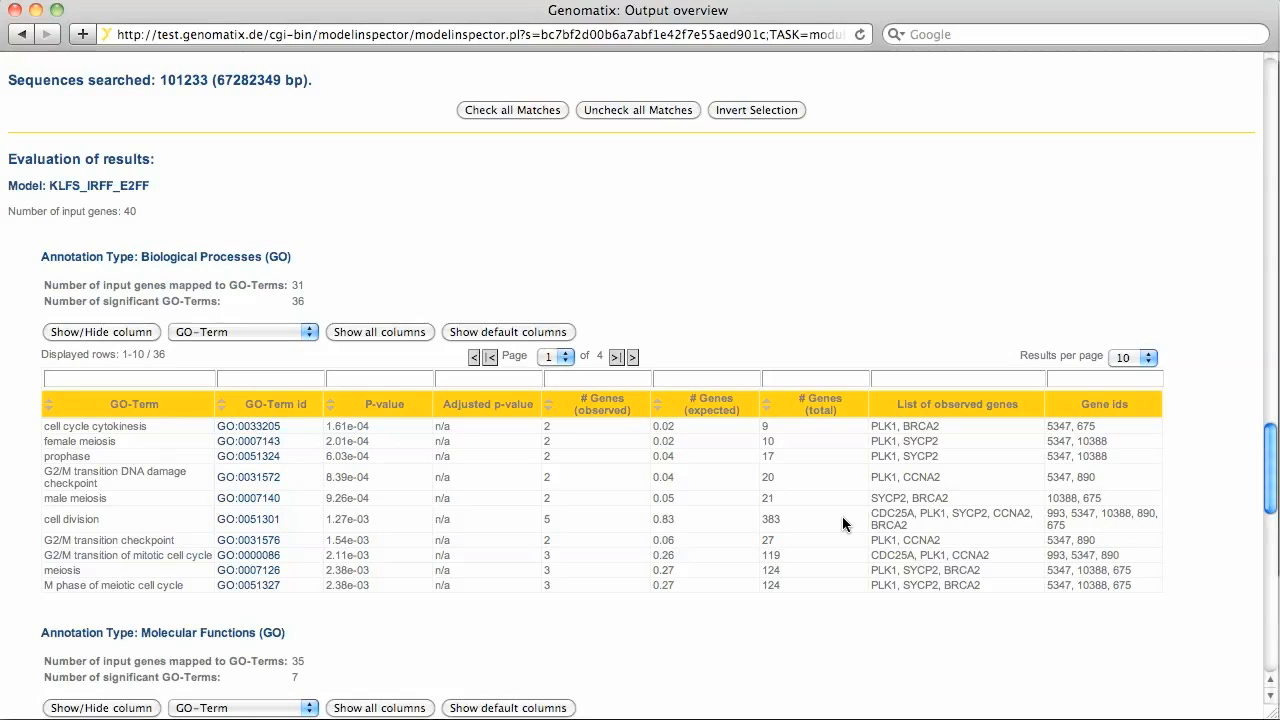
mouse_move(850, 531)
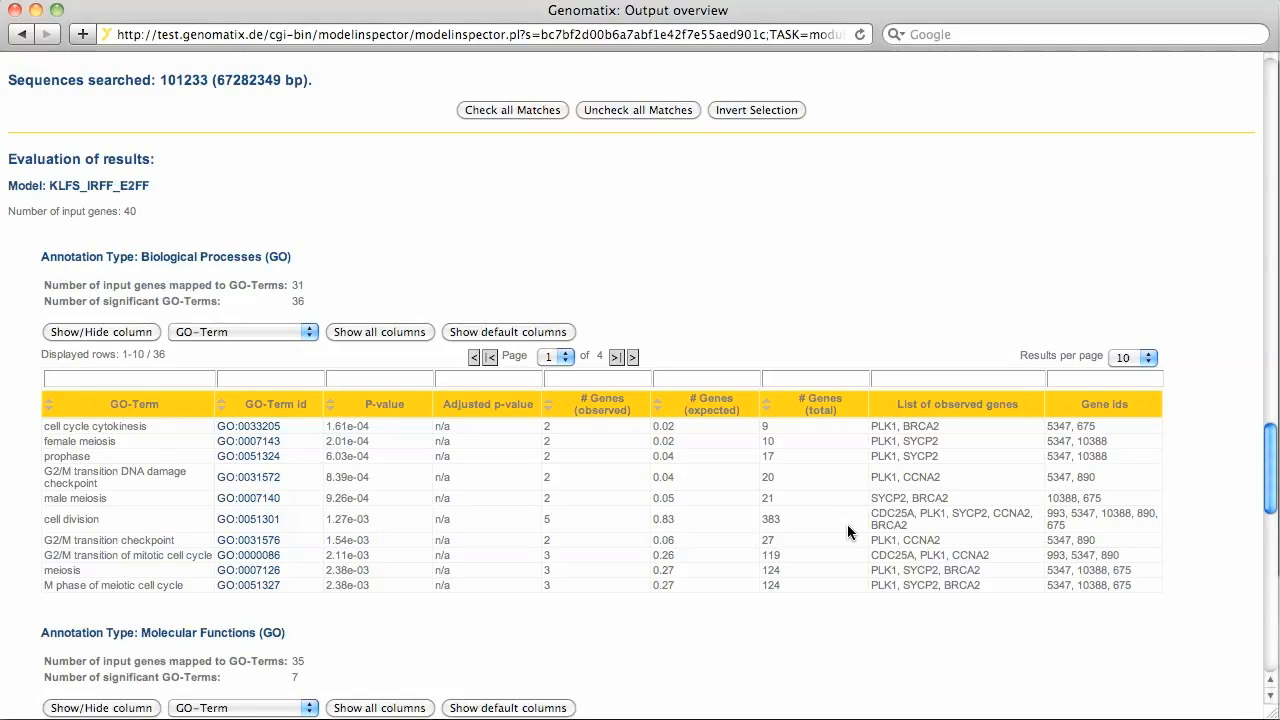
mouse_move(950, 532)
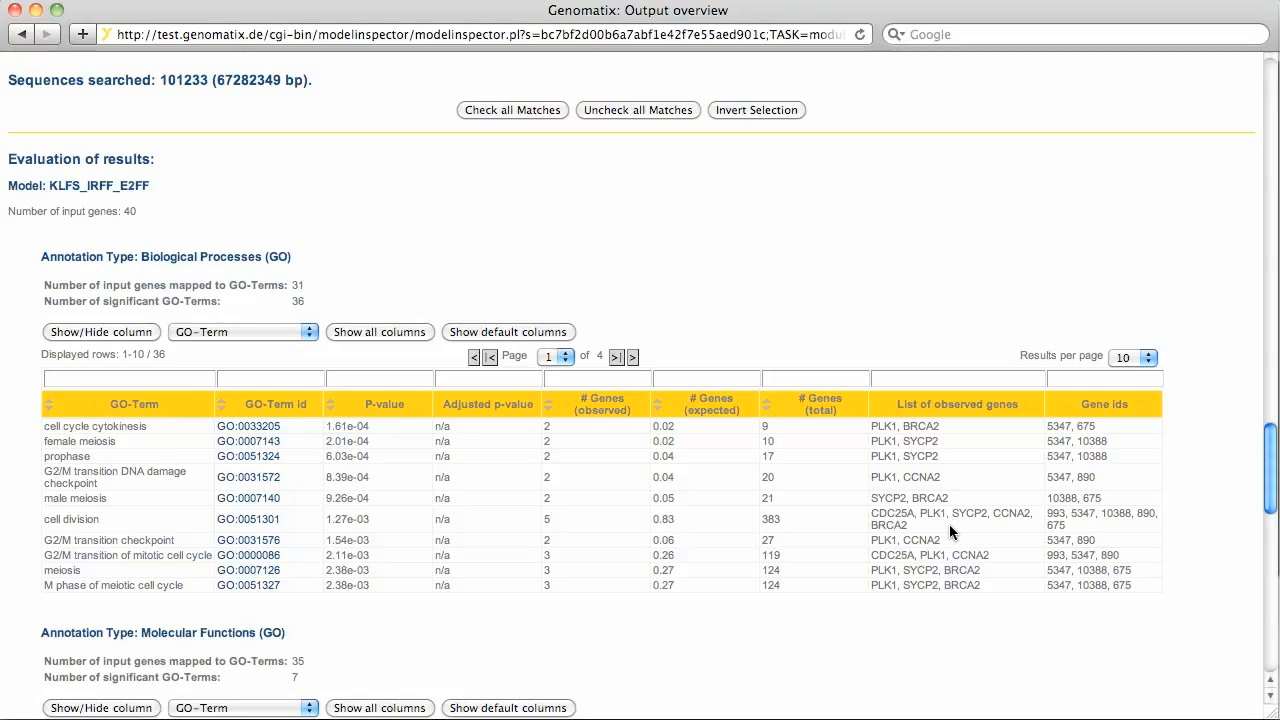
mouse_move(967, 527)
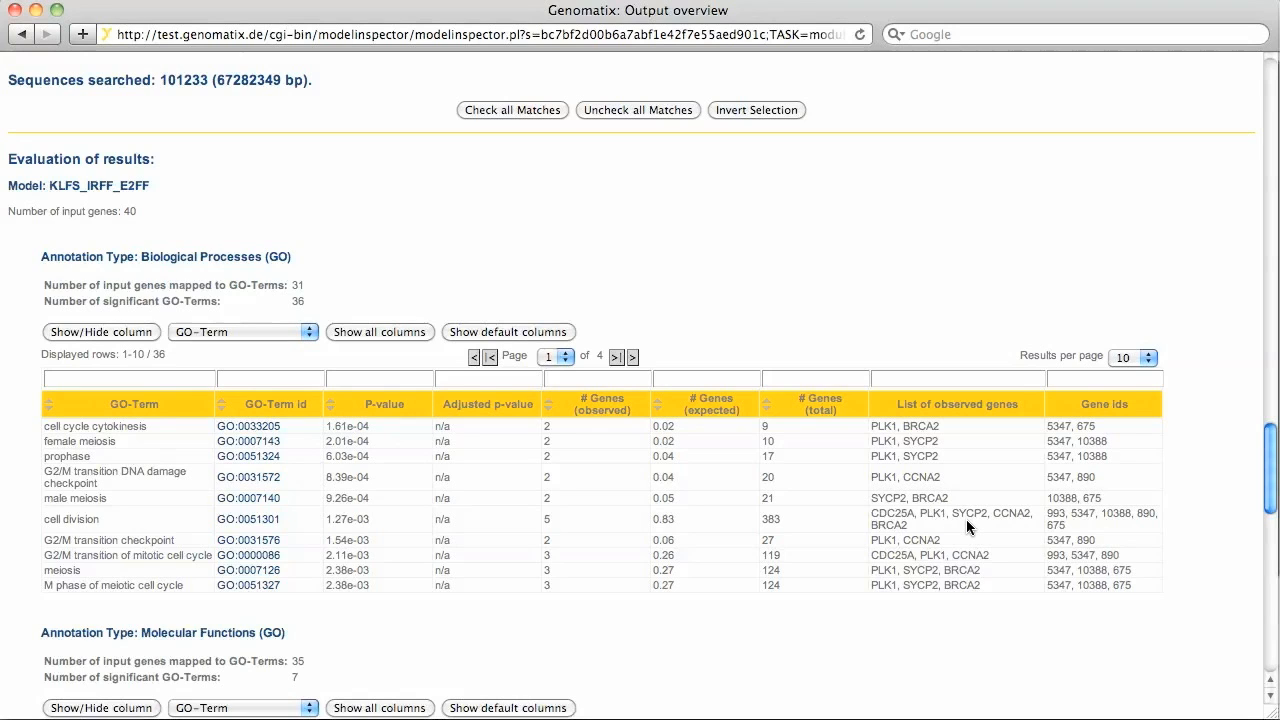